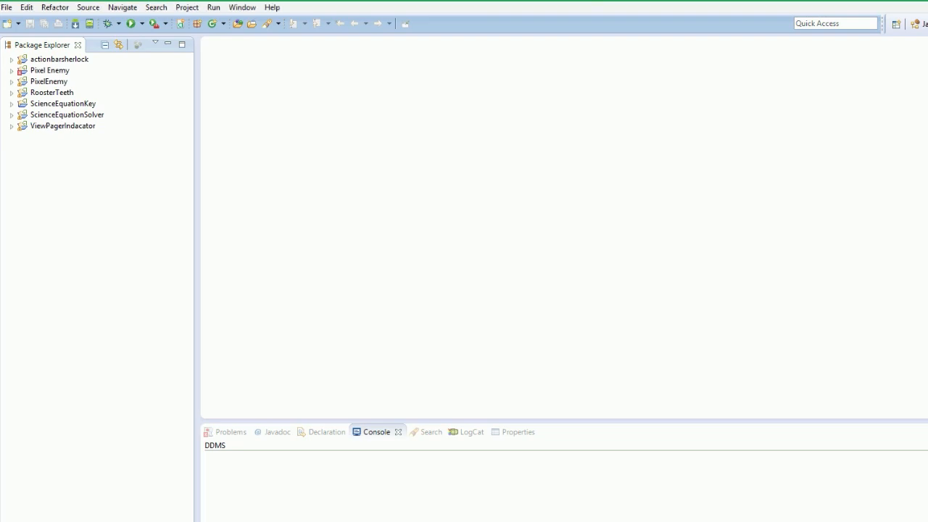
click(51, 92)
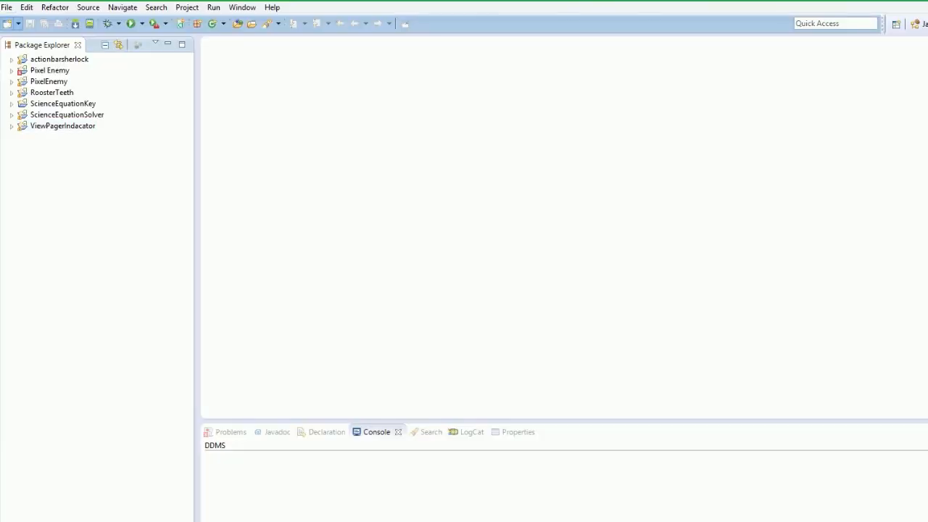
click(8, 6)
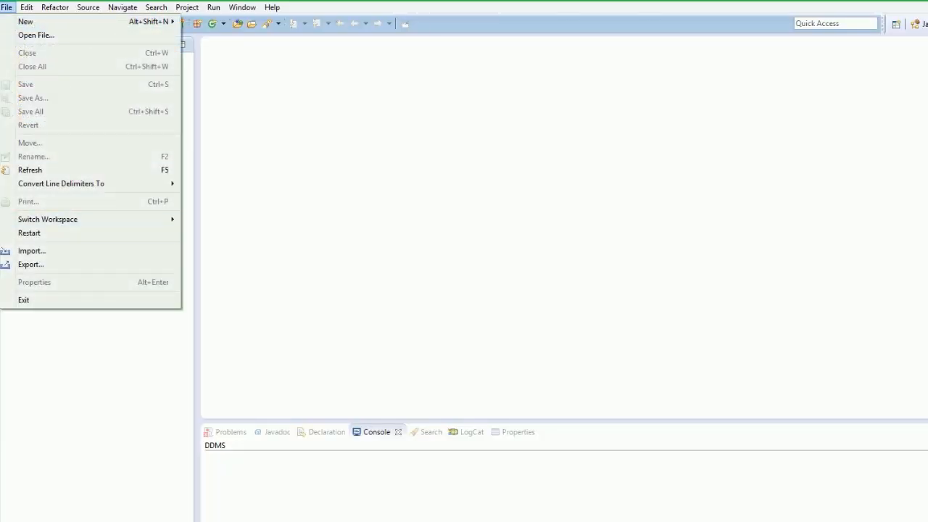
click(31, 250)
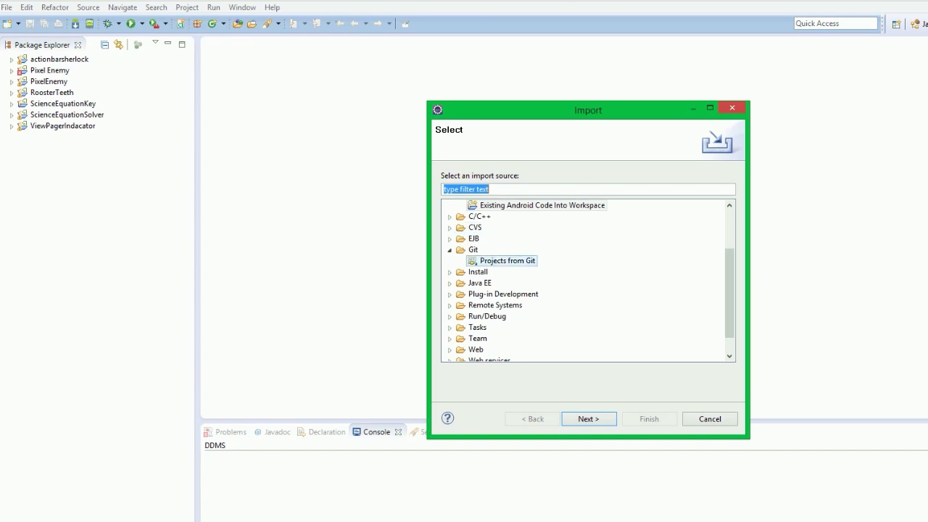
click(589, 419)
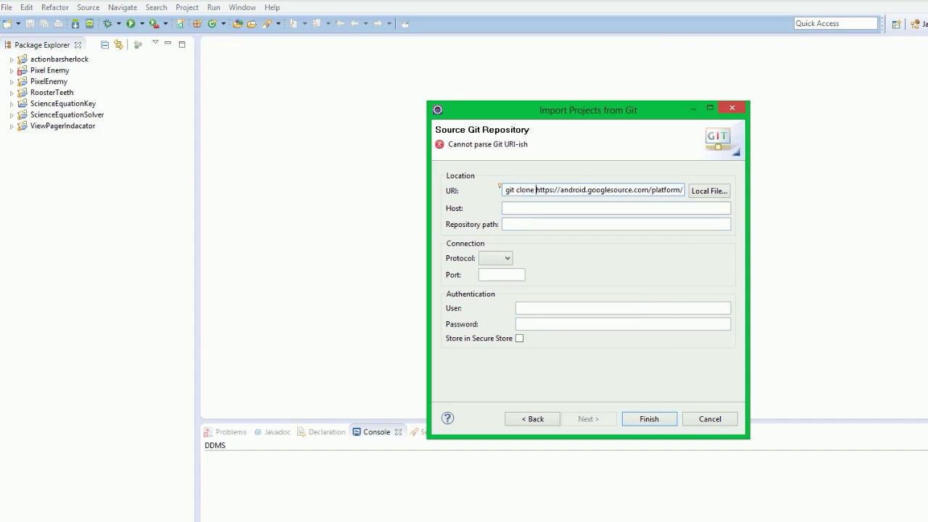
text(https://android.googlesource.com/platform/frameworks/volley)
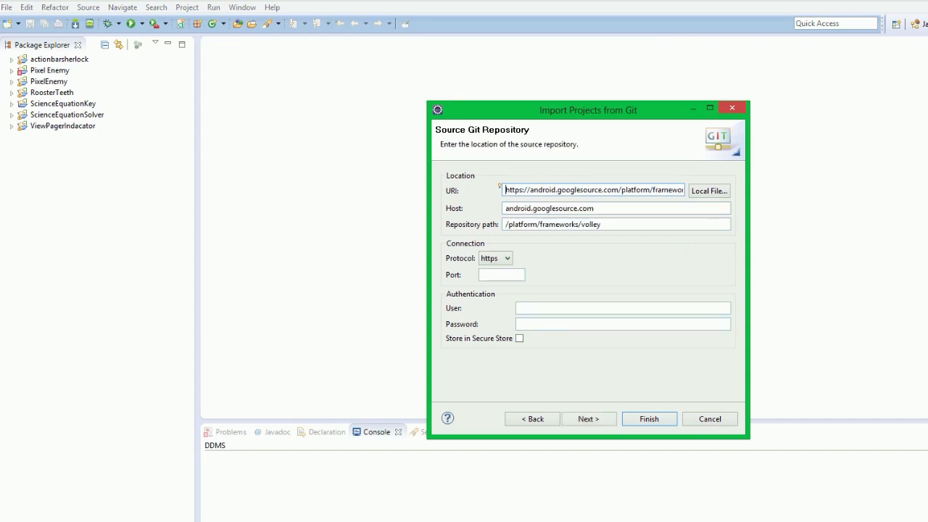
click(589, 418)
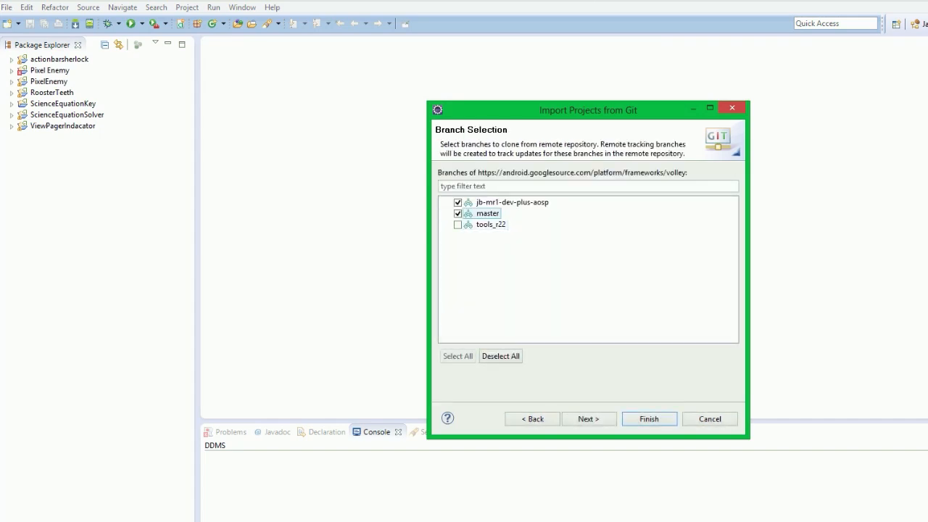
click(458, 202)
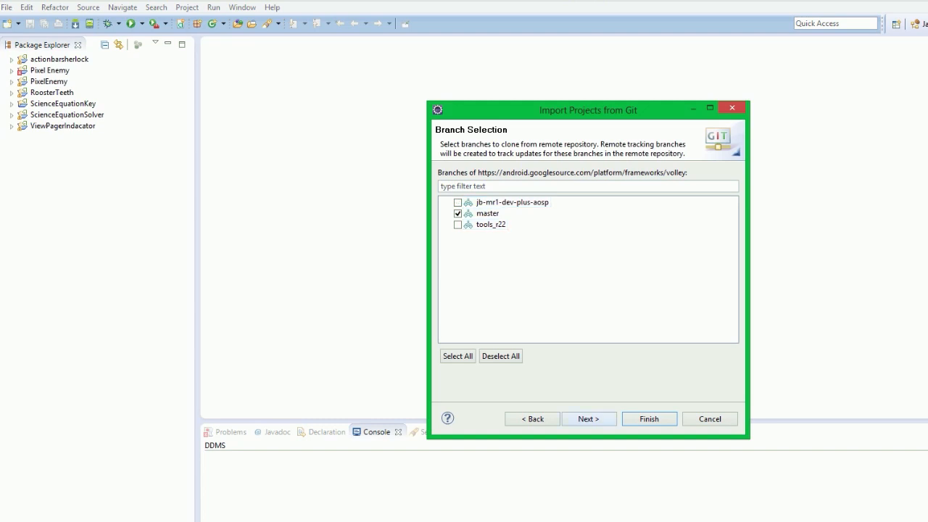
click(588, 419)
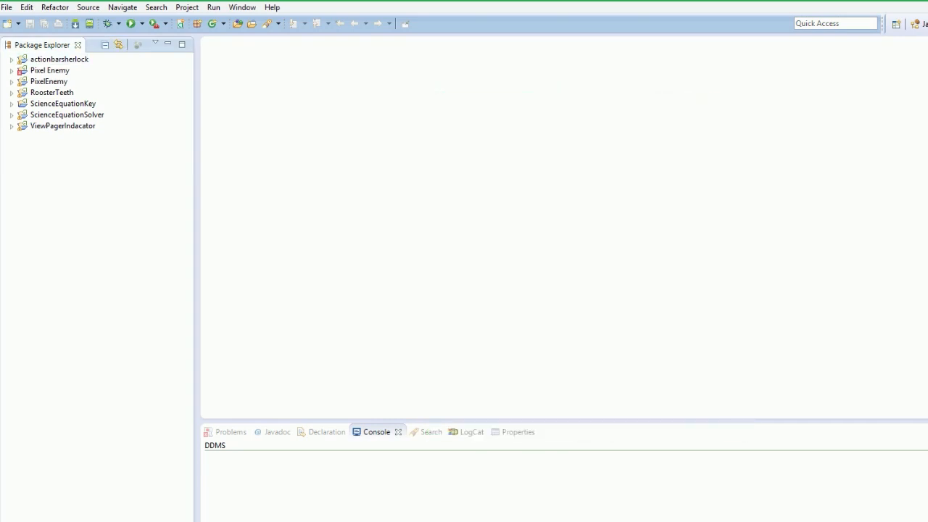
- Try importing Existing Android Code, browse the home folder, then return to the import source list for Projects from Git
click(7, 8)
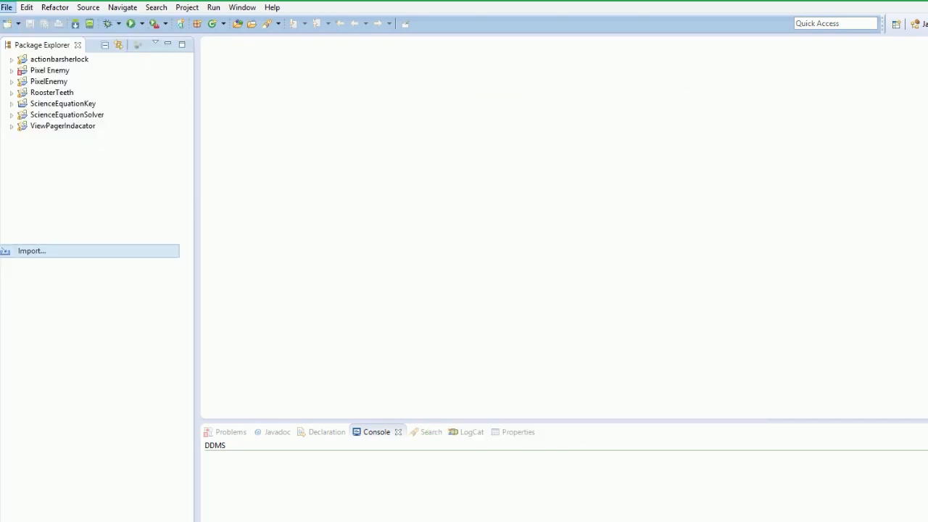
click(31, 251)
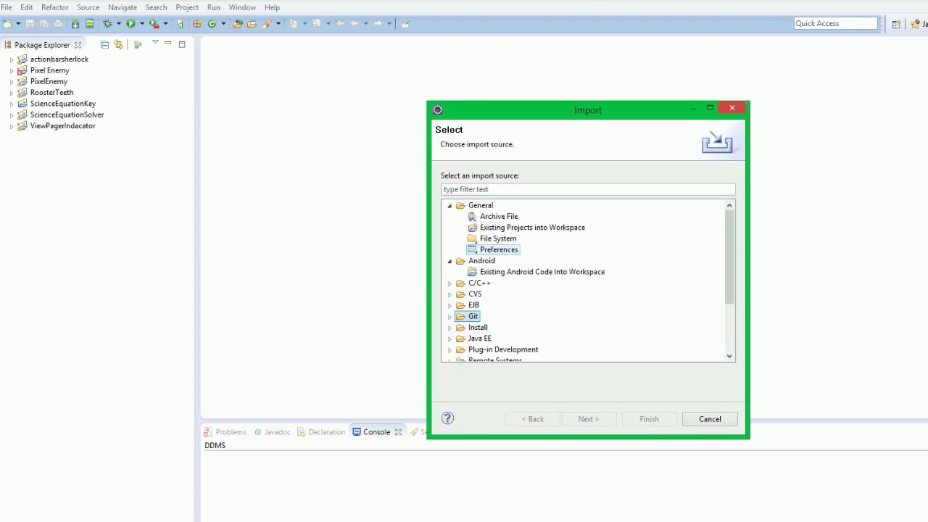
click(588, 418)
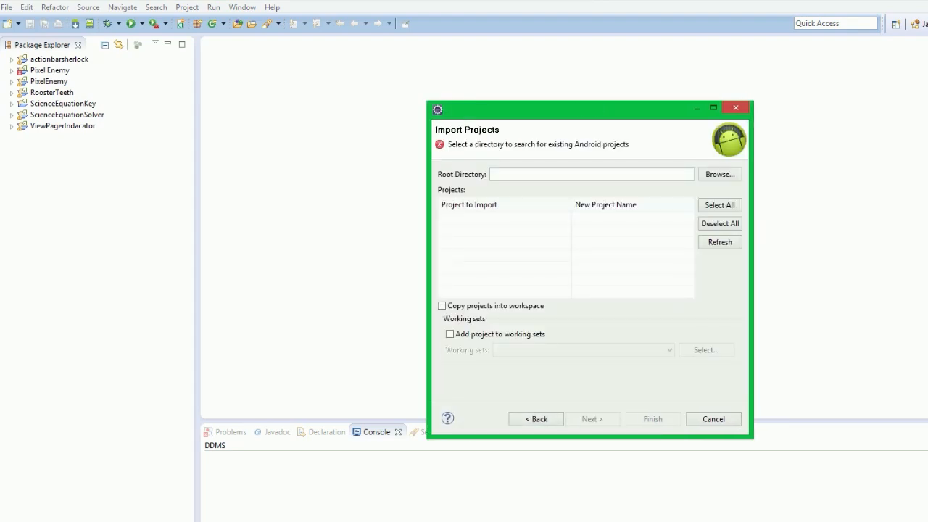
click(720, 174)
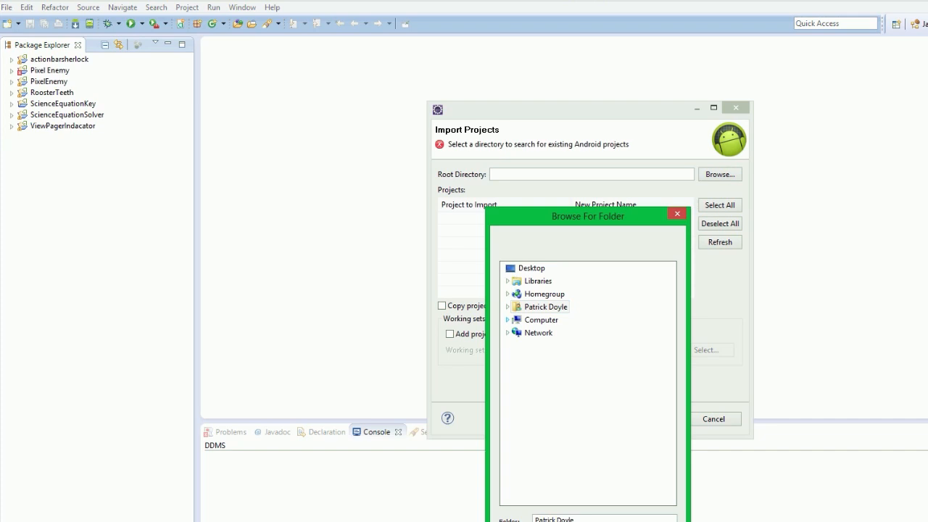
click(544, 307)
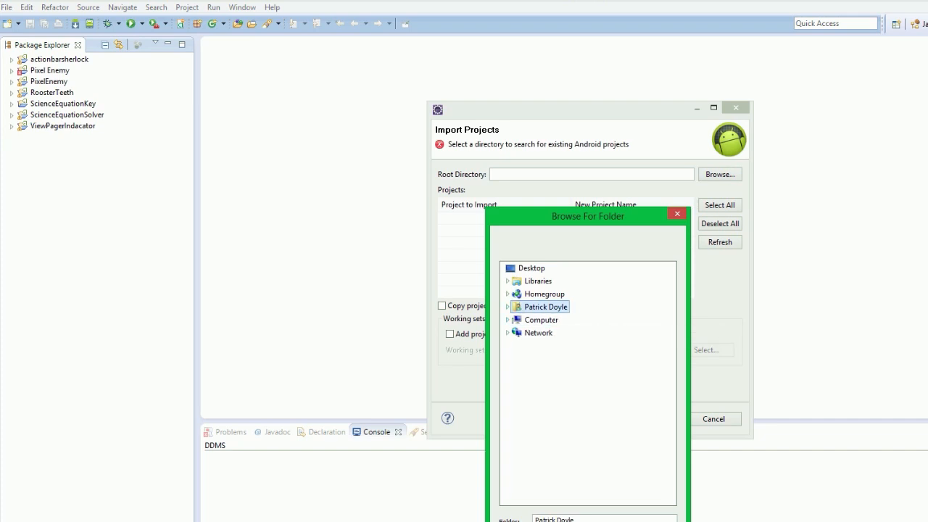
click(508, 319)
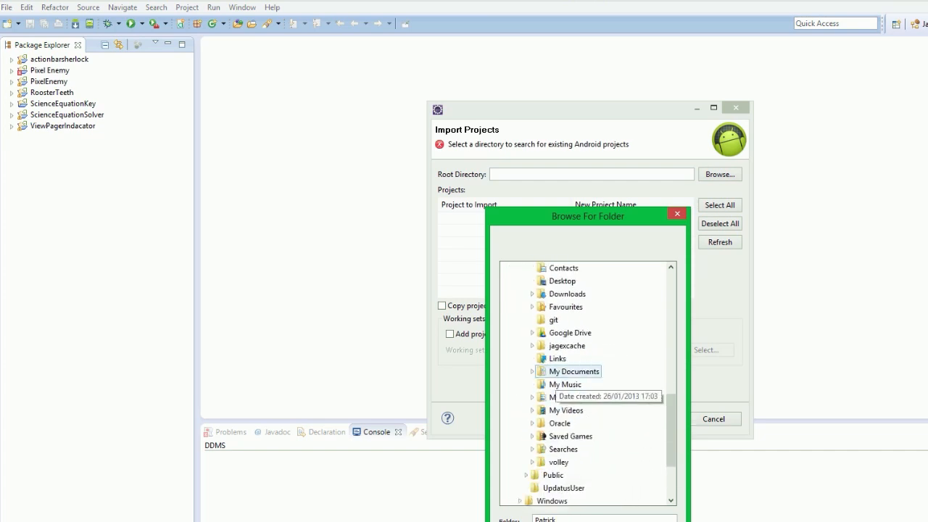
click(551, 320)
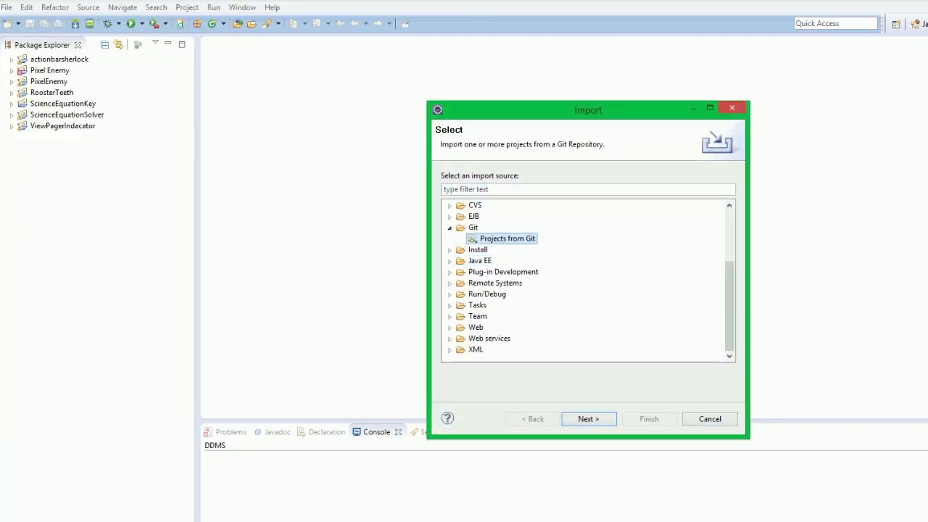
click(589, 418)
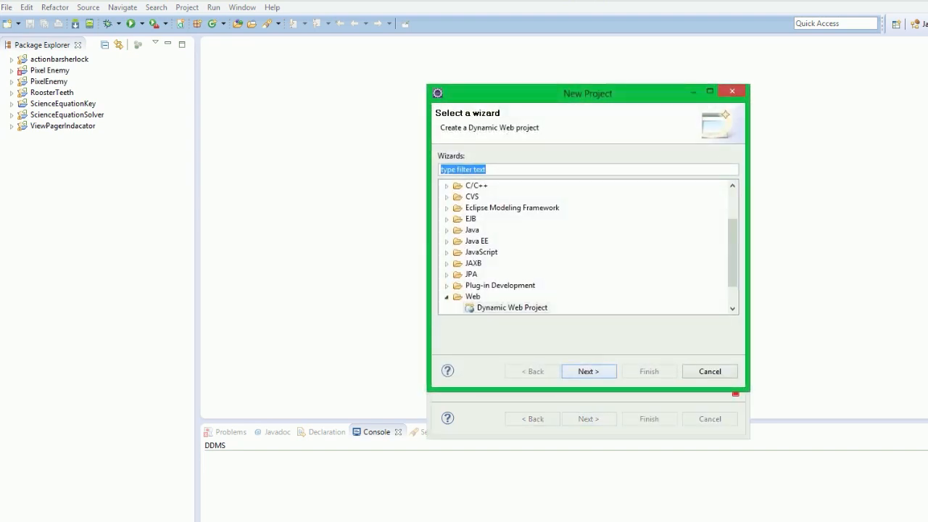
click(9, 8)
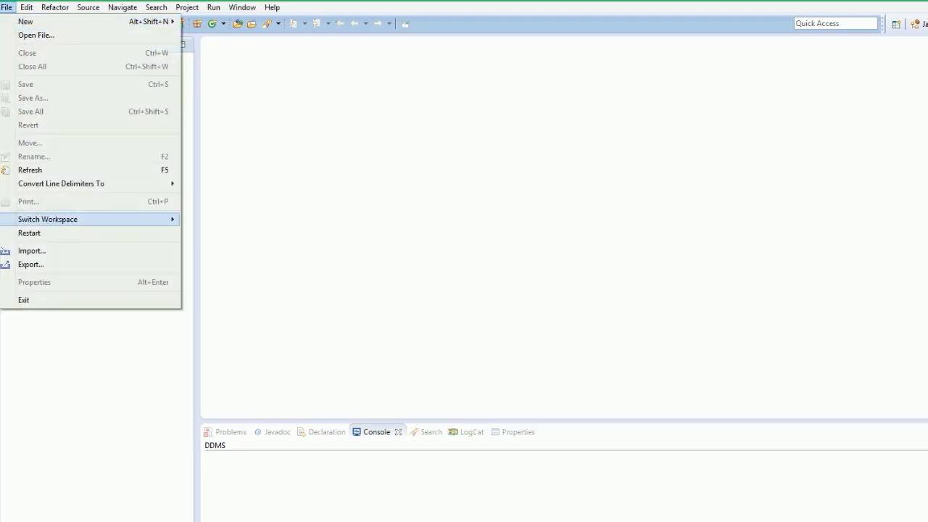
click(32, 250)
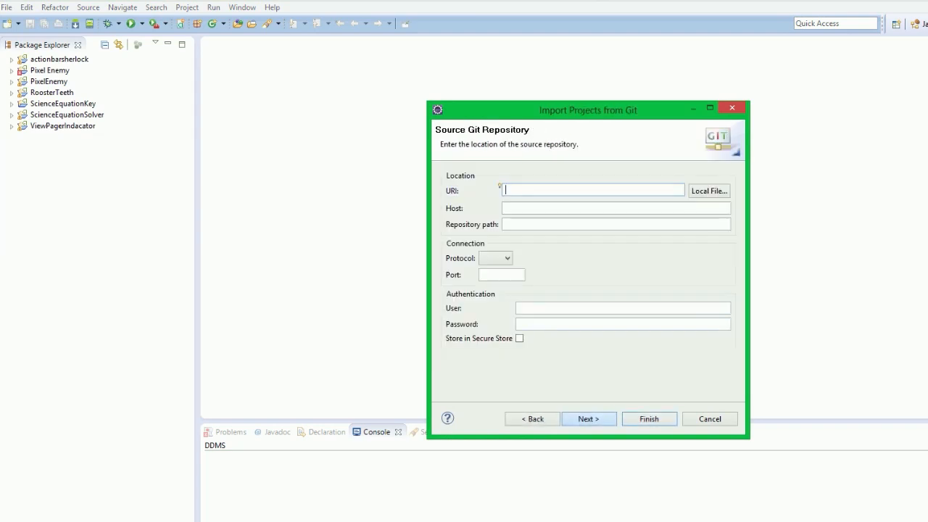
text(git clone https://android.googlesource.com/platform/)
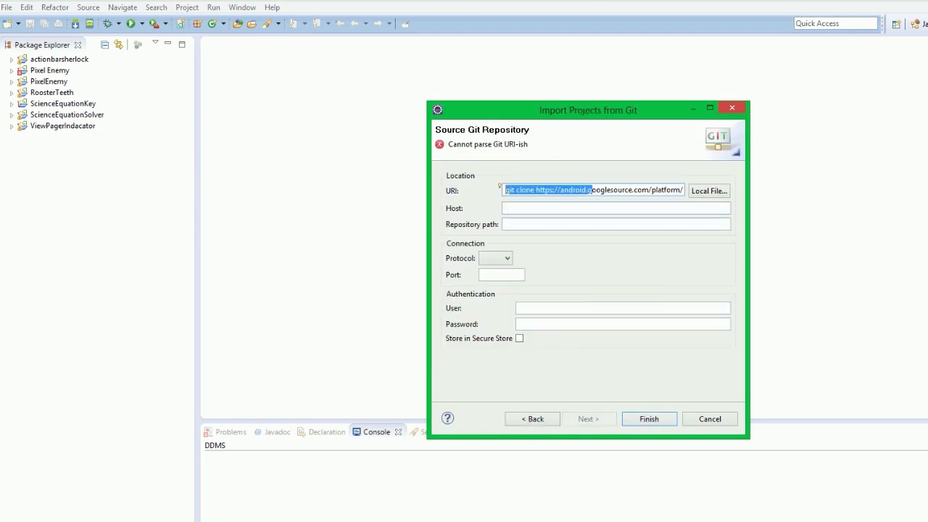
text(https://android.googlesource.com/platform/frameworks/volley)
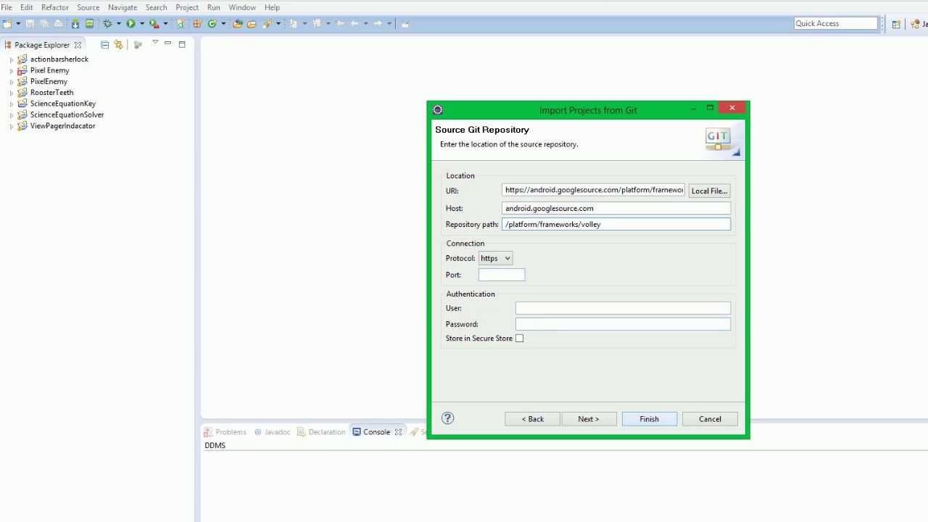
click(588, 419)
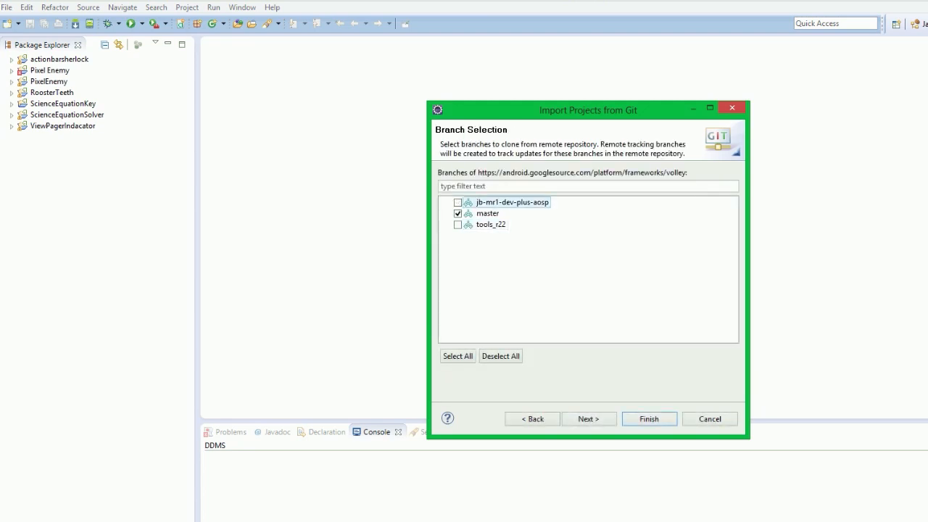
click(589, 418)
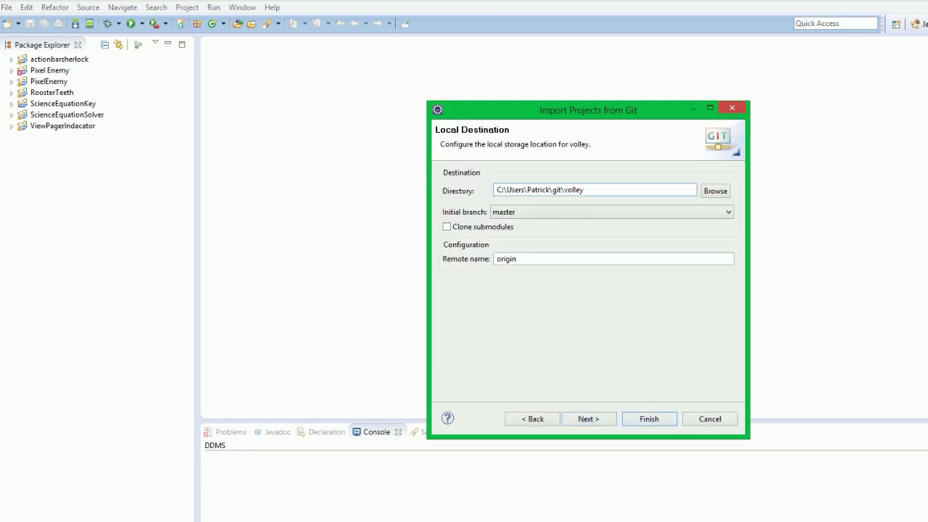
click(589, 419)
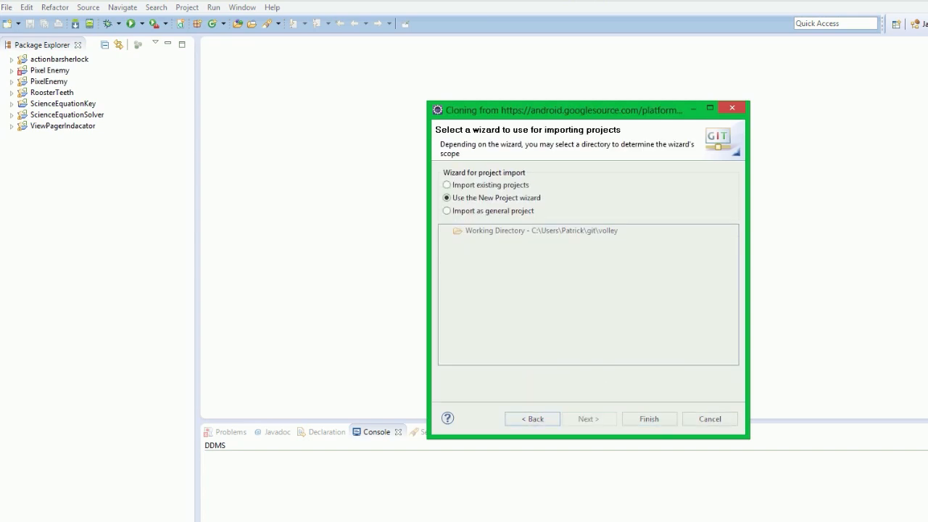
- Choose Import existing projects, reach the list showing Volley and VolleyTests, deselect both and cancel
click(446, 211)
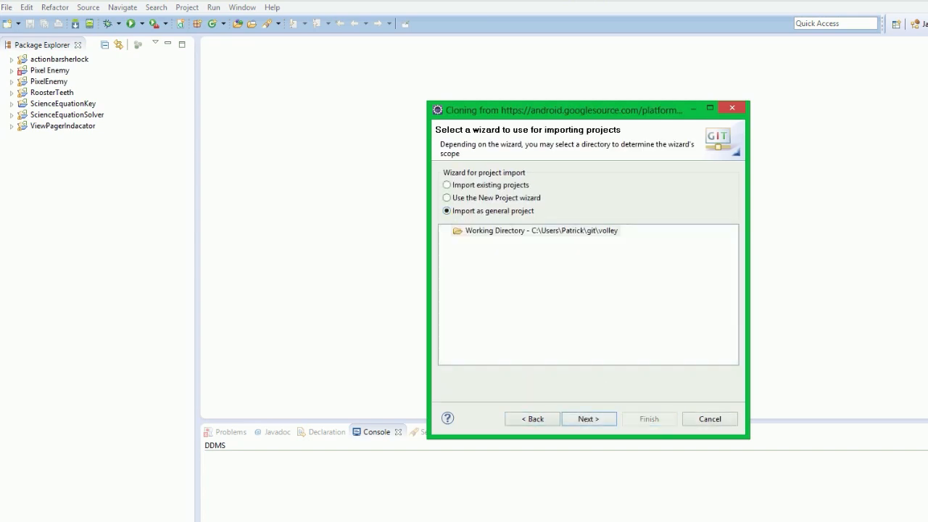
click(446, 198)
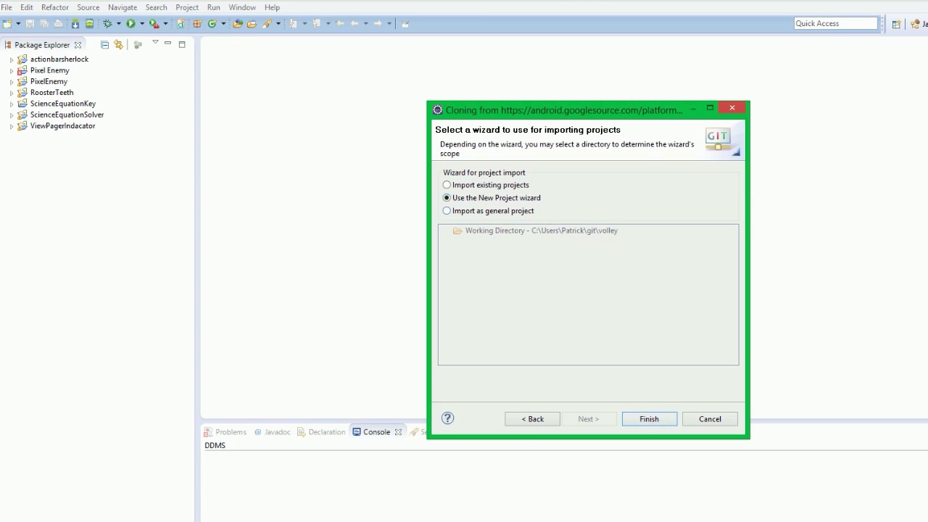
click(447, 185)
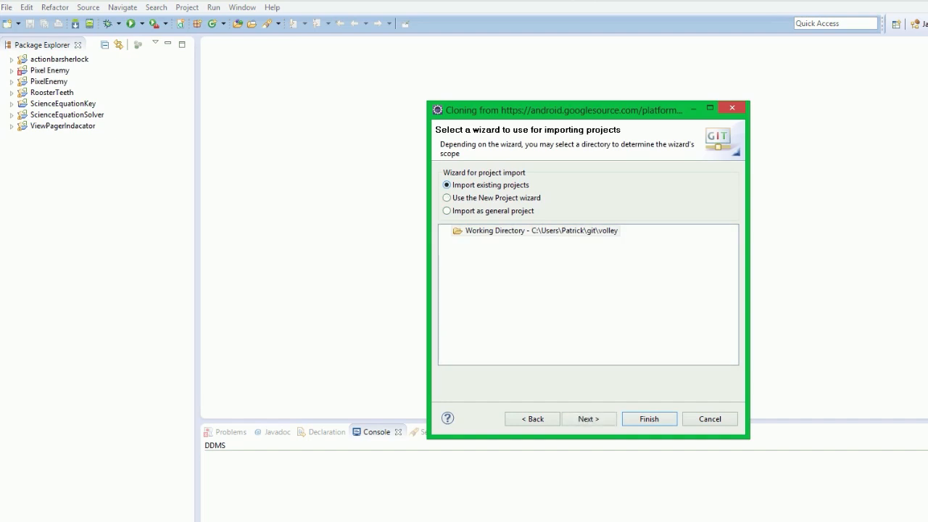
click(447, 197)
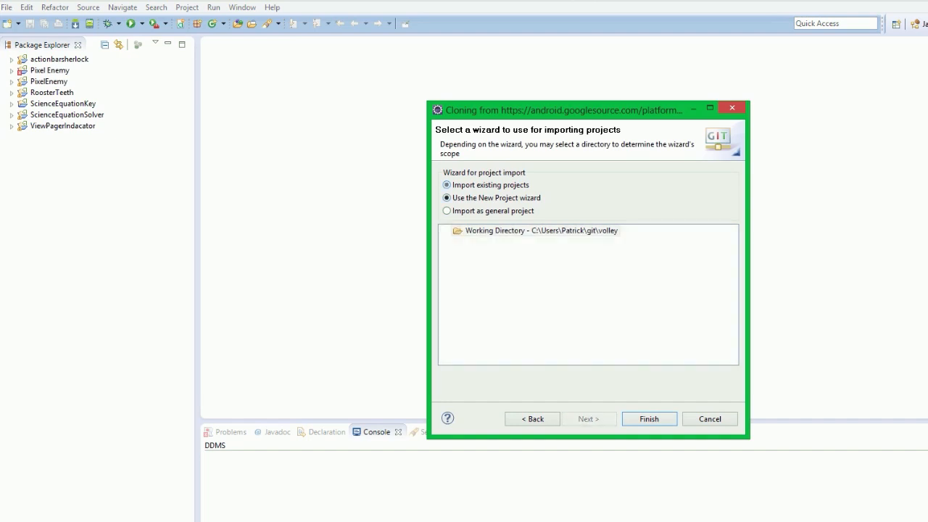
click(649, 419)
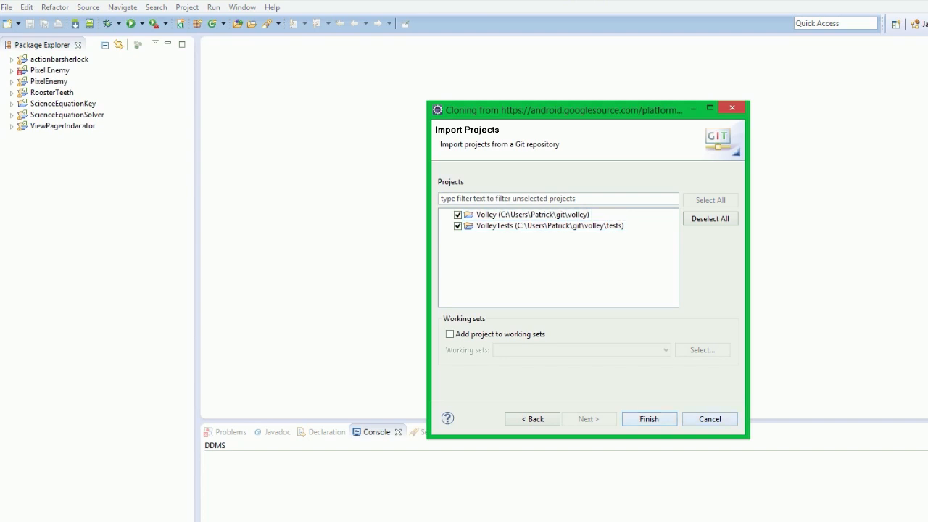
click(709, 219)
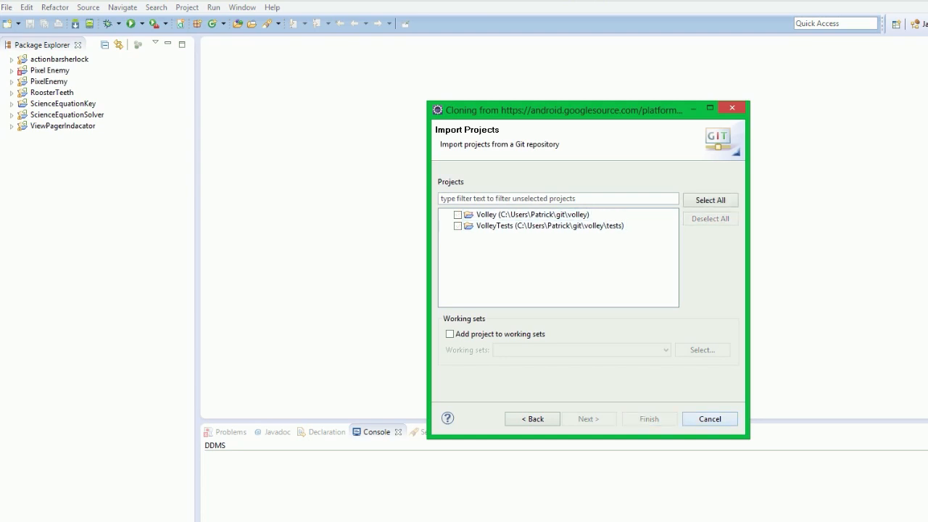
click(8, 8)
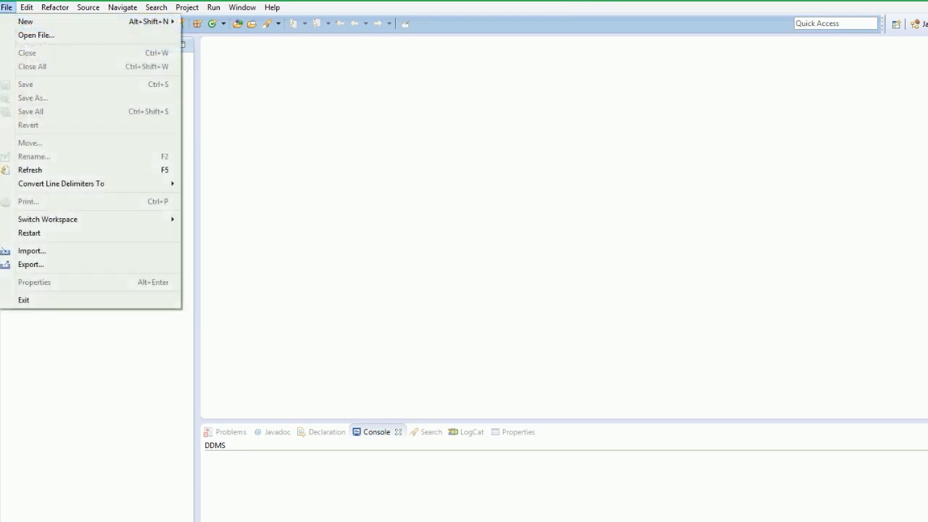
- Import the Volley project with Copy projects into workspace ticked and finish
click(31, 250)
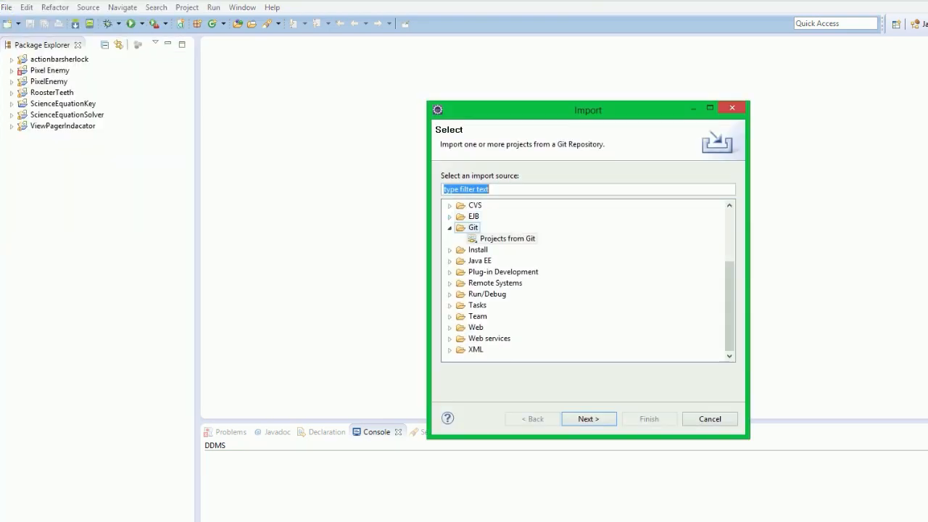
click(542, 271)
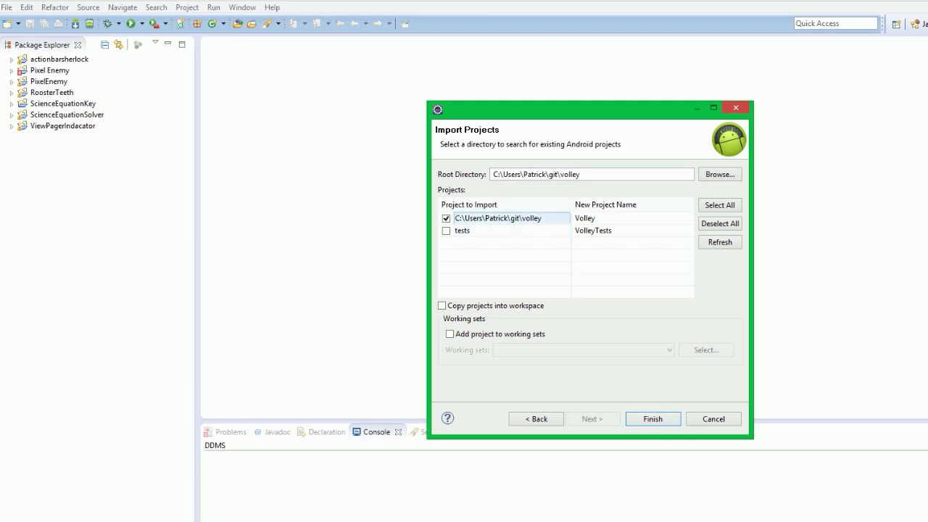
click(442, 306)
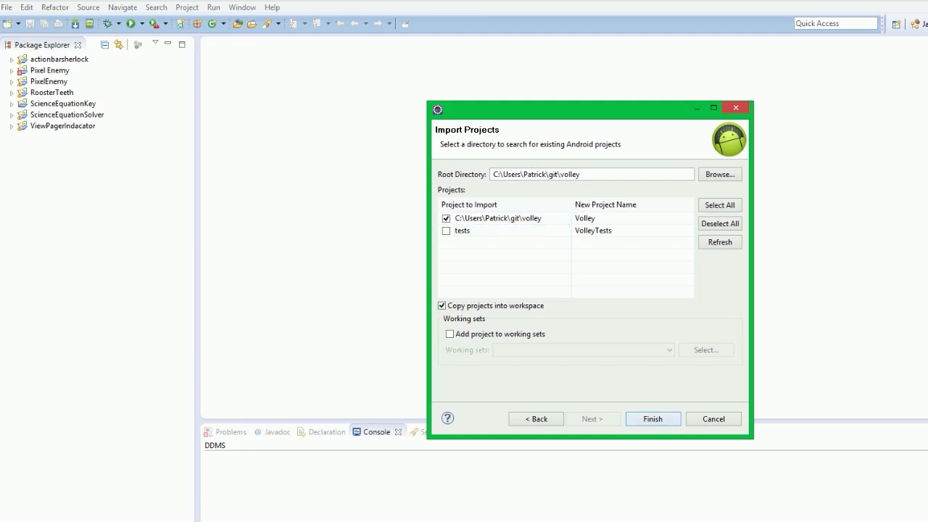
click(653, 419)
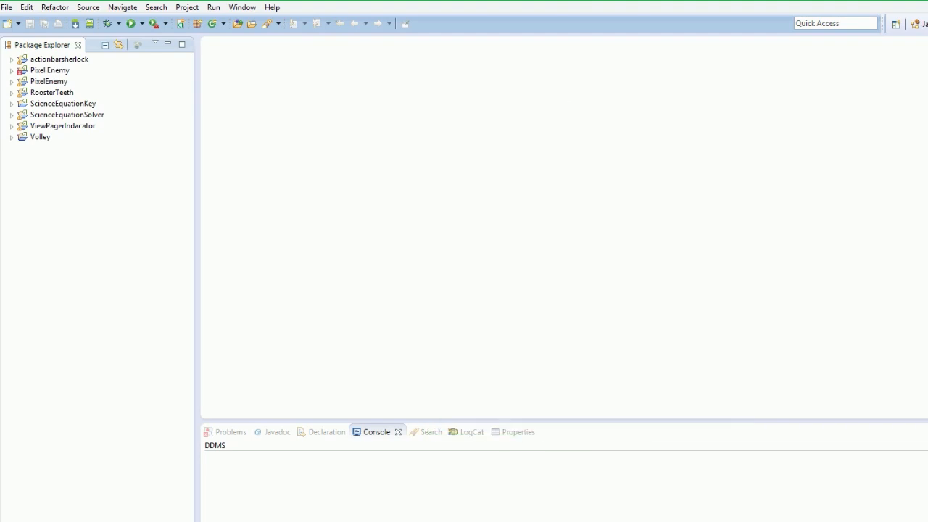
right_click(40, 137)
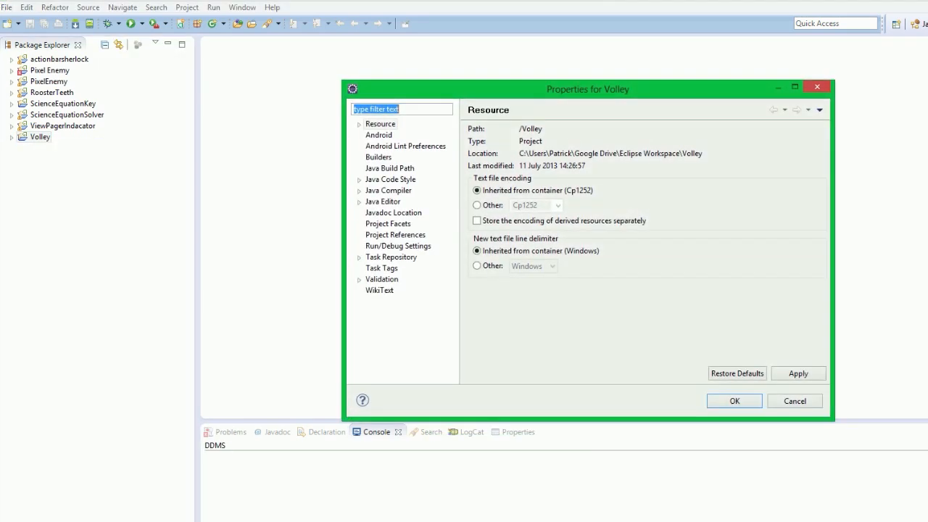
click(378, 135)
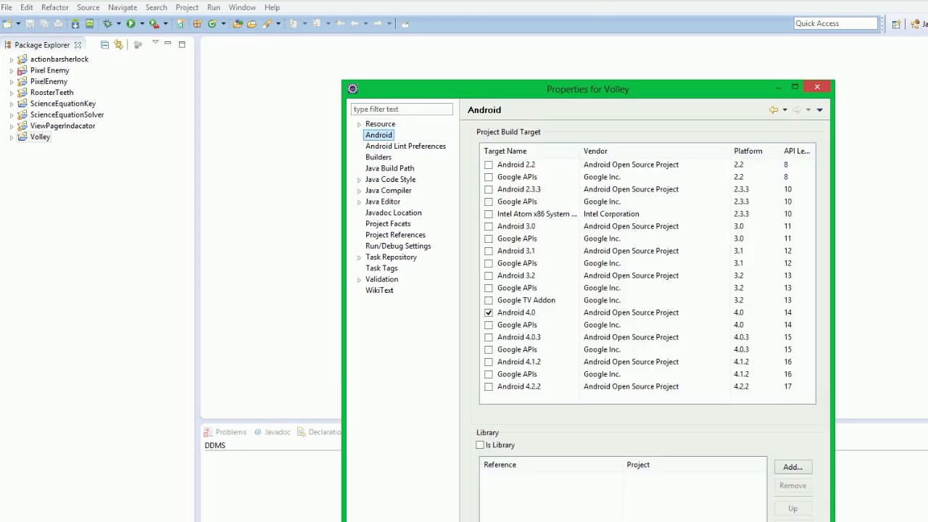
click(480, 445)
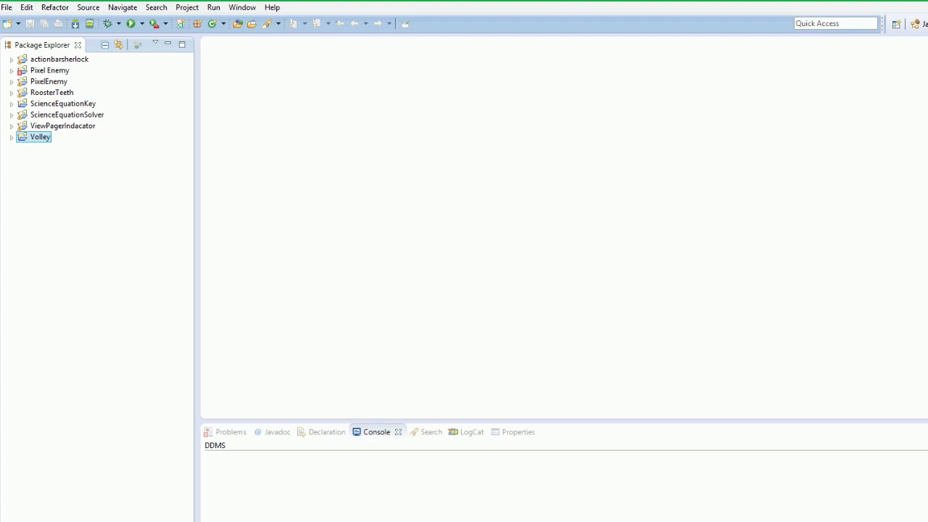
click(8, 8)
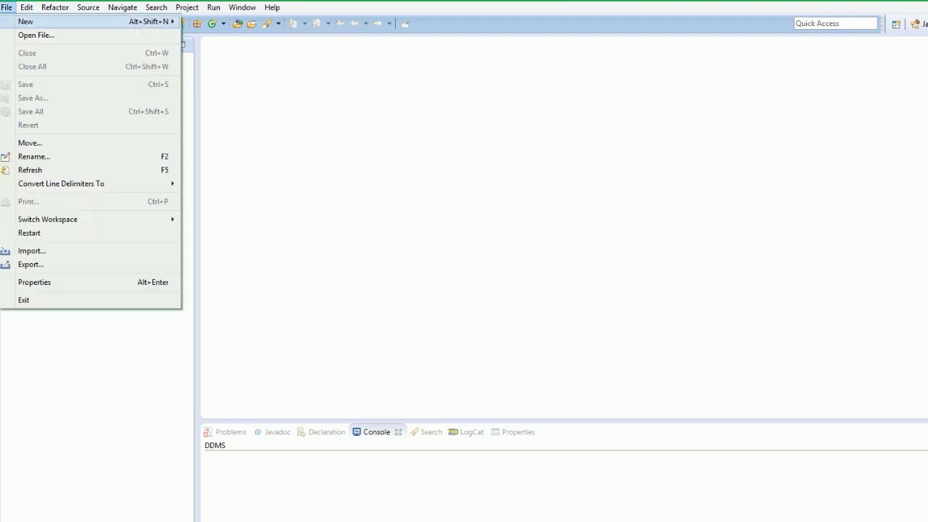
- Start a new Android Application Project named VollyJSONExample with minimum SDK API 9
click(25, 23)
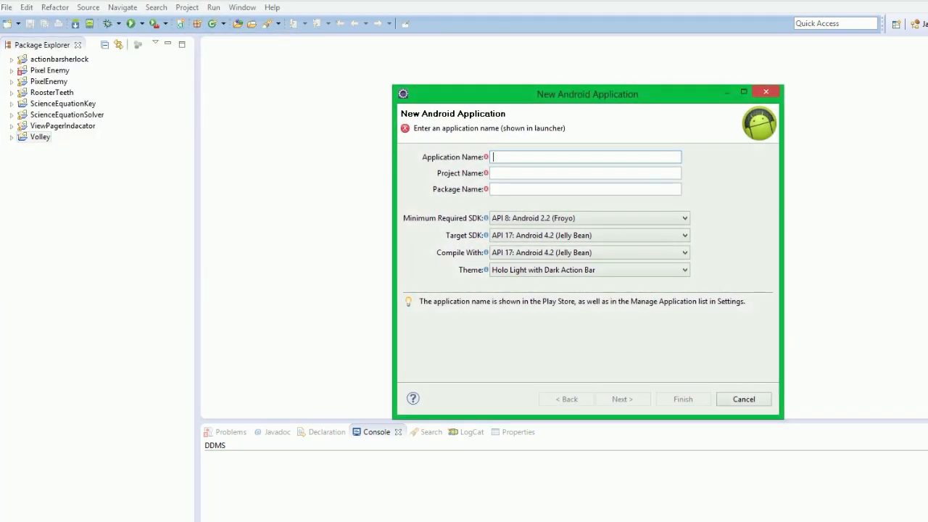
text(VollyJson)
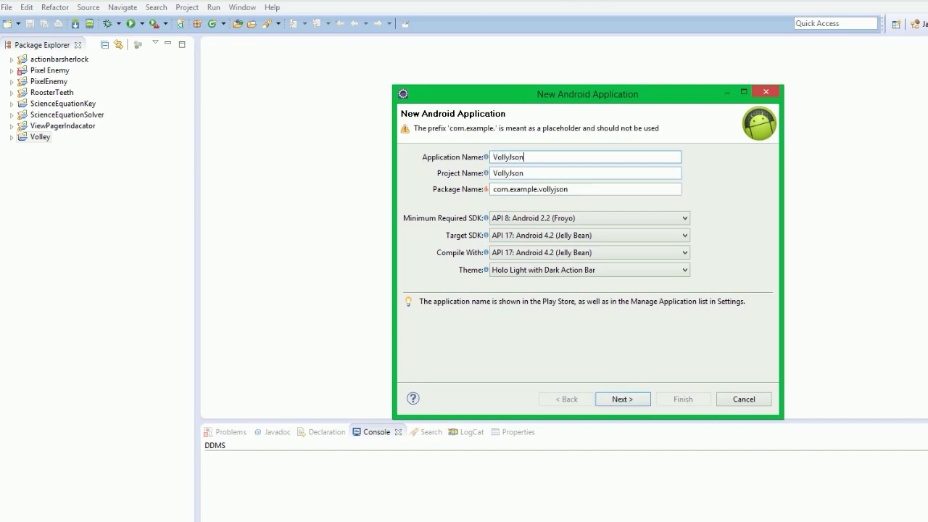
text(Example)
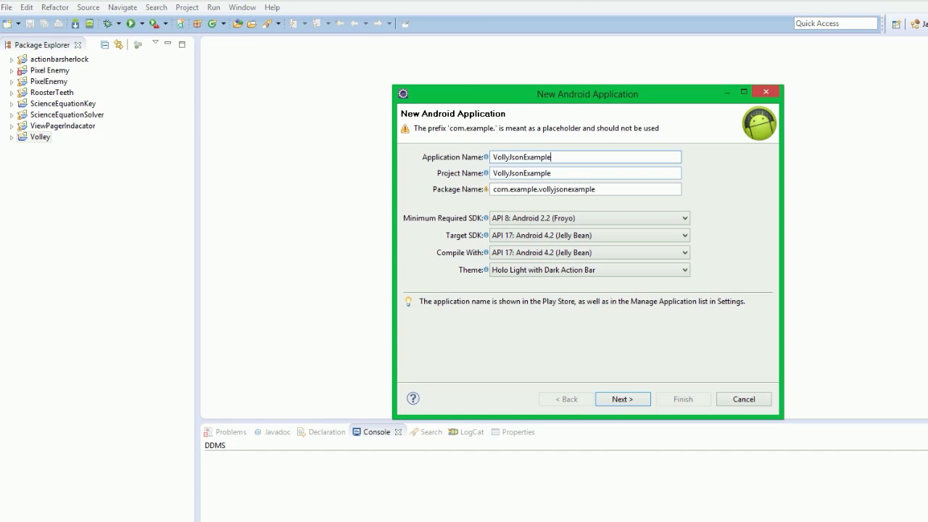
double_click(518, 172)
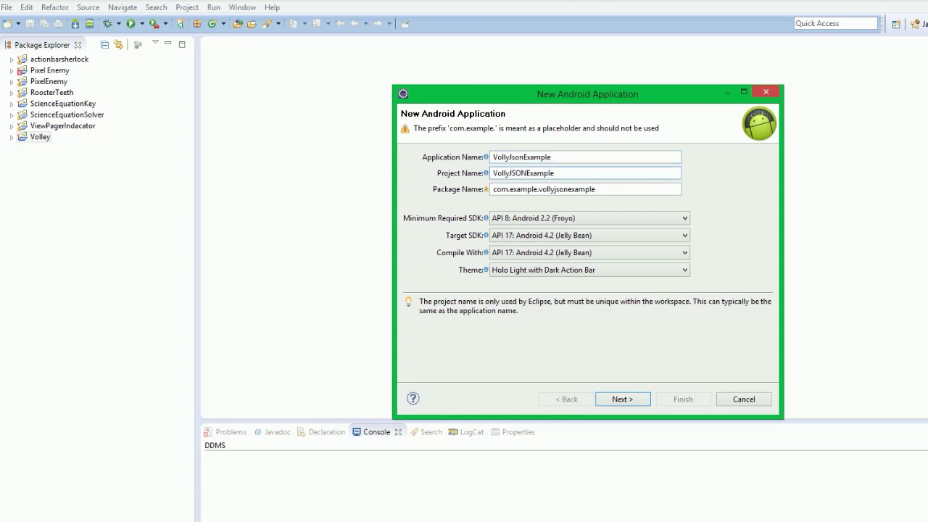
click(589, 217)
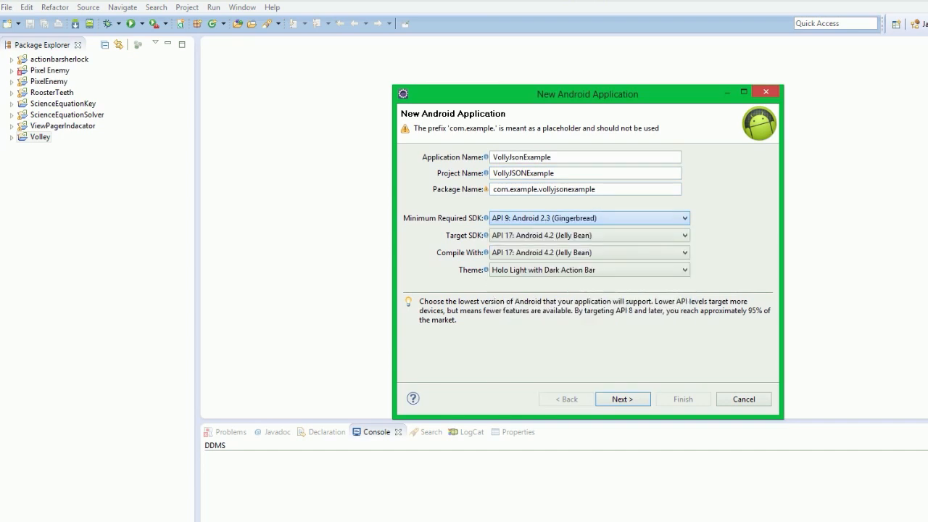
- Accept the default configuration and launcher icon, choose Blank Activity and create the project with MainActivity
click(623, 399)
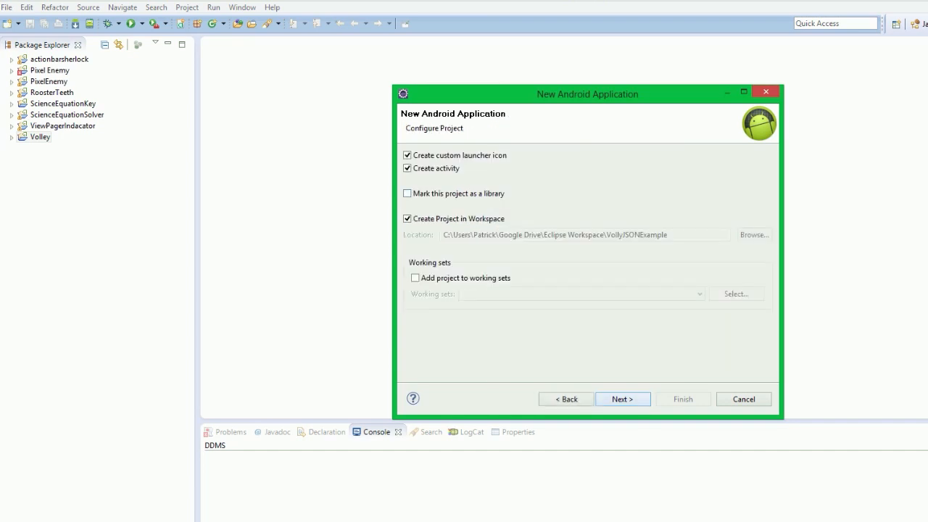
click(623, 398)
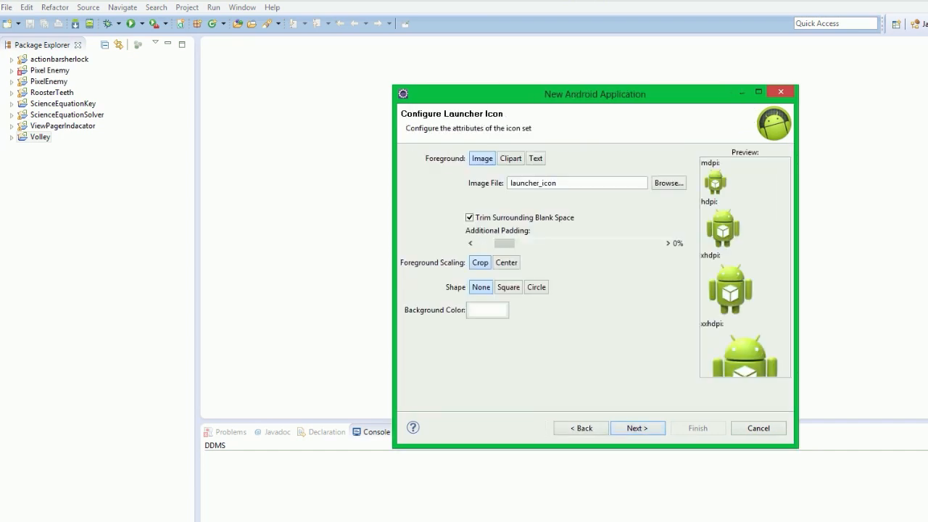
click(638, 428)
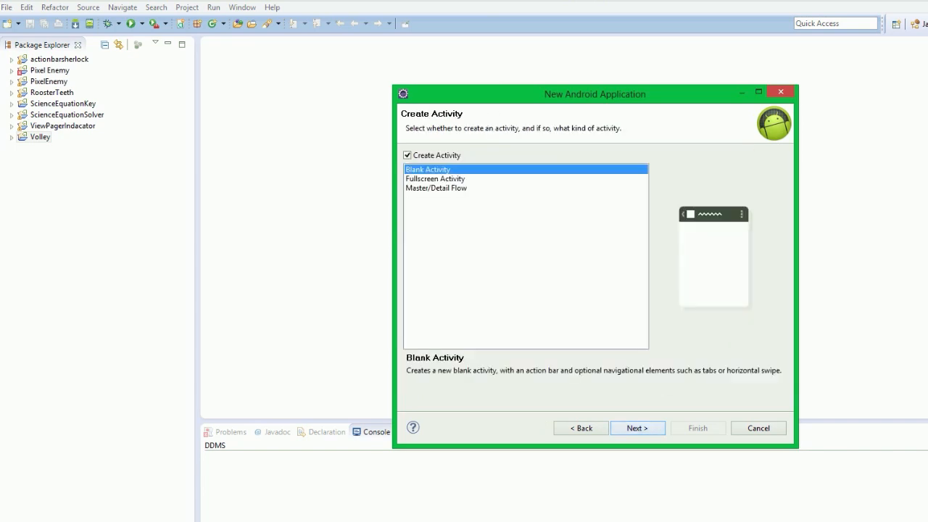
click(637, 428)
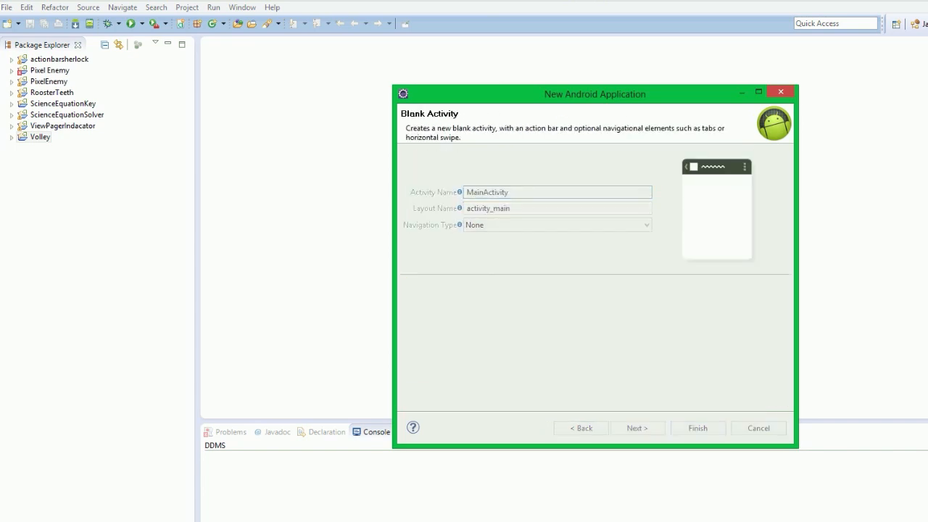
click(699, 428)
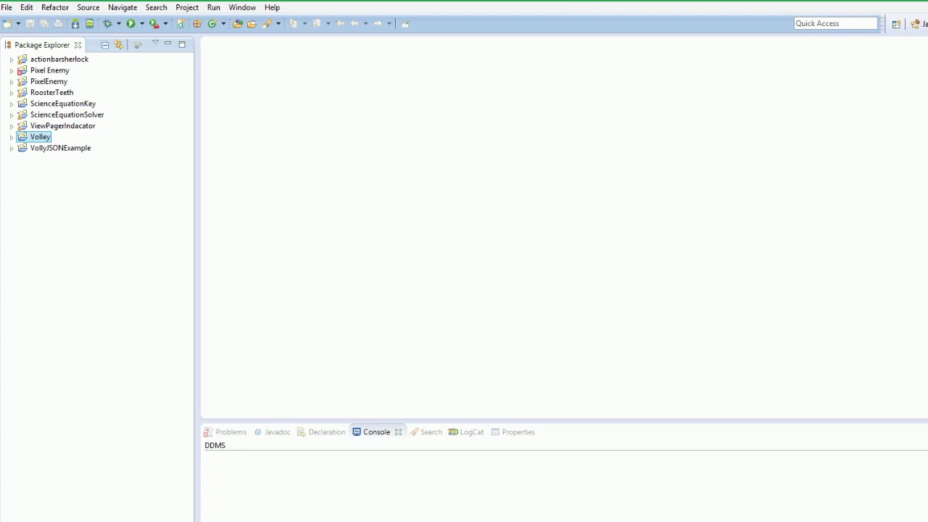
- Add Volley and actionbarsherlock as library references in VollyJSONExample's Android properties
double_click(60, 148)
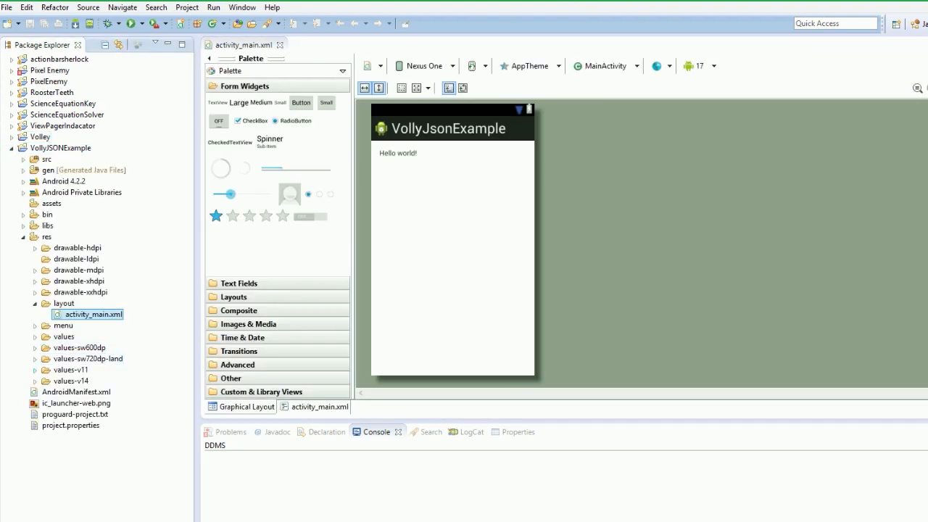
right_click(59, 148)
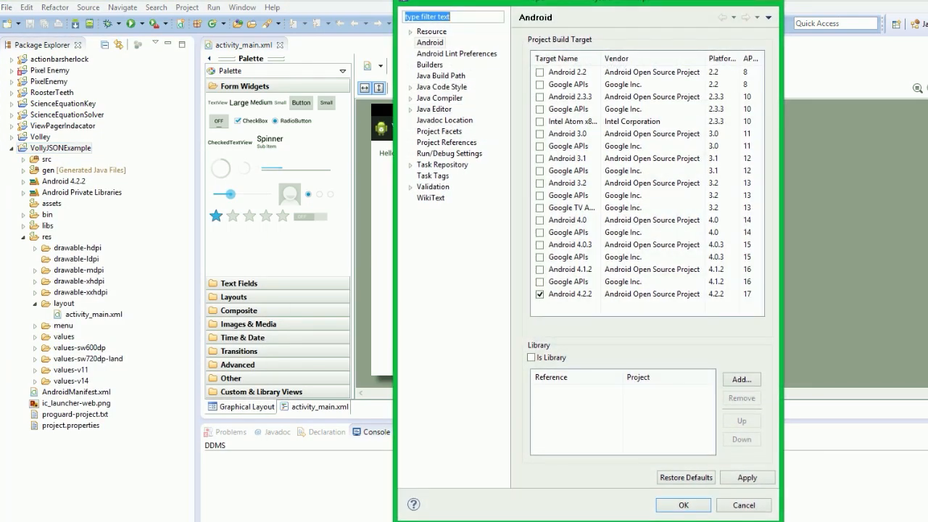
click(741, 379)
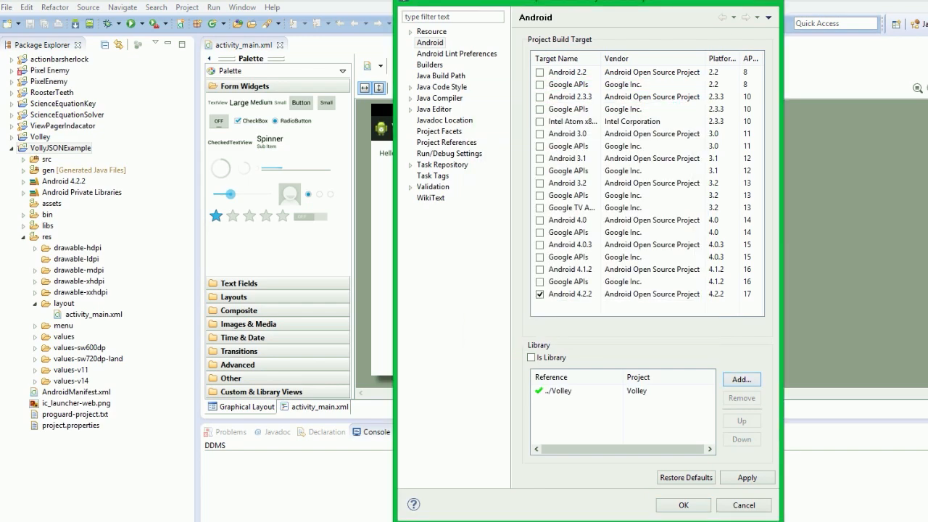
click(740, 378)
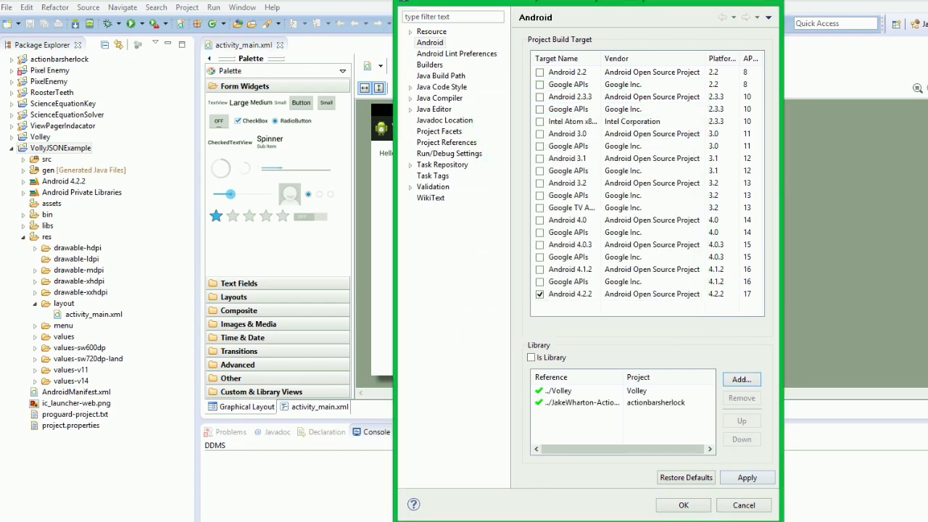
click(683, 505)
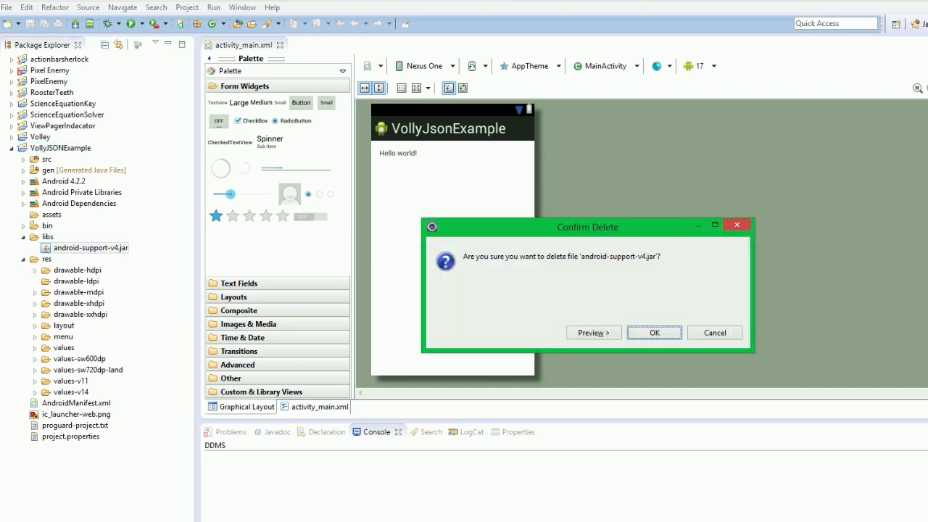
- Delete android-support-v4.jar from libs and re-expand the VollyJSONExample project tree
click(655, 332)
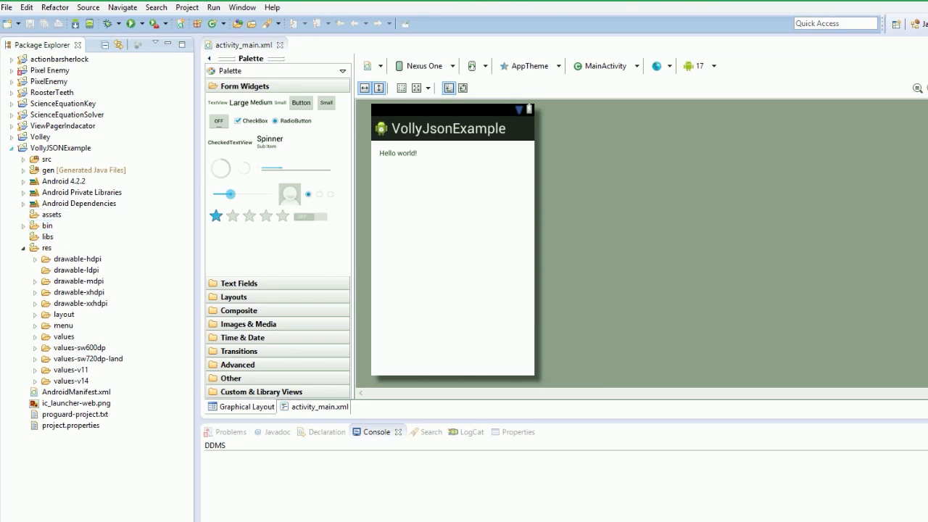
click(24, 148)
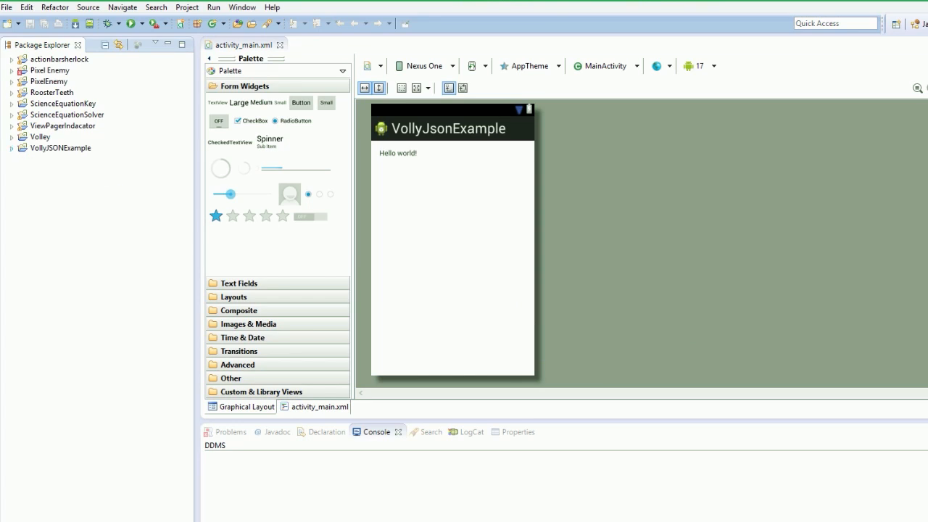
click(60, 148)
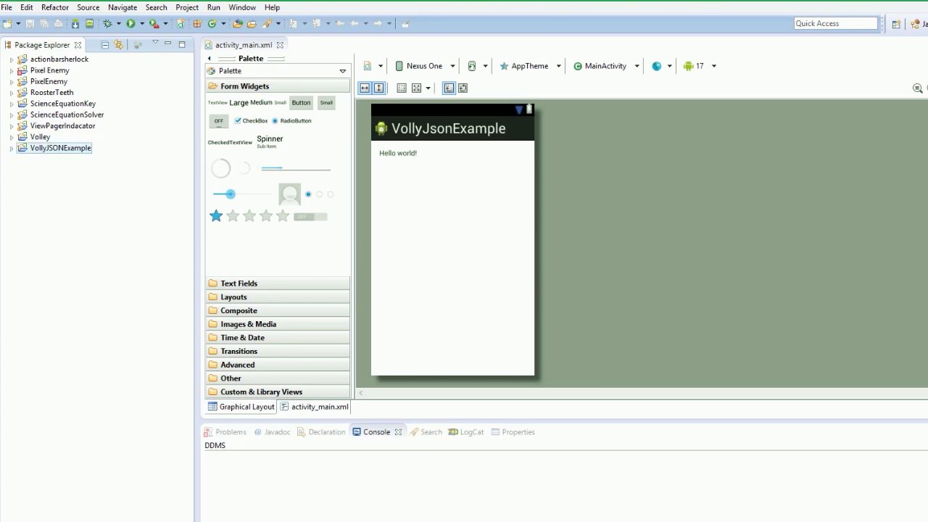
click(14, 148)
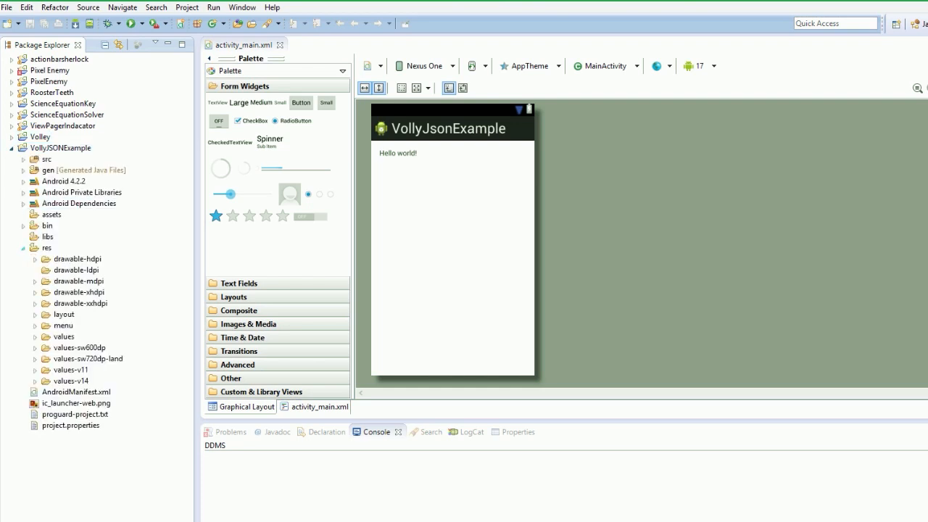
- Edit styles.xml so AppBaseTheme's parent is Theme.Sherlock.Light.DarkActionBar, save it and close the file
click(34, 334)
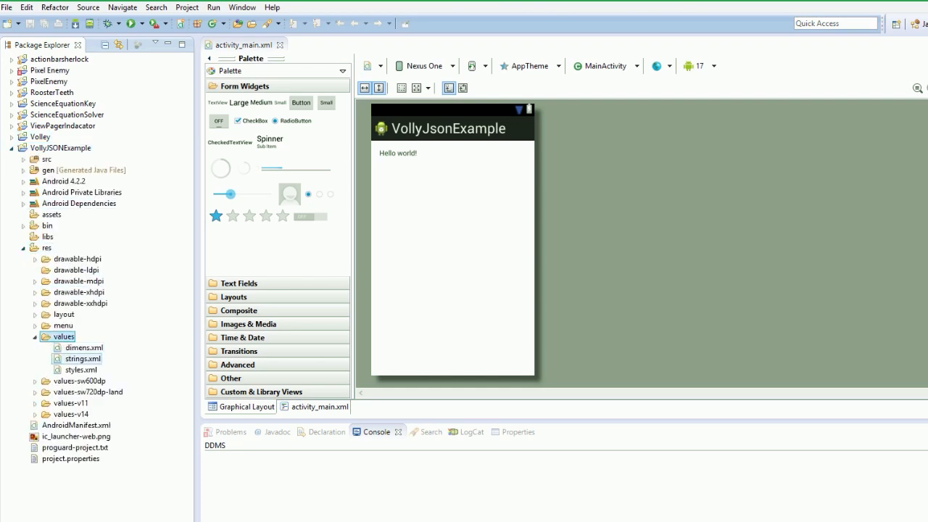
double_click(81, 370)
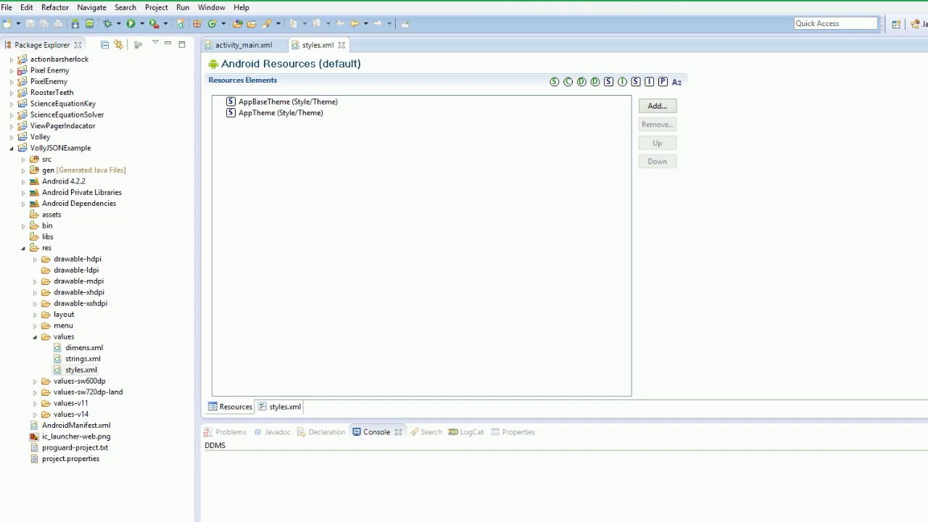
click(284, 407)
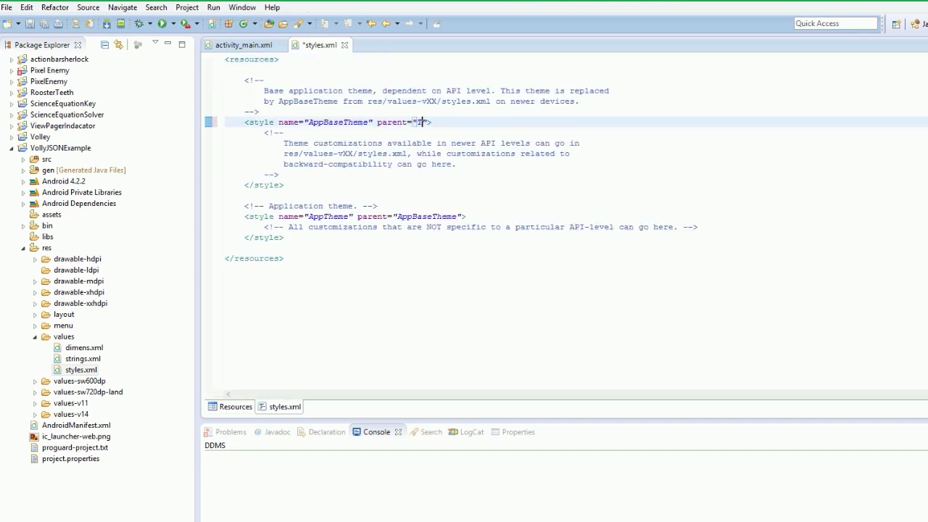
text(heme.S)
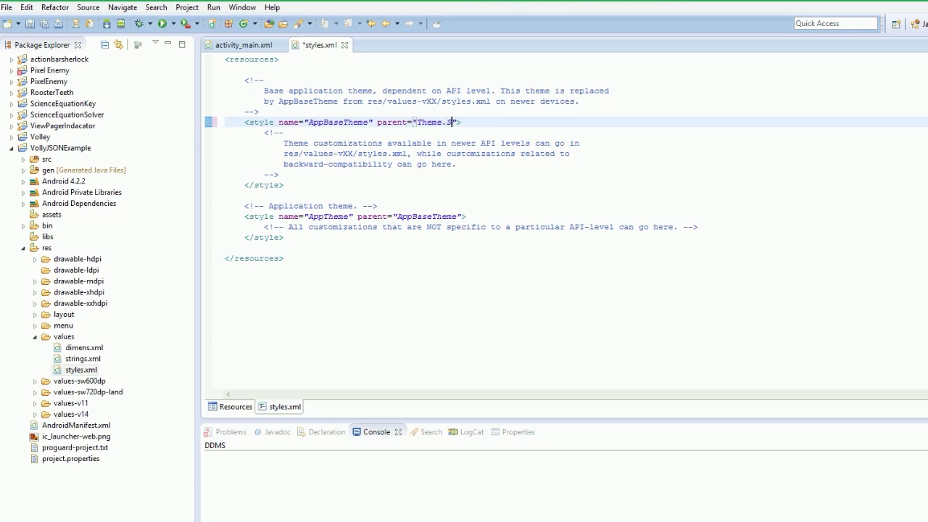
text(herlock)
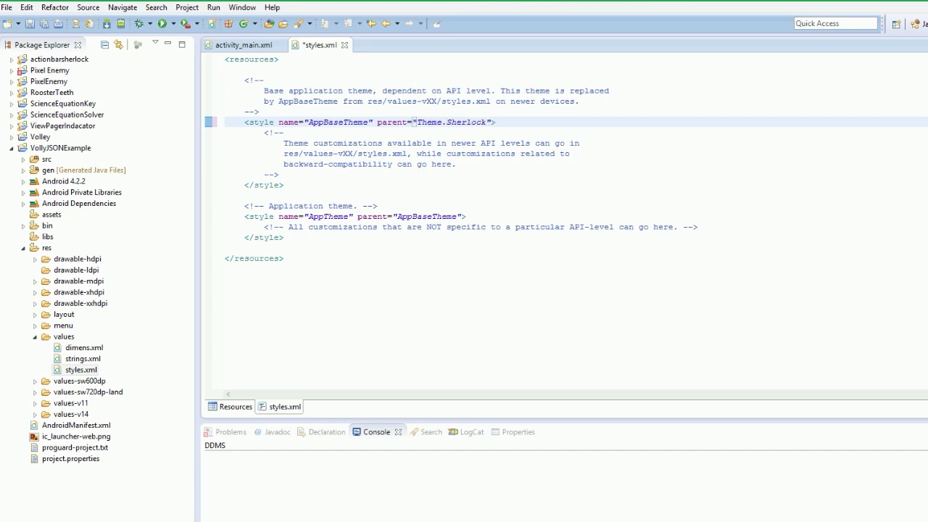
text(.L)
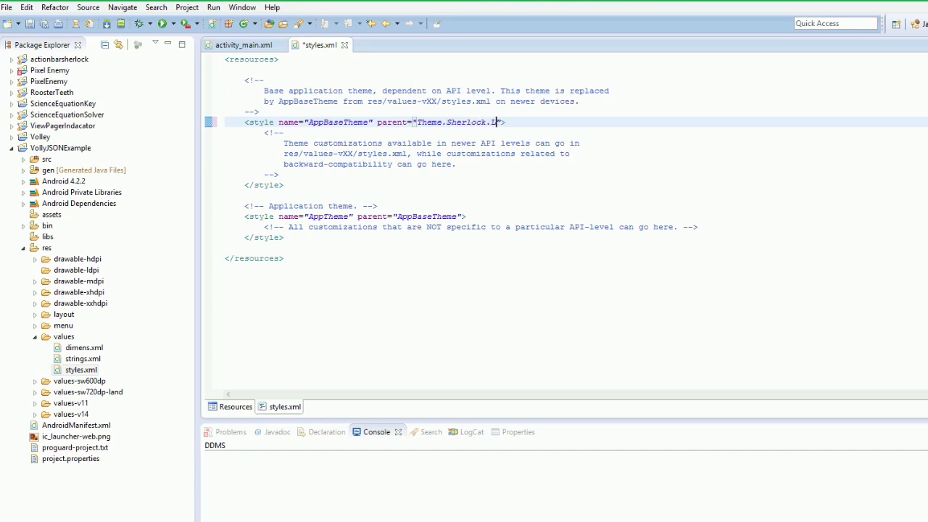
text(ight.DarkActionBar)
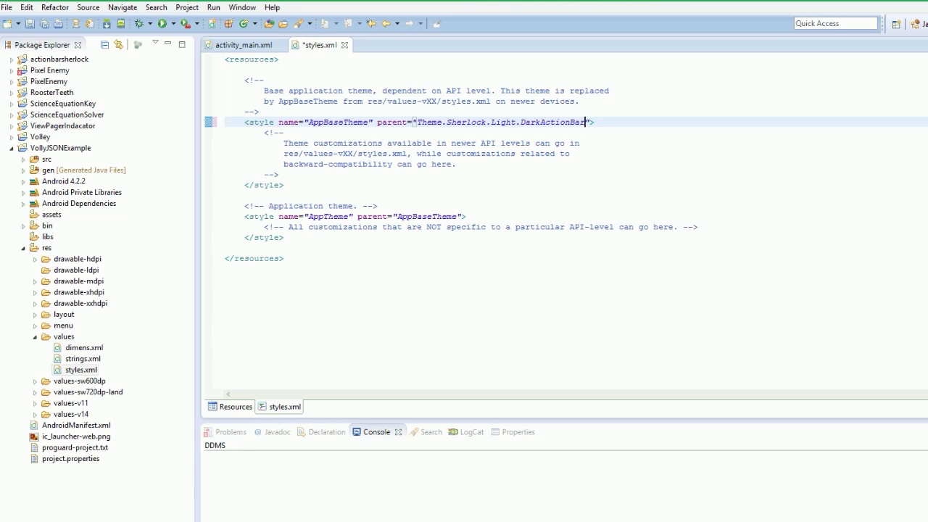
key(Ctrl+s)
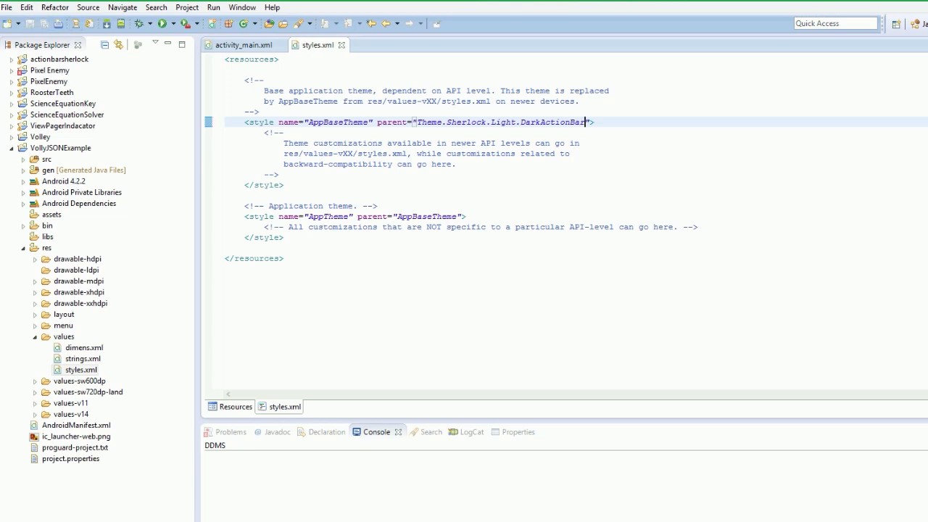
click(245, 45)
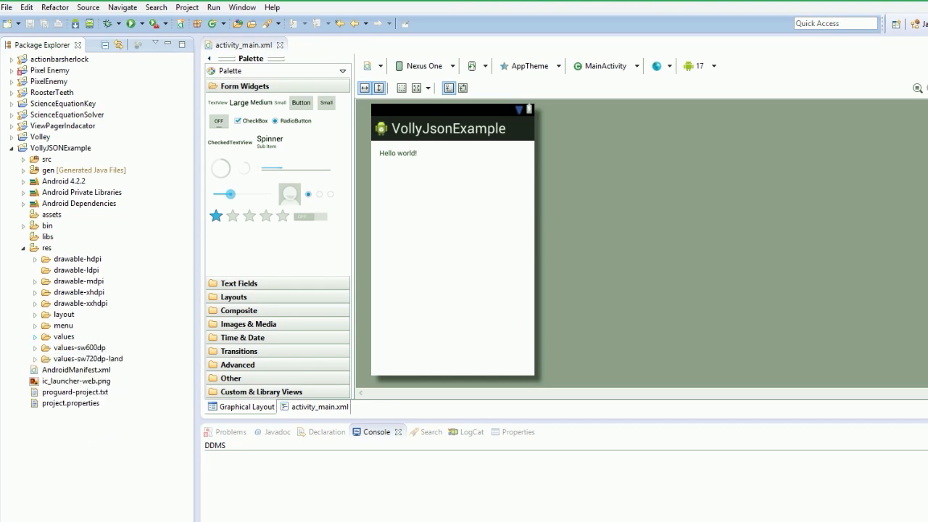
- Open MainActivity.java from VollyJSONExample's src package and place the caret under the class declaration
click(60, 148)
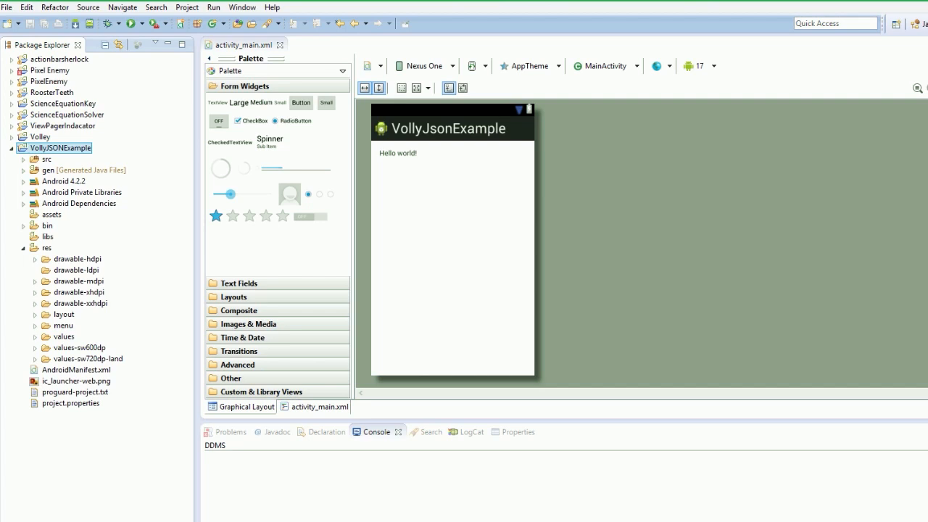
click(24, 159)
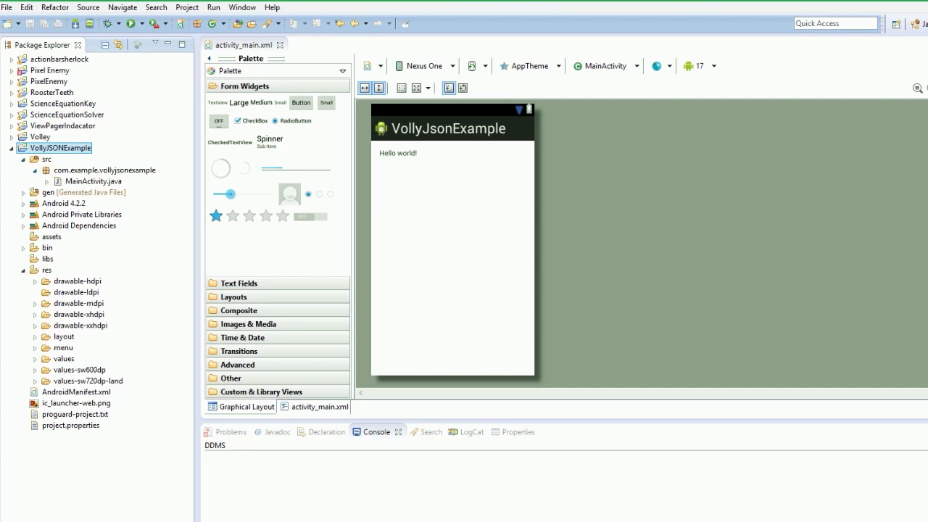
click(92, 181)
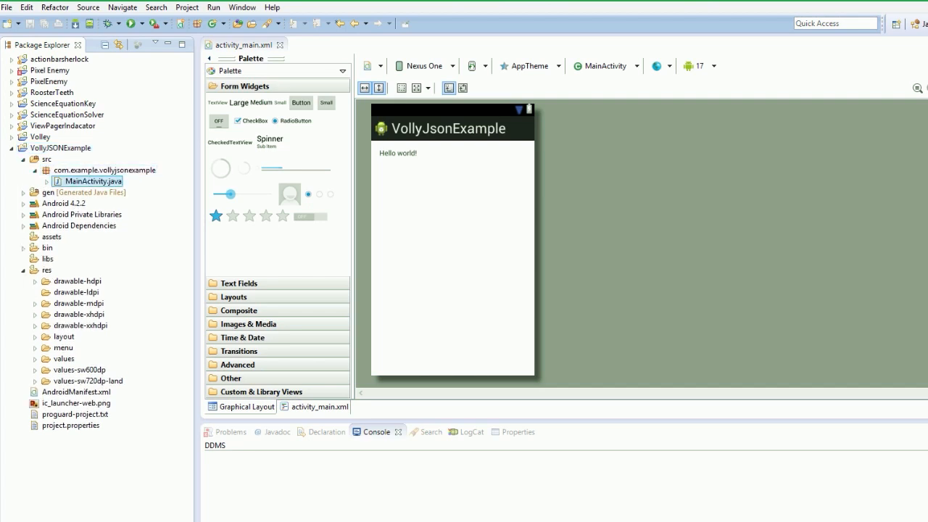
double_click(93, 180)
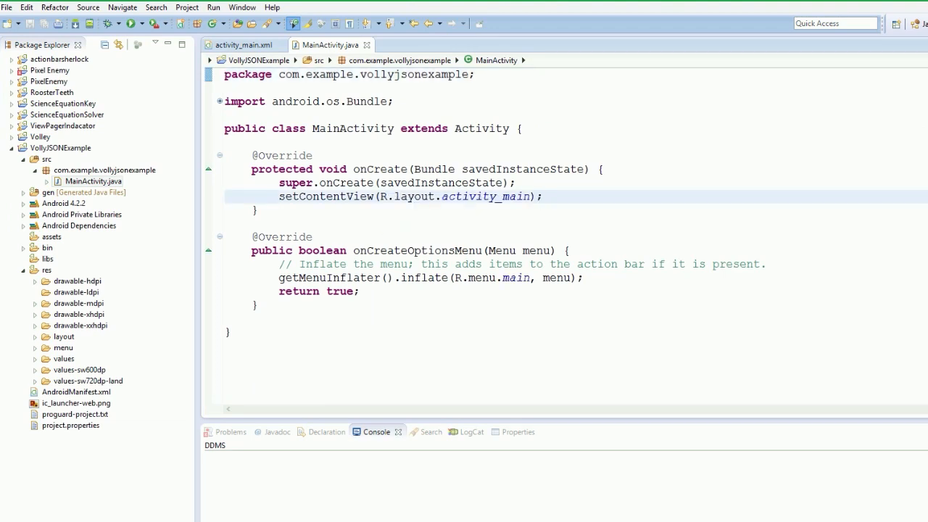
click(544, 197)
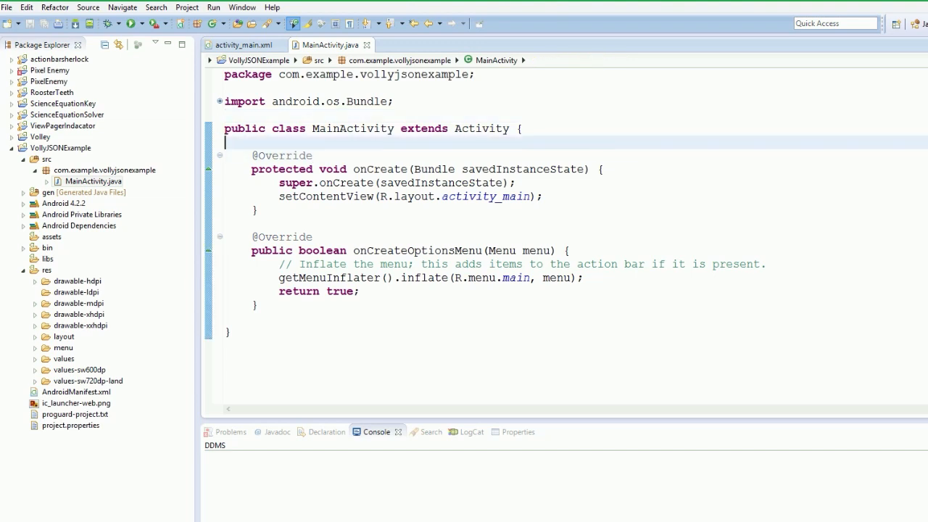
click(73, 292)
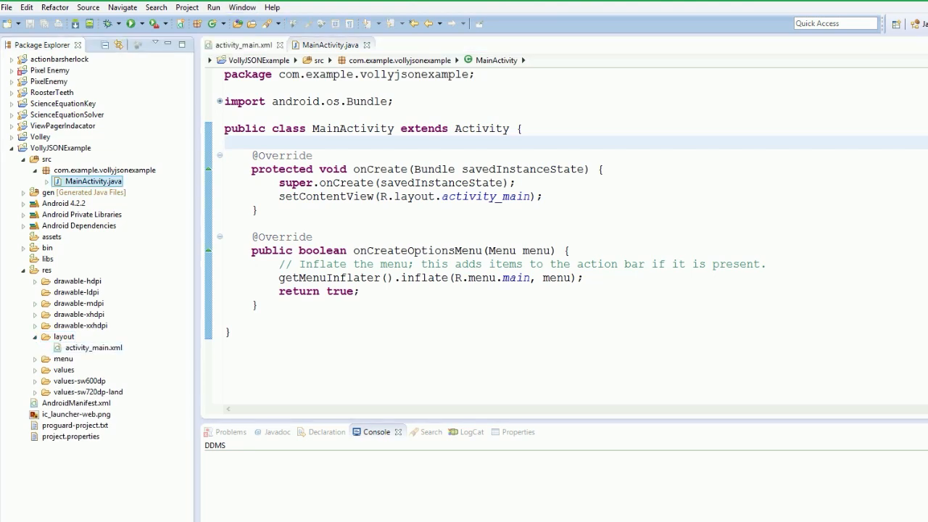
- In activity_main.xml's graphical layout replace the Hello world TextView with a ListView from Composite
click(243, 44)
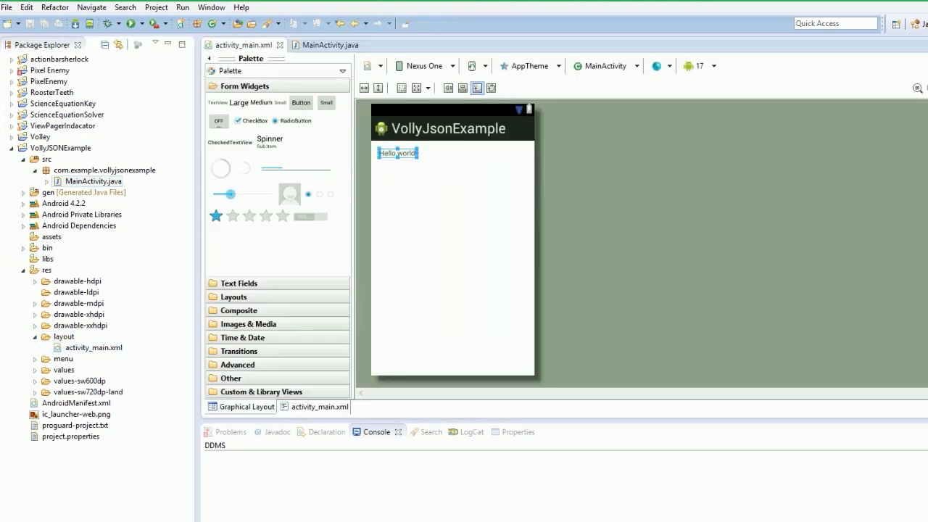
click(319, 406)
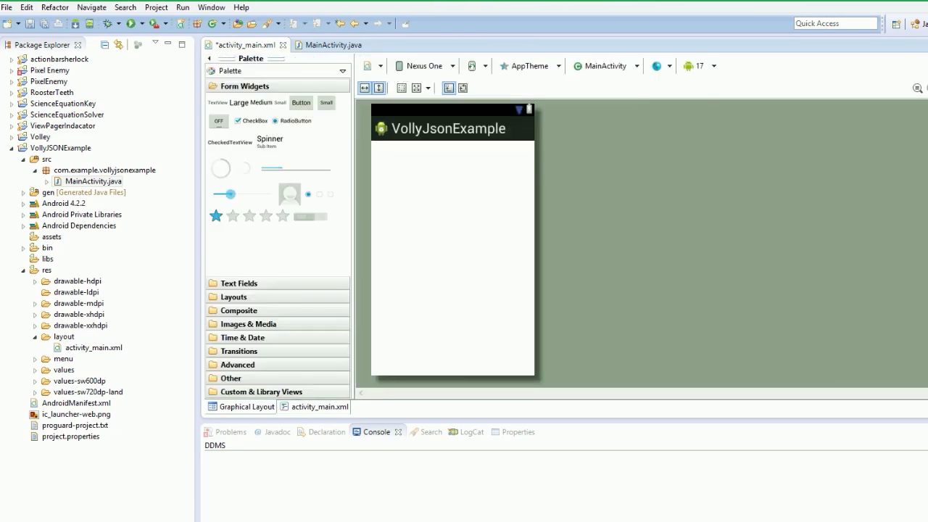
click(234, 113)
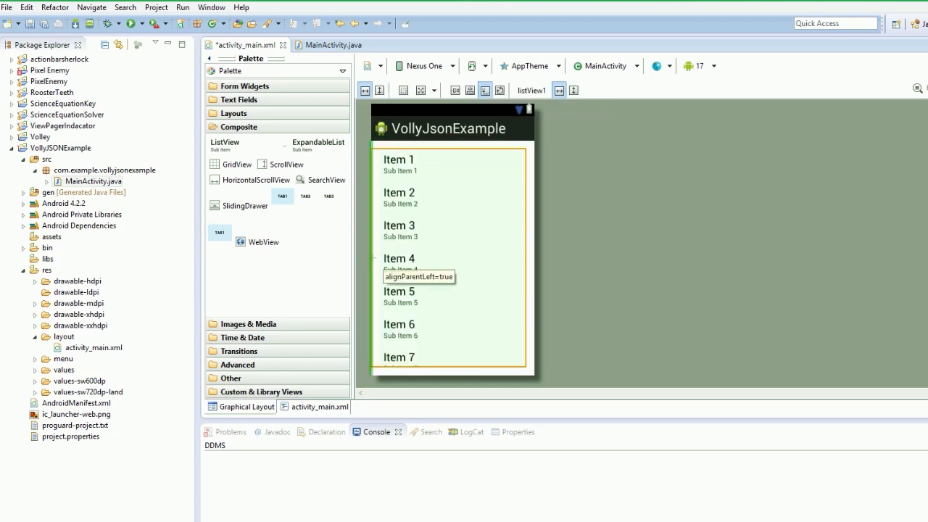
click(450, 258)
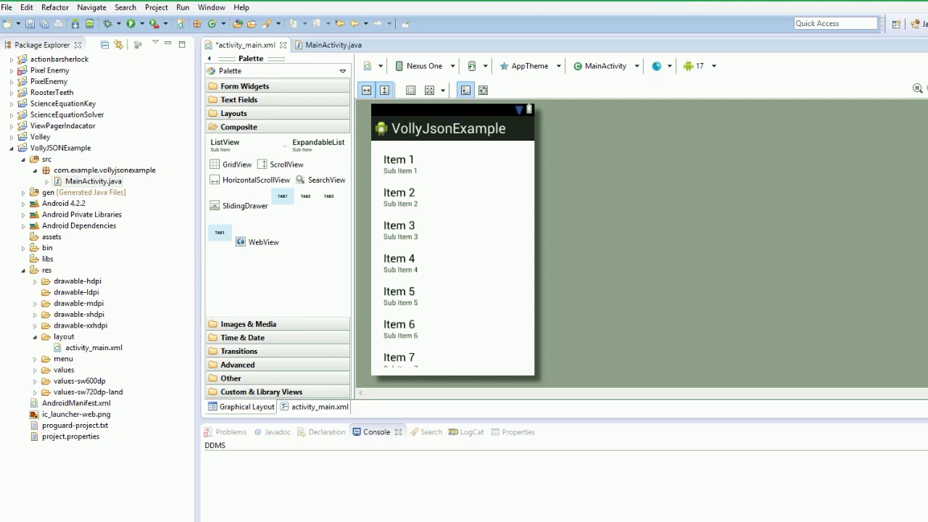
- Rename the ListView's ID to videoList, confirm, and return to the MainActivity code
click(334, 44)
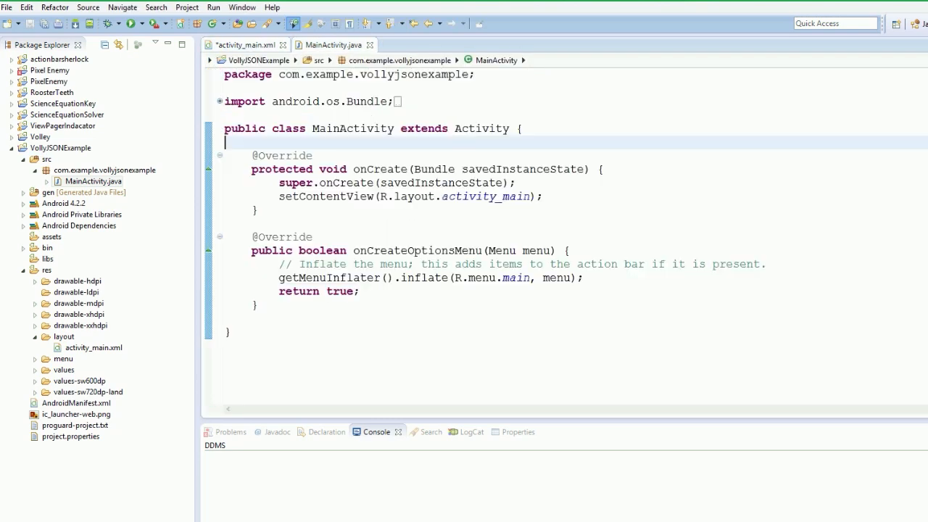
click(246, 44)
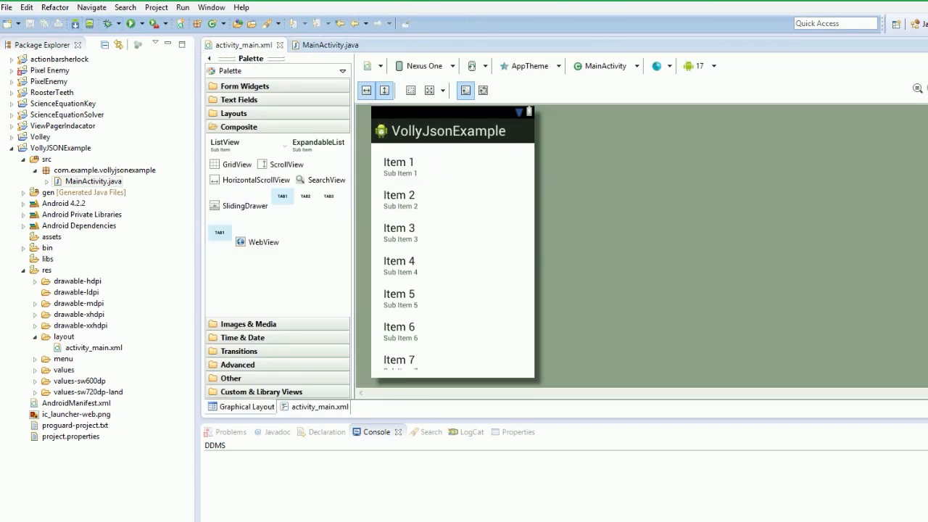
click(452, 261)
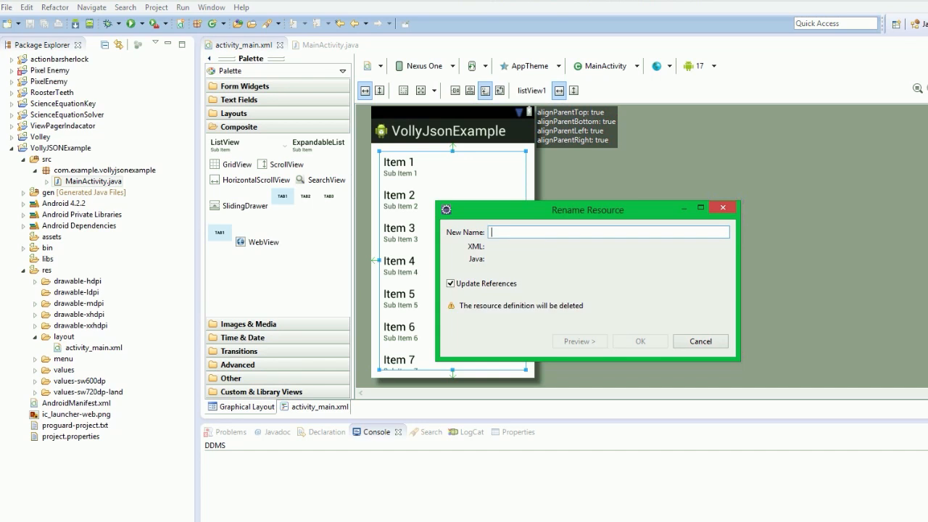
text(V)
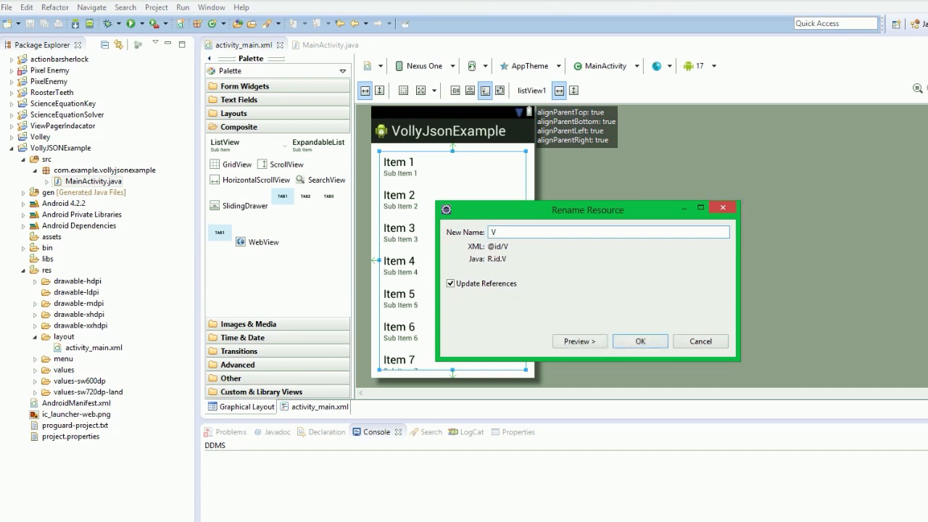
text(ideoList)
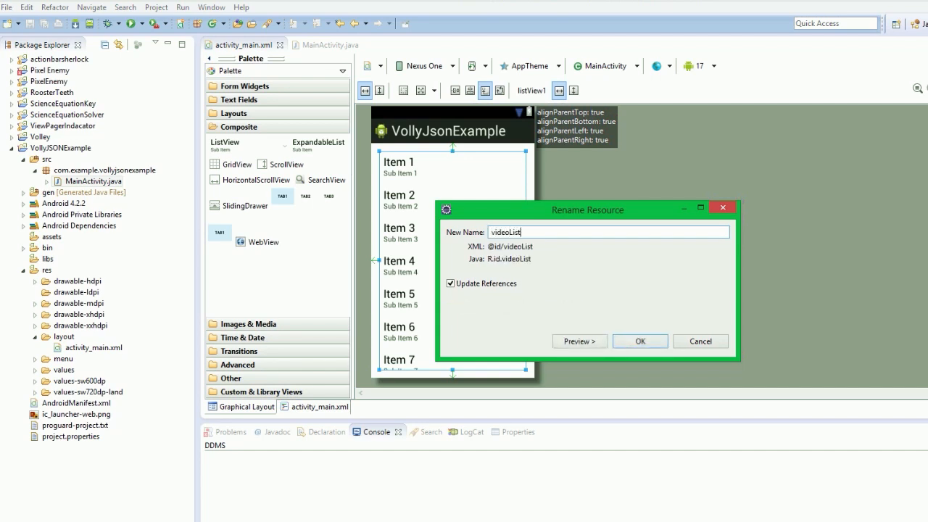
click(639, 341)
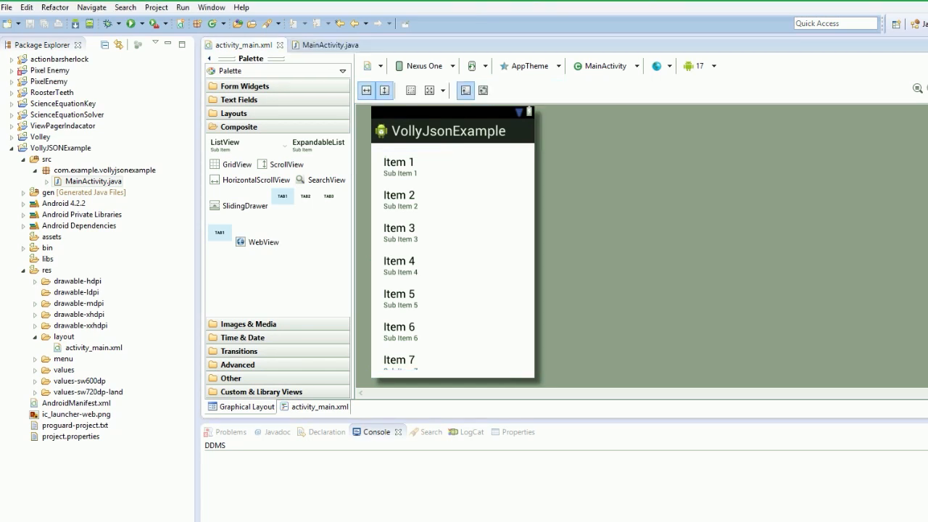
click(329, 44)
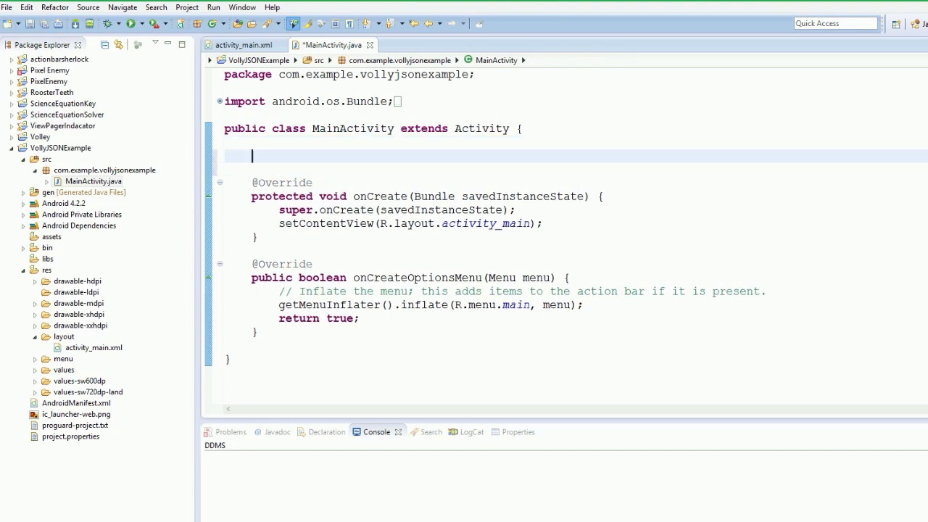
- Declare a ListView videoList field in MainActivity
text(ListView)
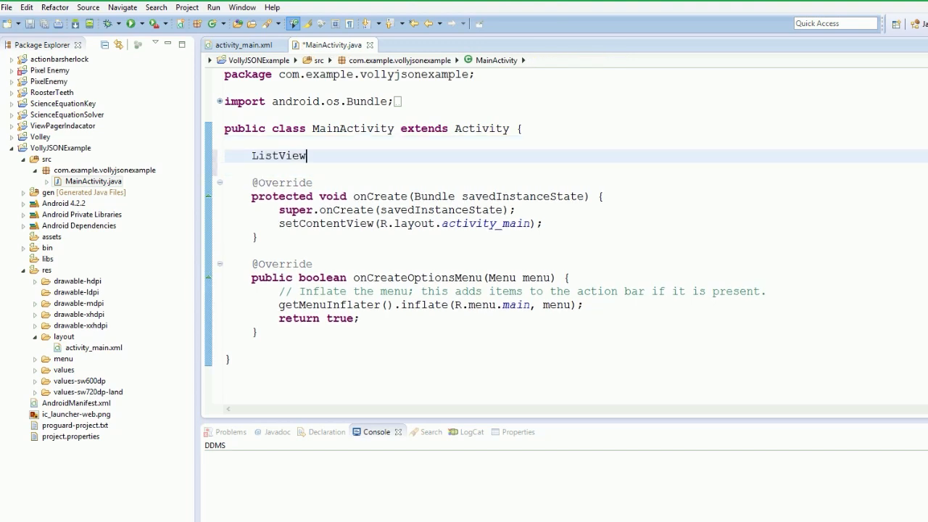
text(list)
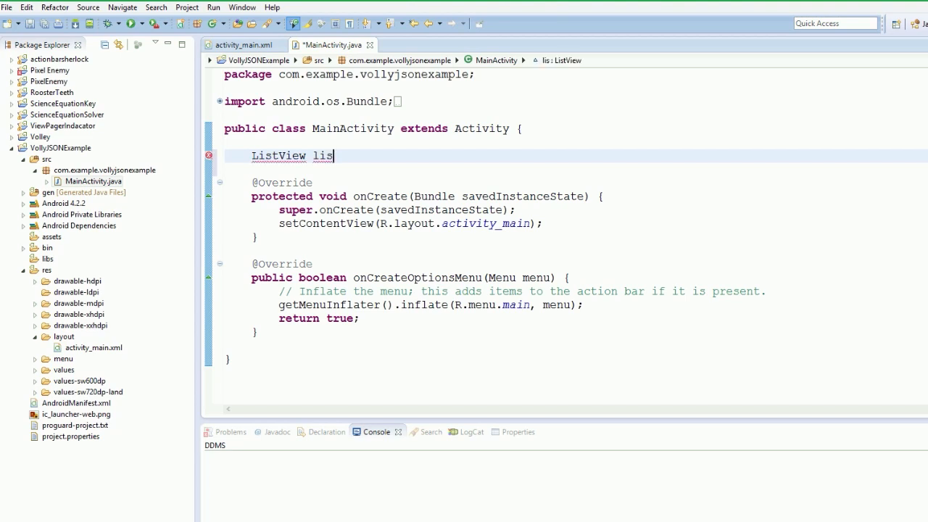
text(viodeoList;)
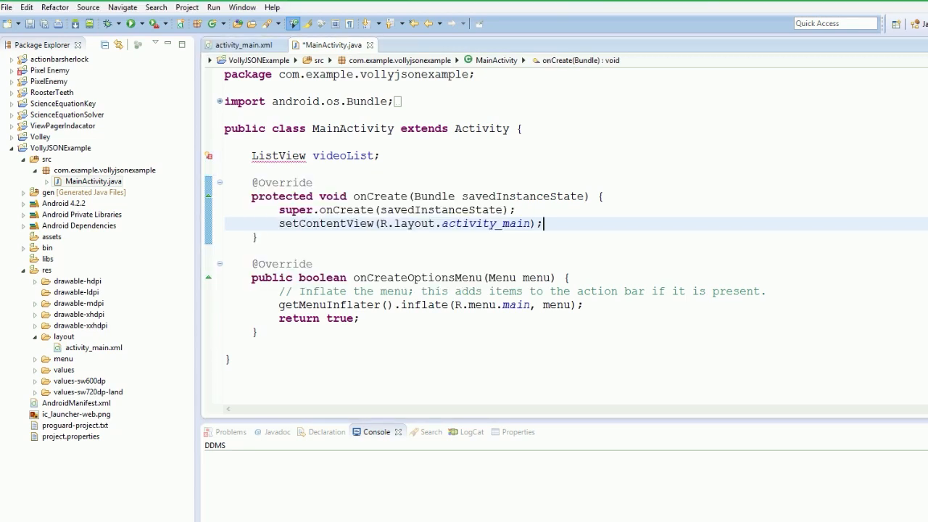
- In onCreate assign (ListView) findViewById(R.id.videoList), fixing the misnamed list variable to videoList
text(list = ))
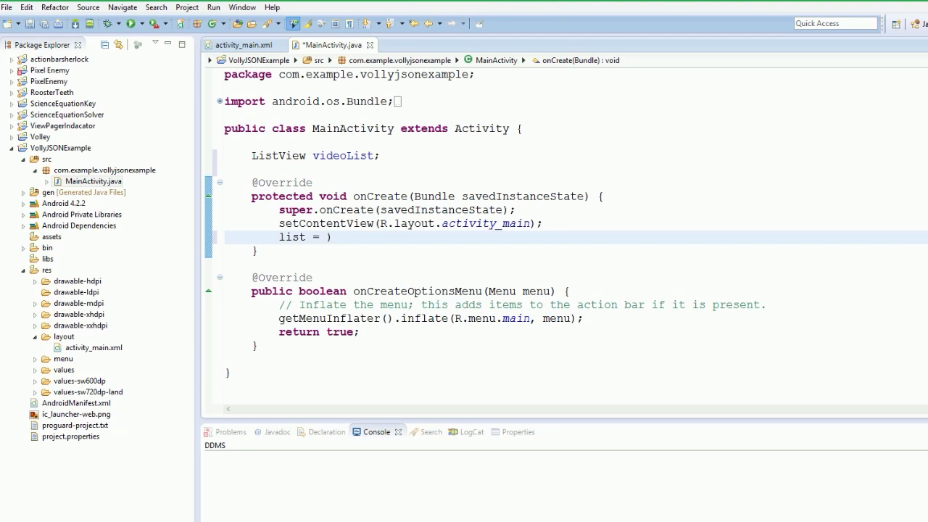
text((ListView)
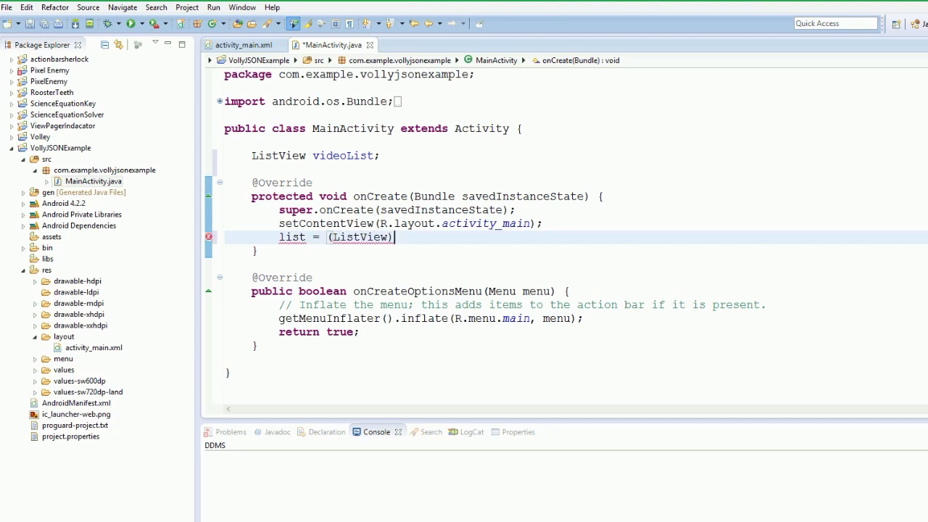
text(fin)
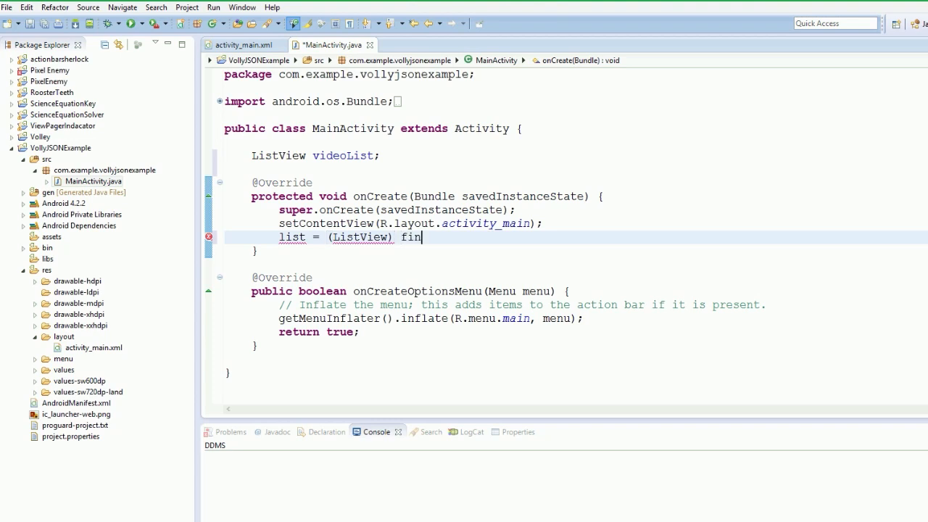
text(dVi)
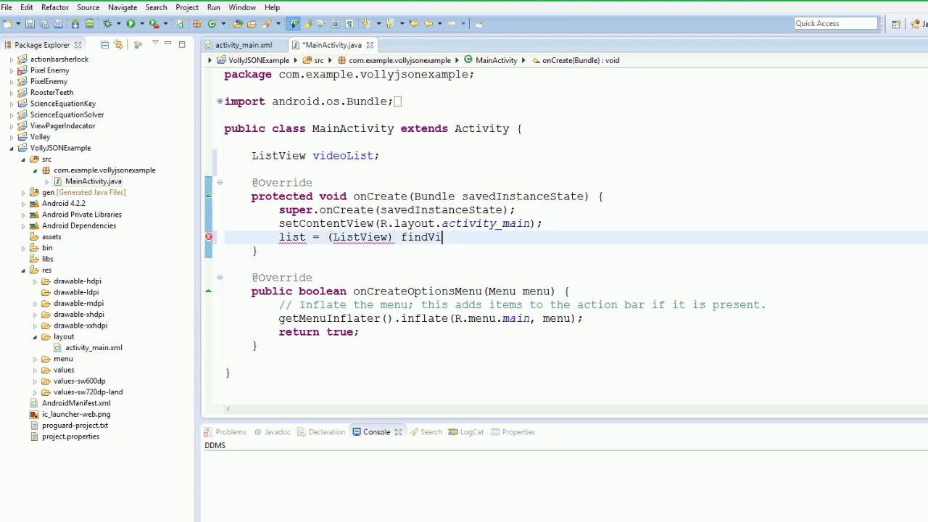
text(ewById(R.)
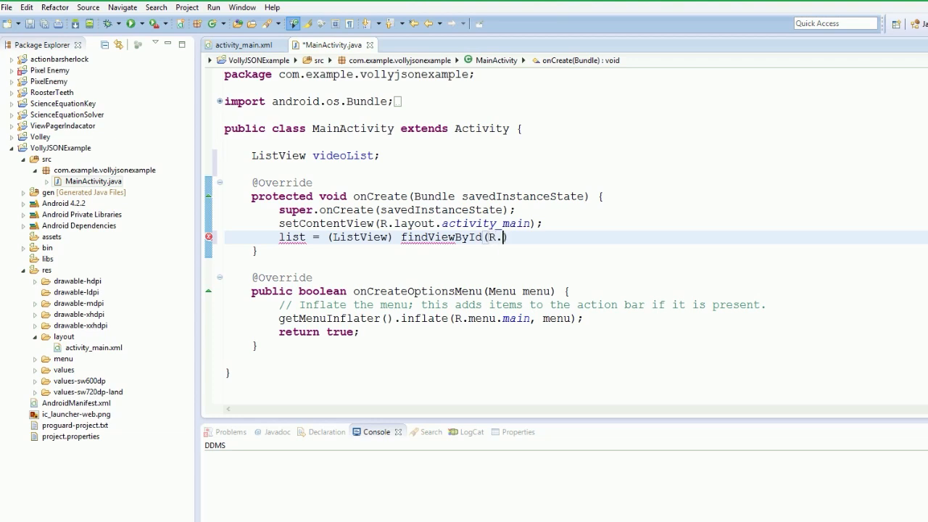
text(id)
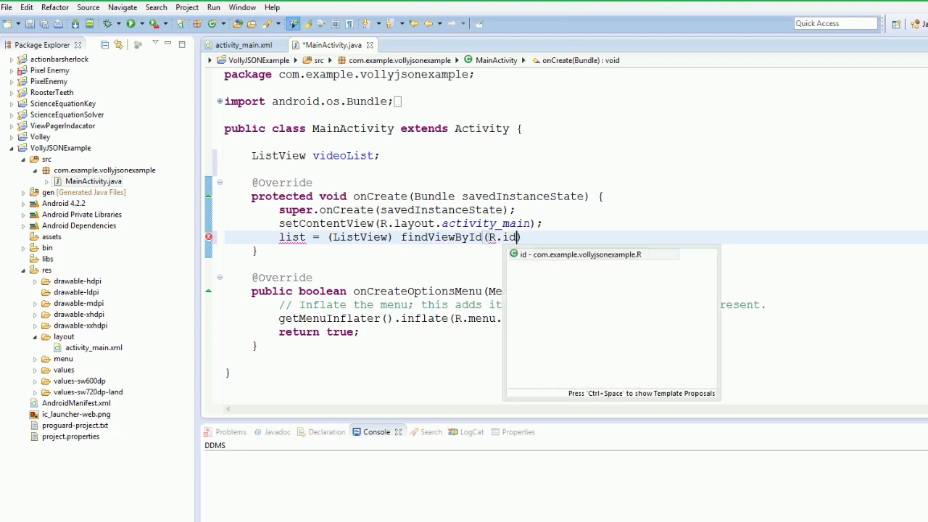
text(.)
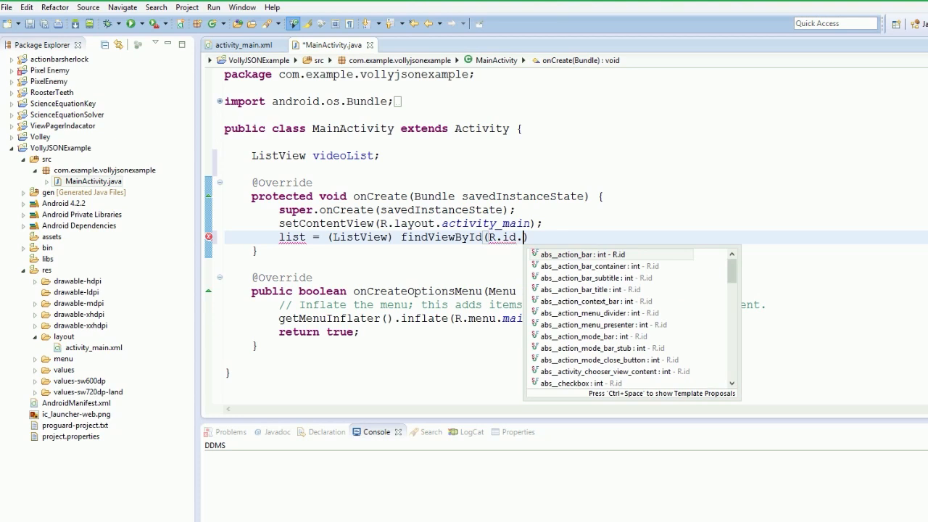
text(videoList)
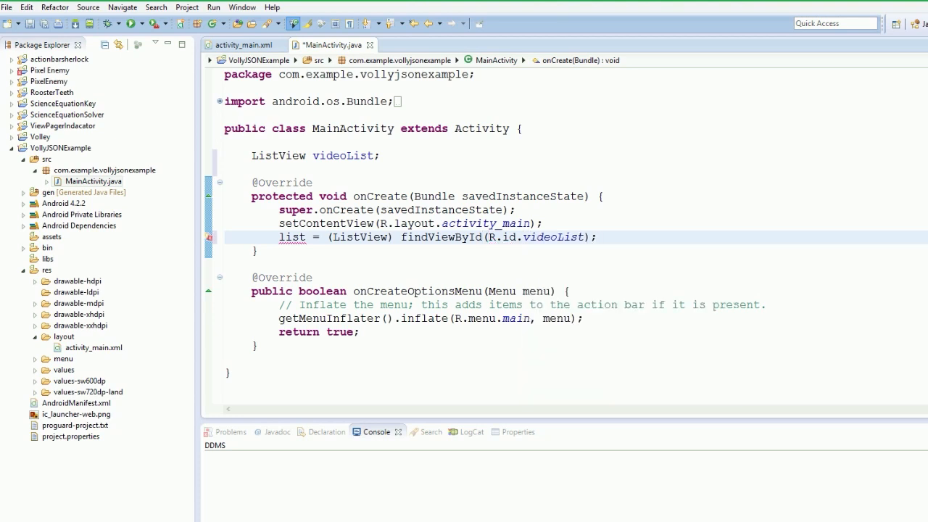
double_click(341, 155)
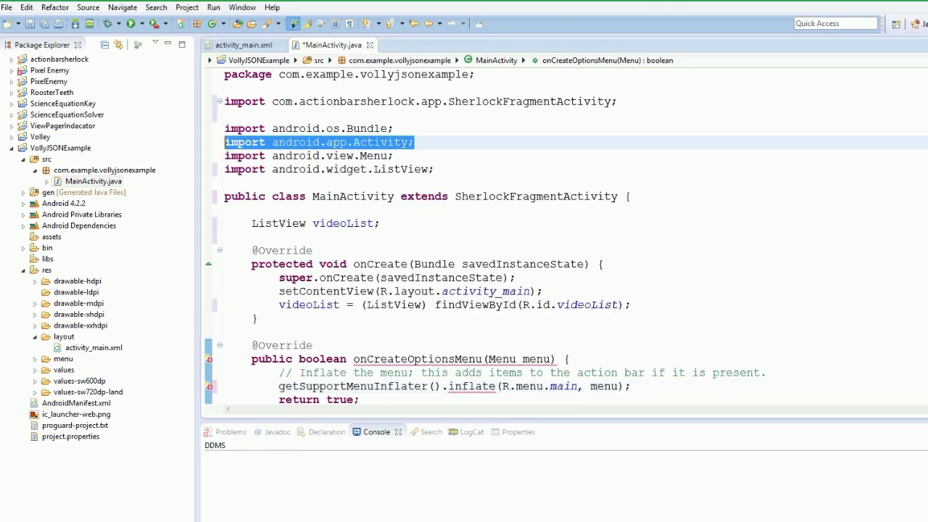
- Remove the unused android.app.Activity import, save MainActivity.java and begin typing a new Array member
key(Delete)
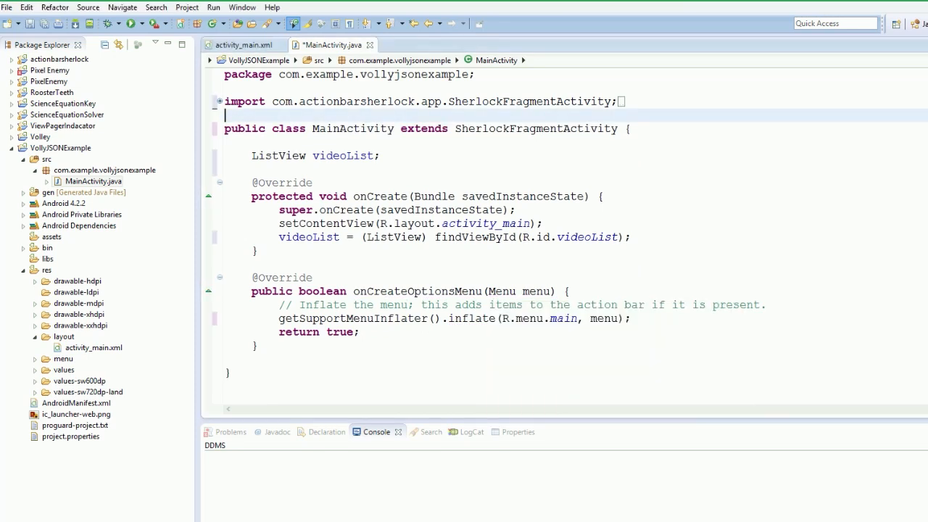
key(Ctrl+s)
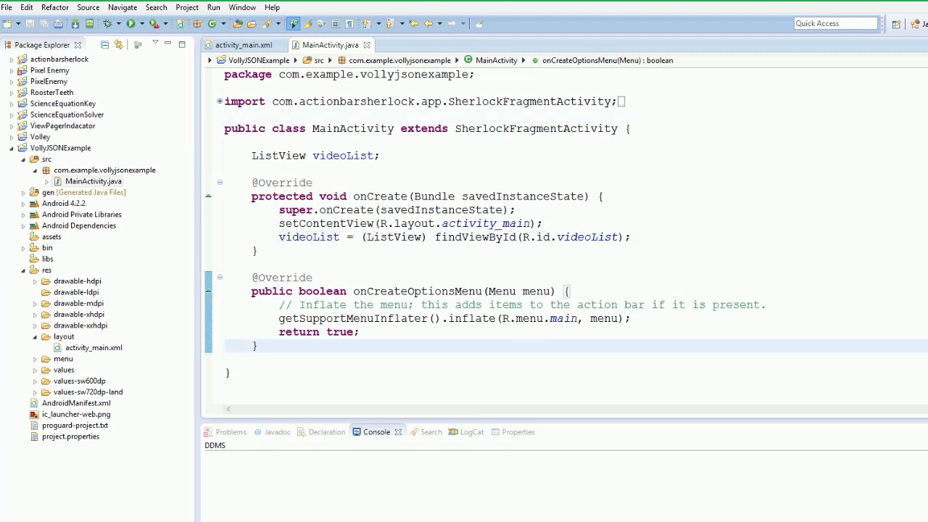
text(Array)
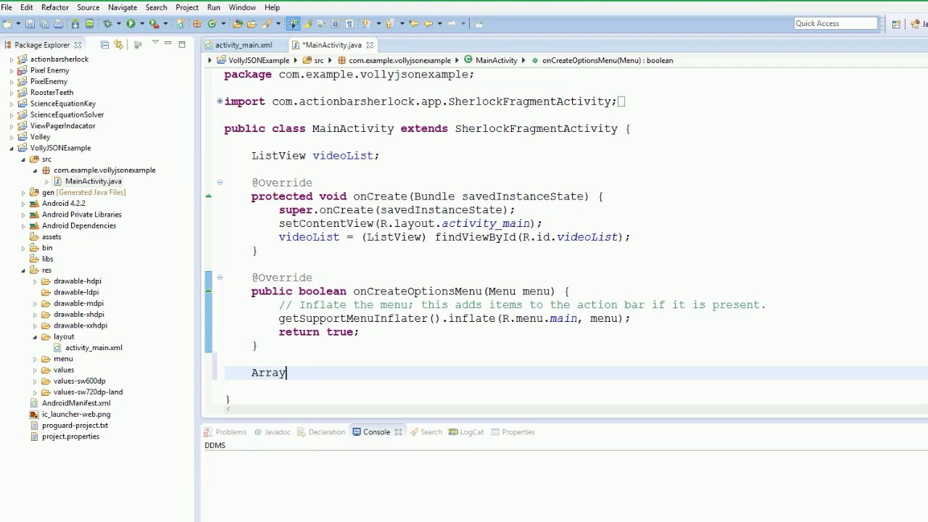
text(Vidseo)
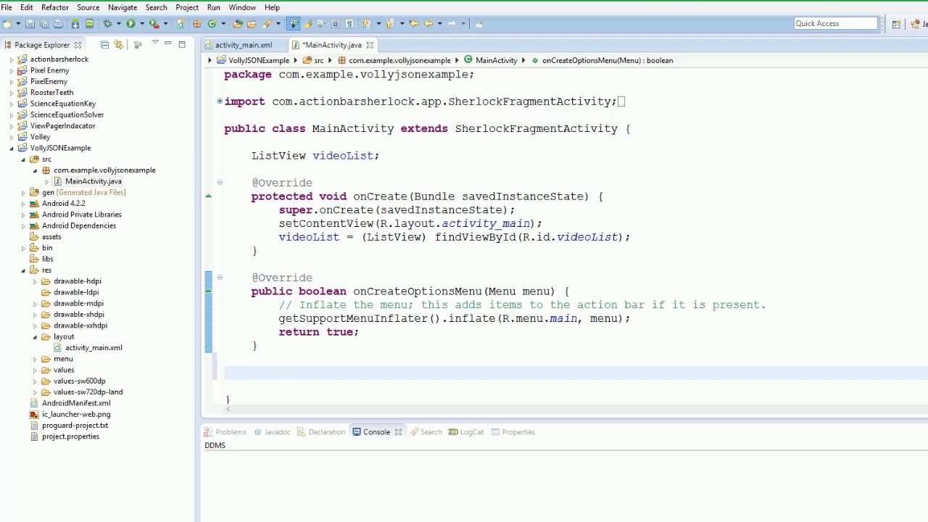
text(priva)
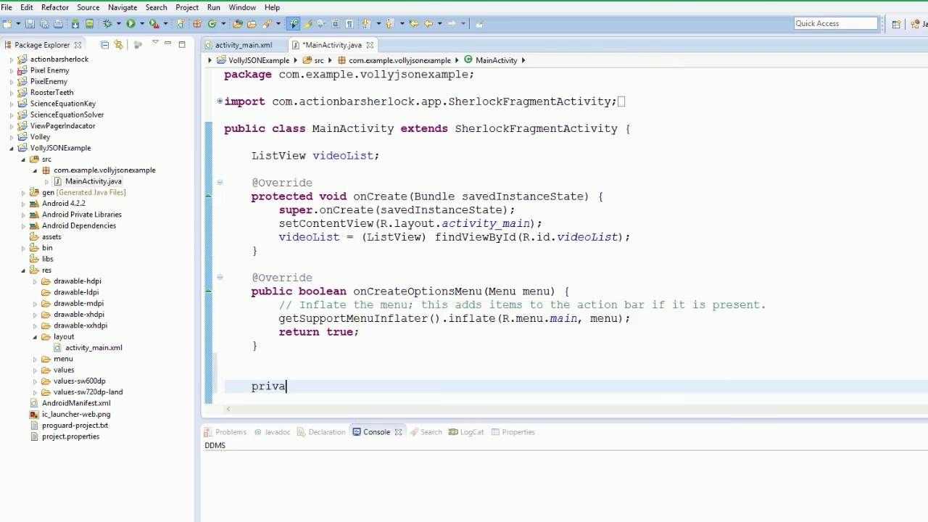
text(te cl)
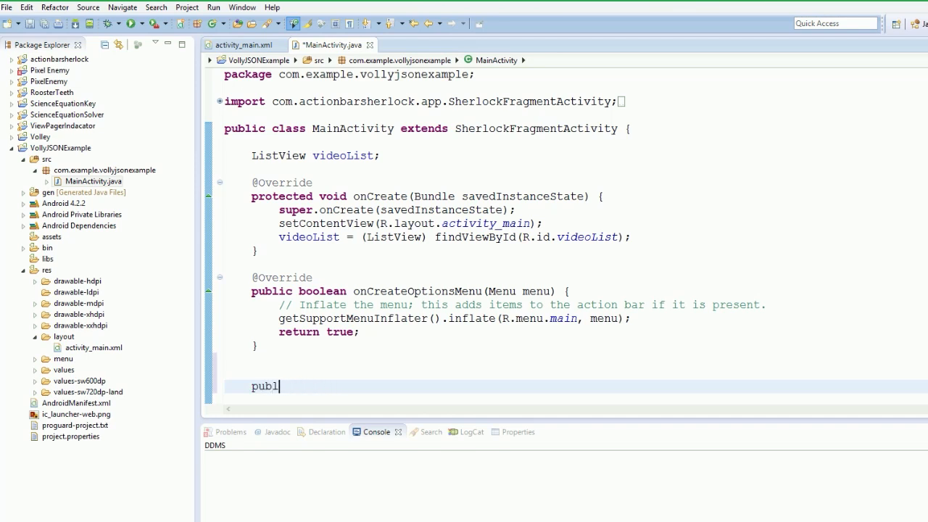
text(ic class)
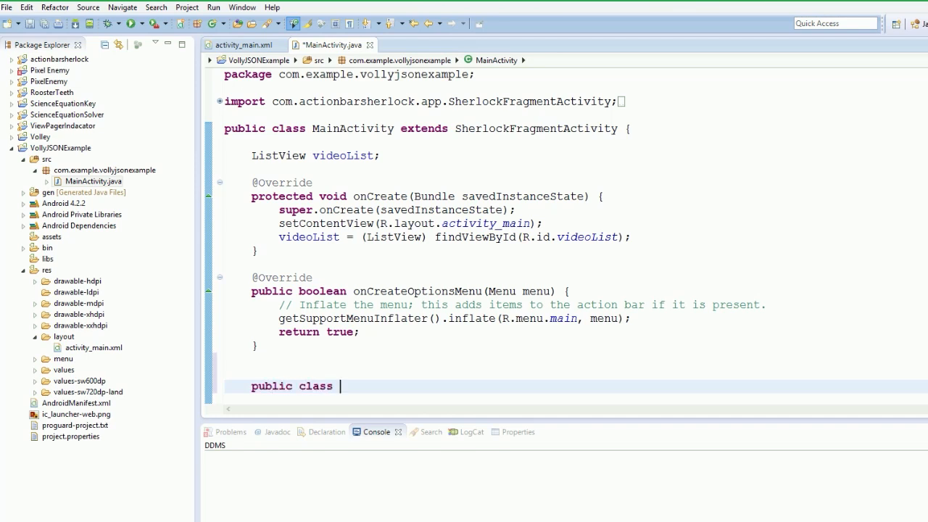
text(VideoA)
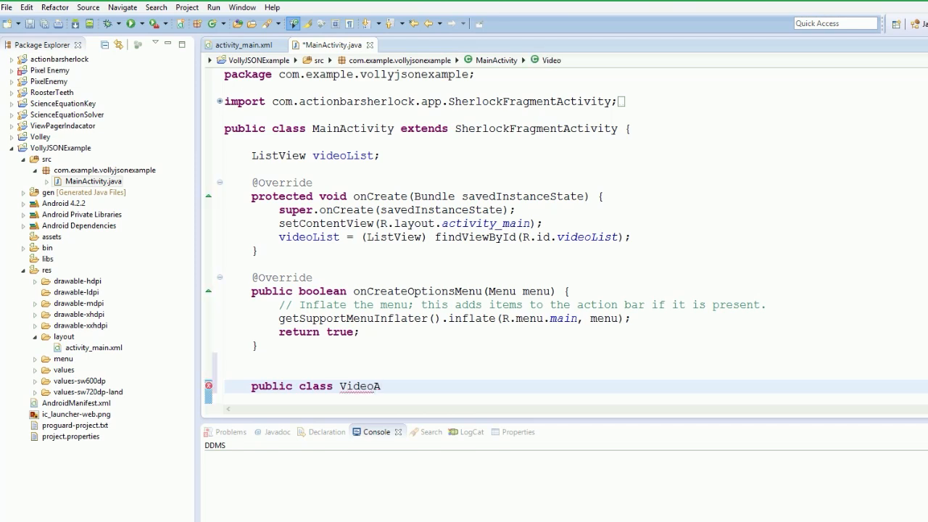
text(dapt)
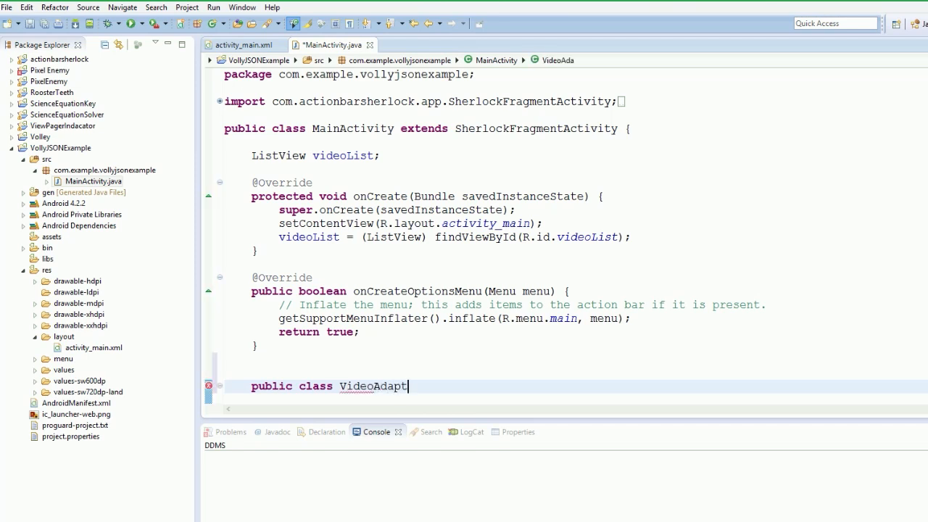
text(er)
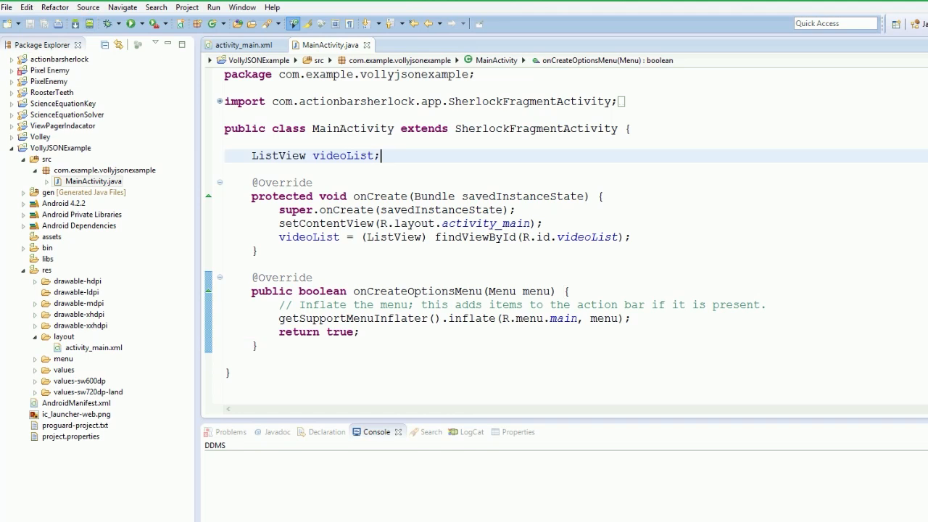
text(Stri)
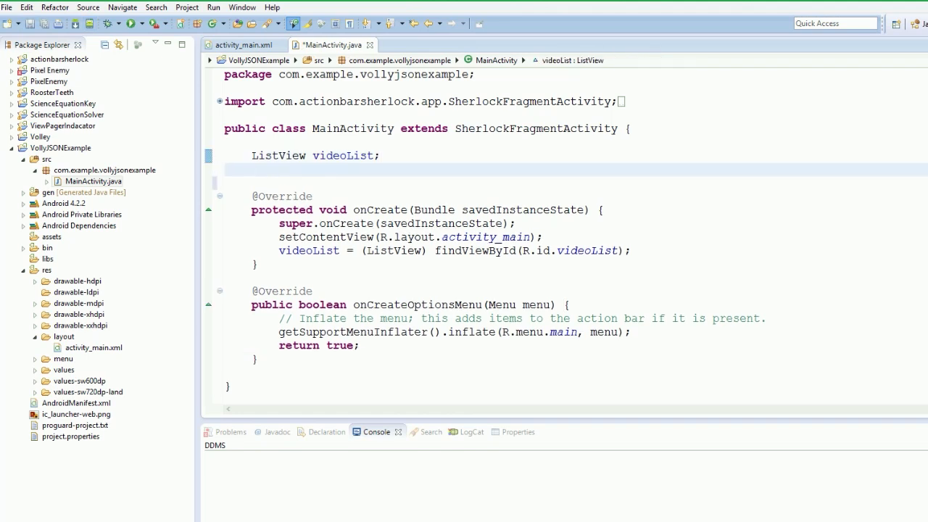
- Declare the field ArrayList<String> videoArray = new ArrayList<String>(); and import java.util.ArrayList
text(ArrayLo)
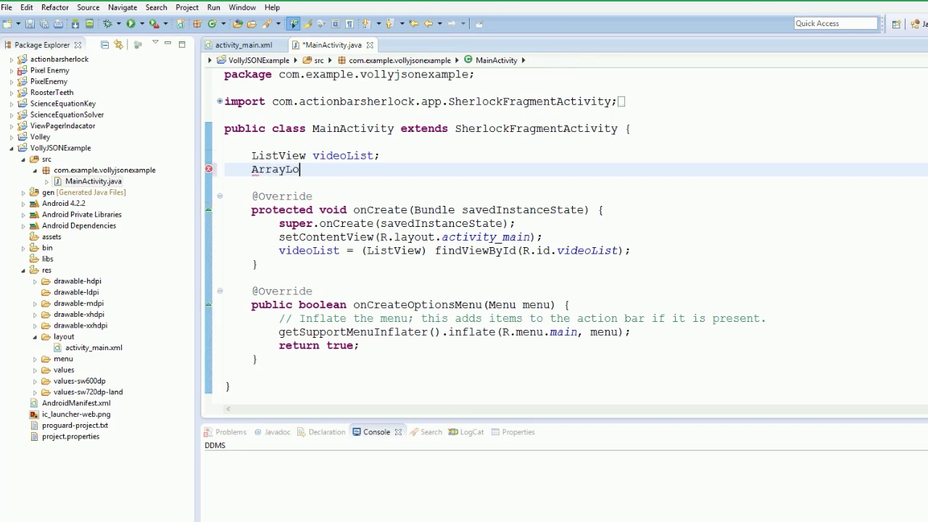
text(str)
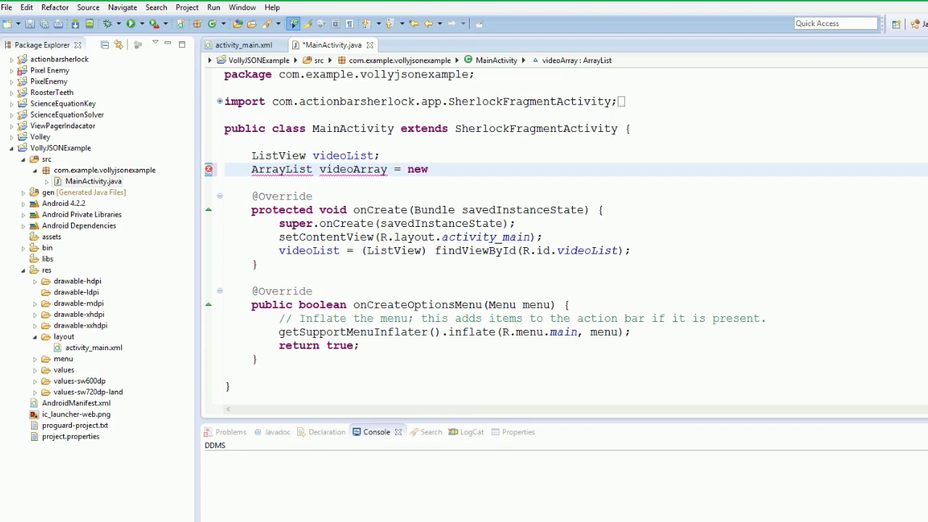
text(ArrayList,l;)
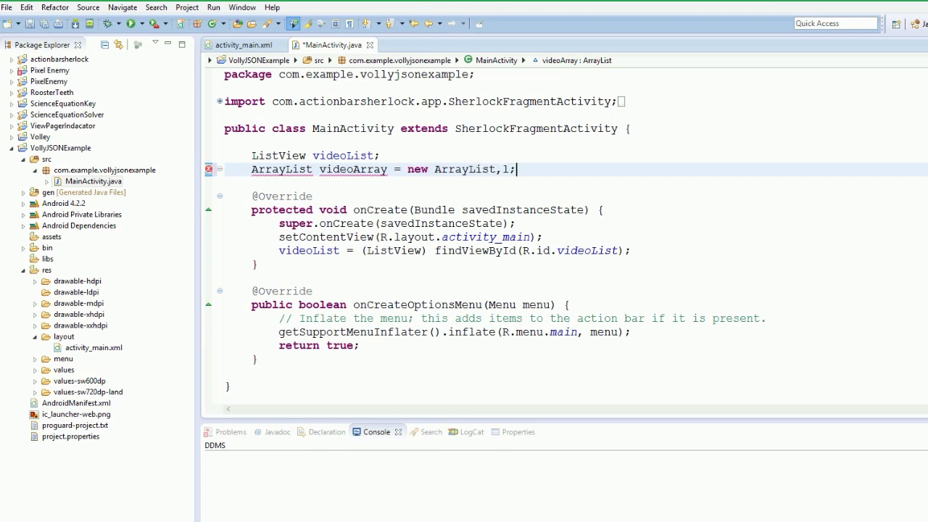
key(BackSpace)
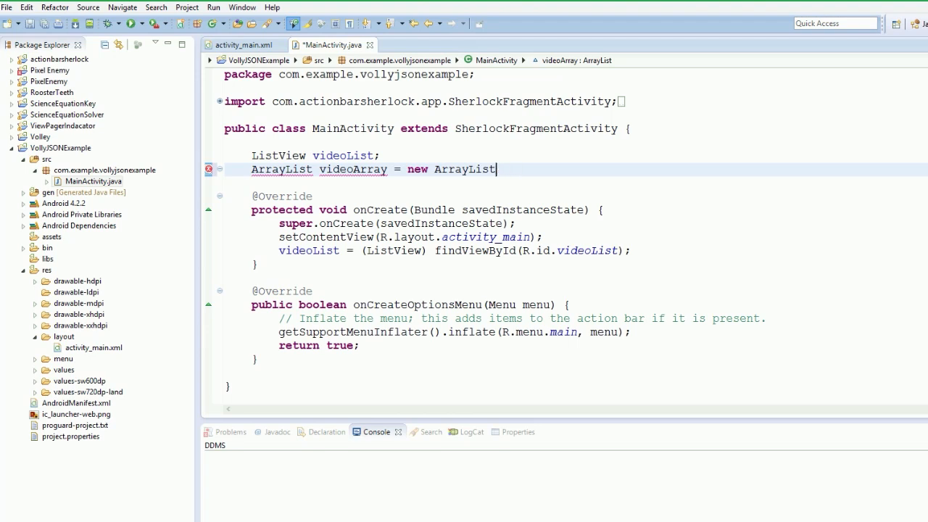
text(<String)
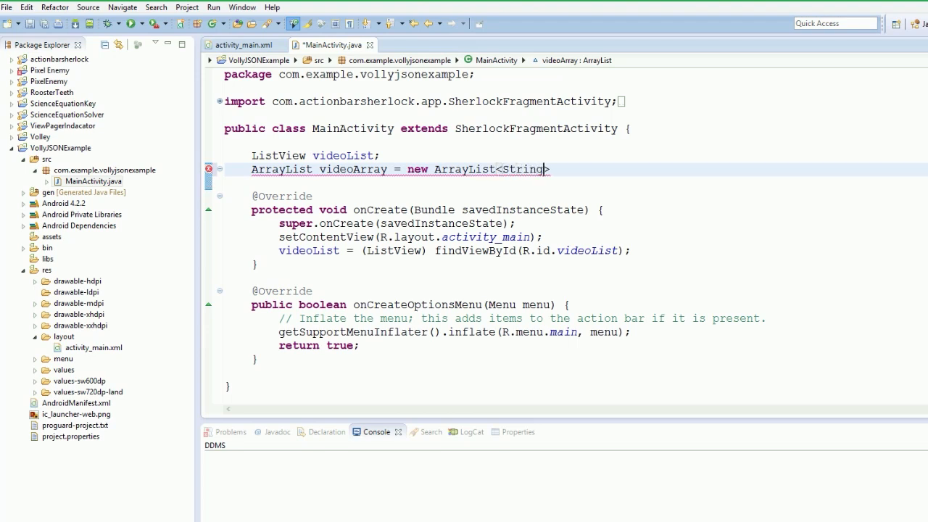
text(>();)
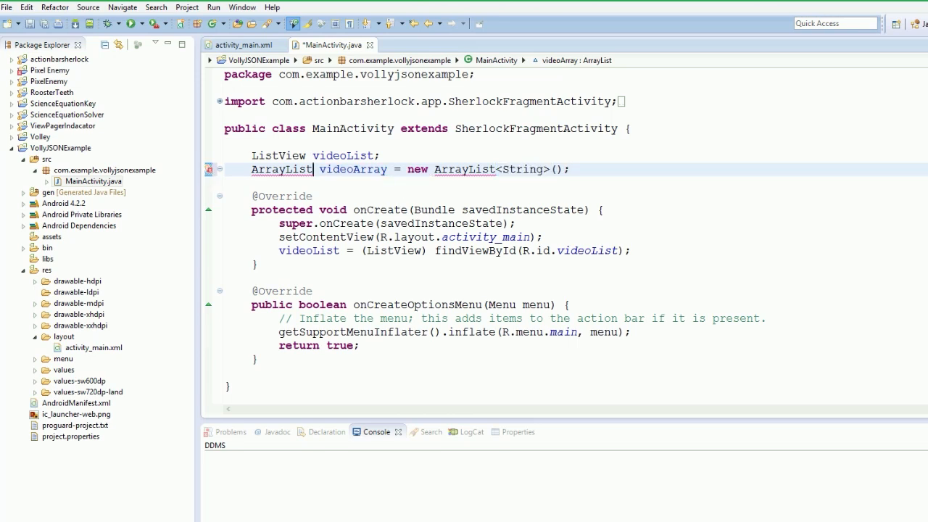
text(<String>)
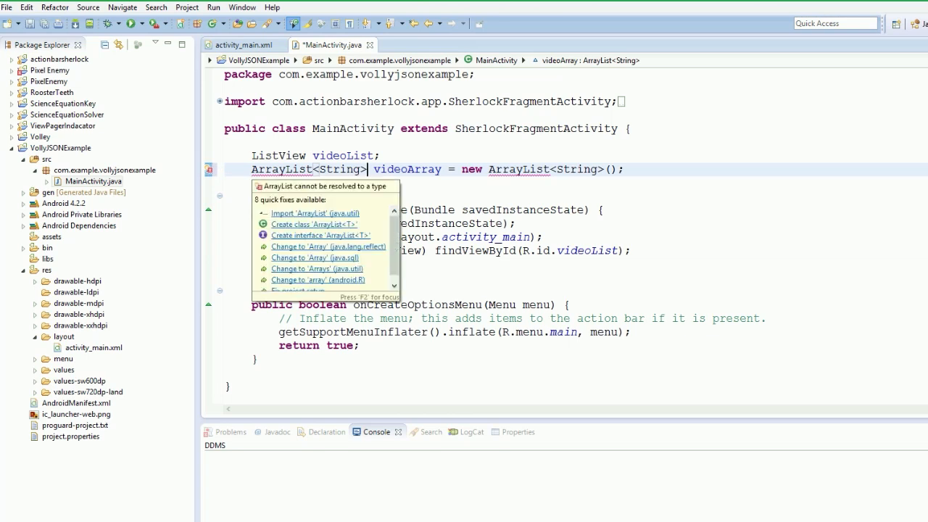
click(314, 212)
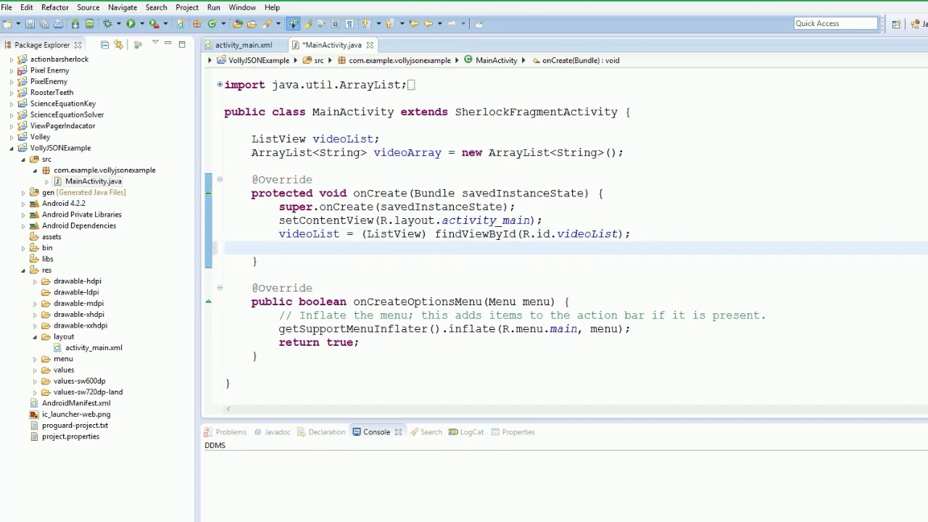
text(videoArray.add("F)
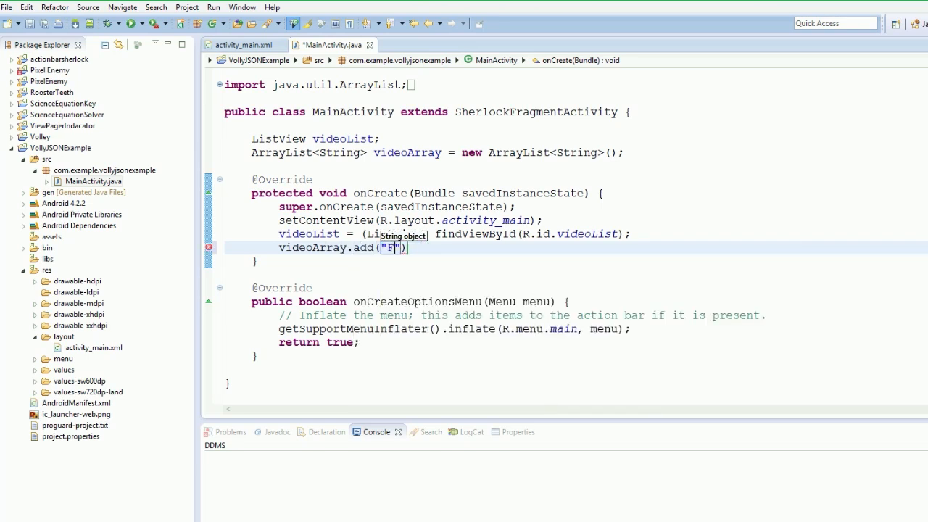
- Add "First Video", "Second Video" and "Third Video" to videoArray in onCreate and save
text(irst Video)
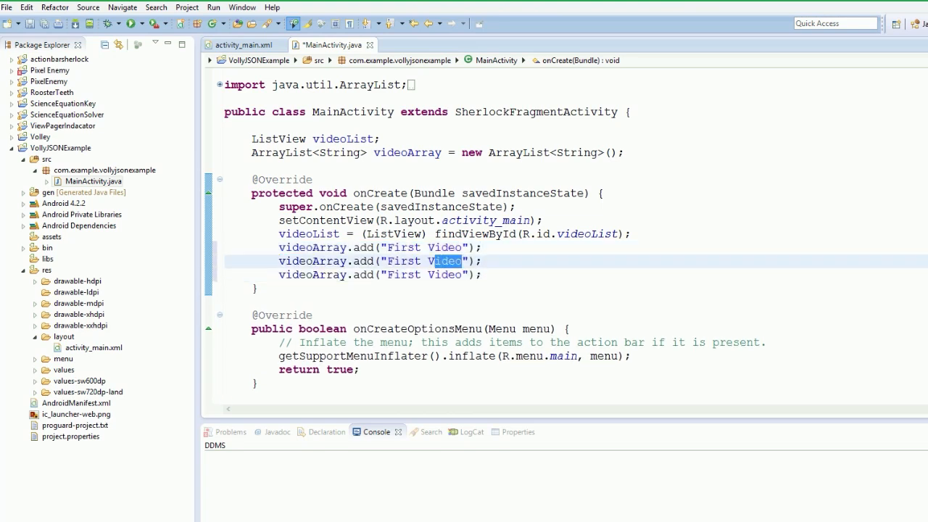
text(S)
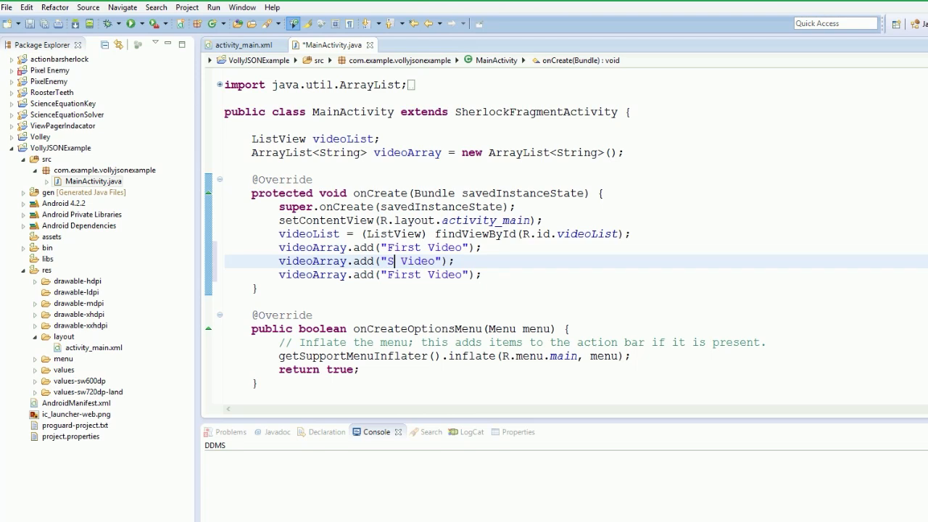
text(econd)
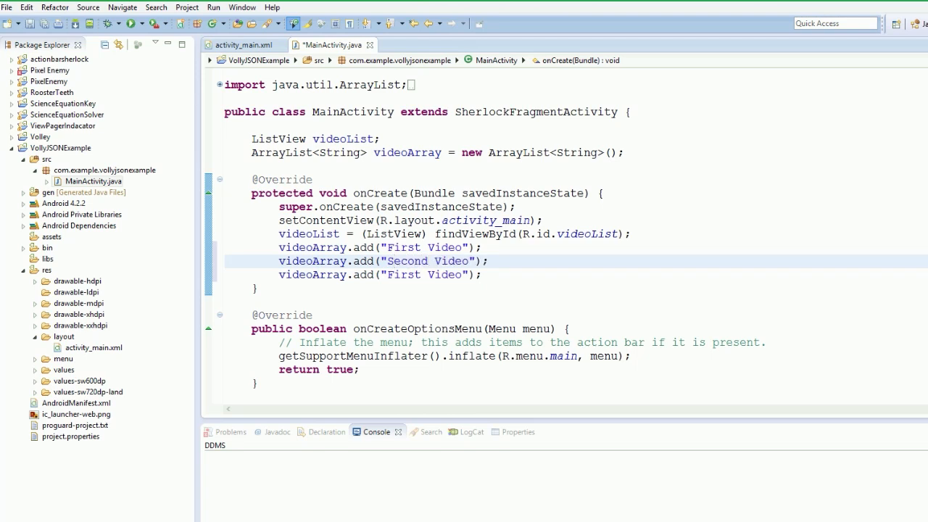
text(Thi)
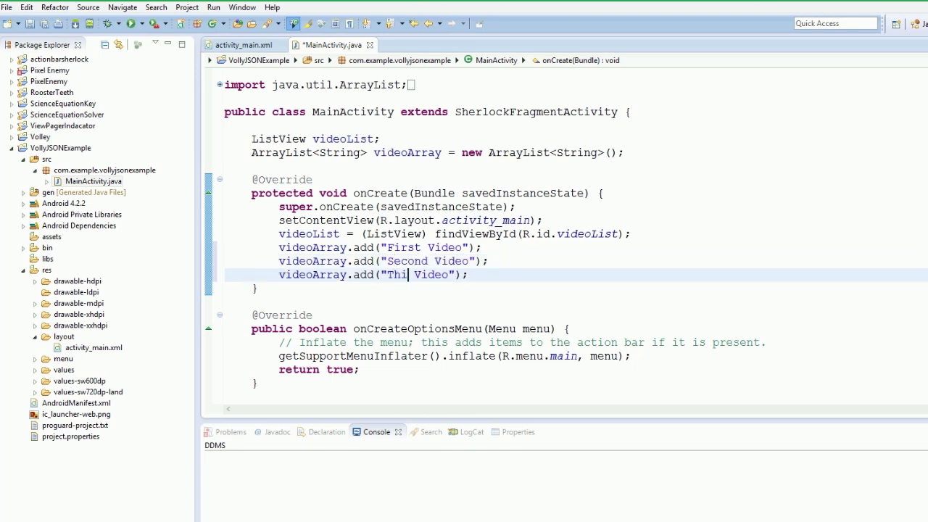
text(rd)
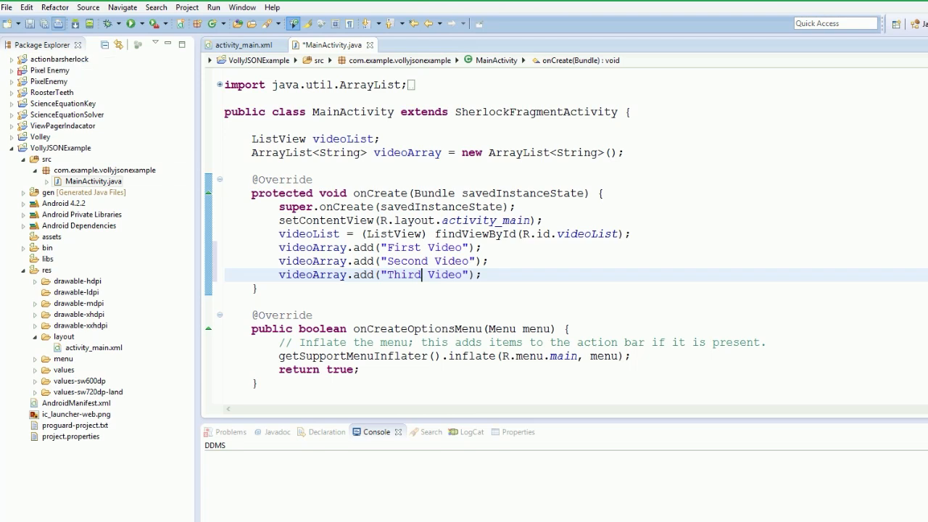
key(ctrl+s)
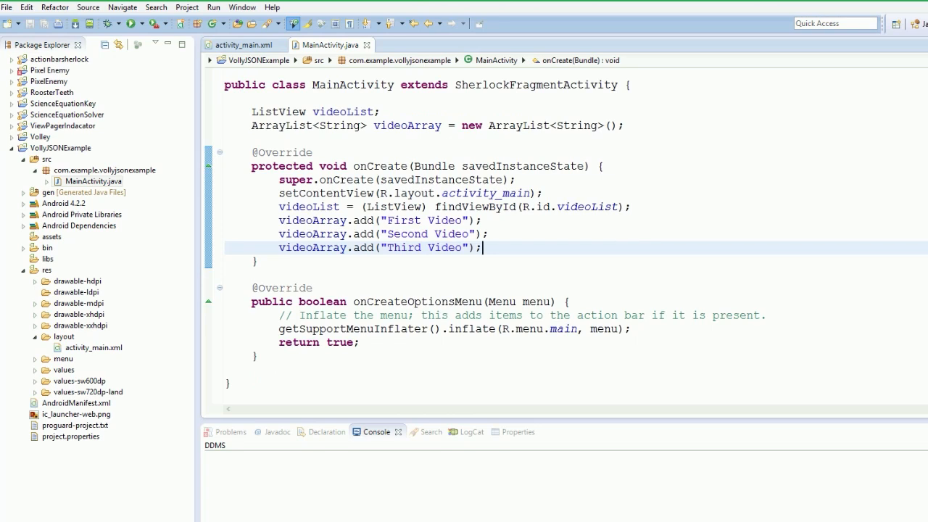
key(Enter)
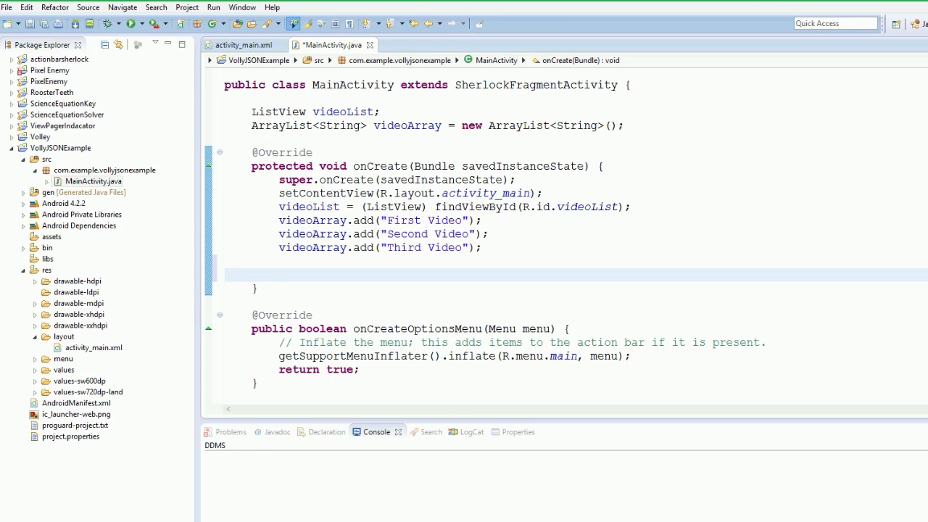
- Write ArrayAdapter videoAdapter = new ArrayAdapter(); via content assist, leaving the empty constructor flagged
text(Array)
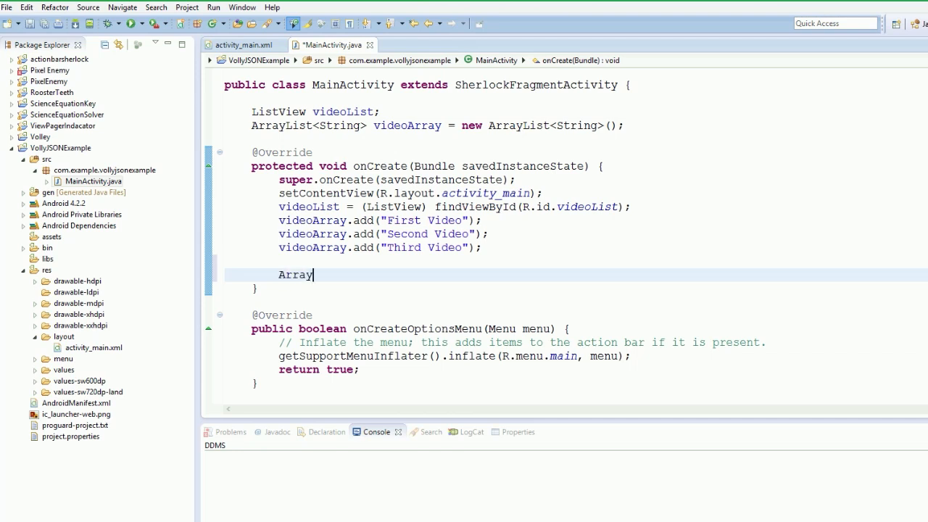
text(Adapter)
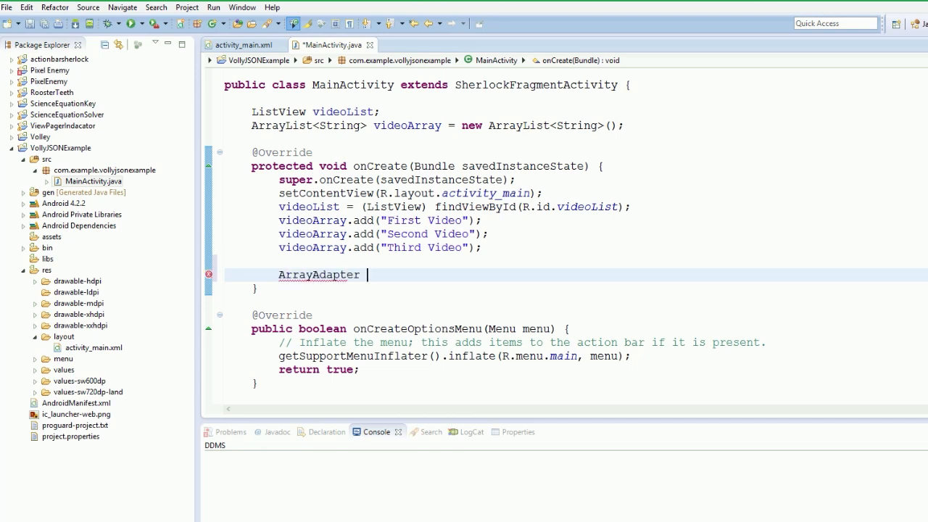
text(viud)
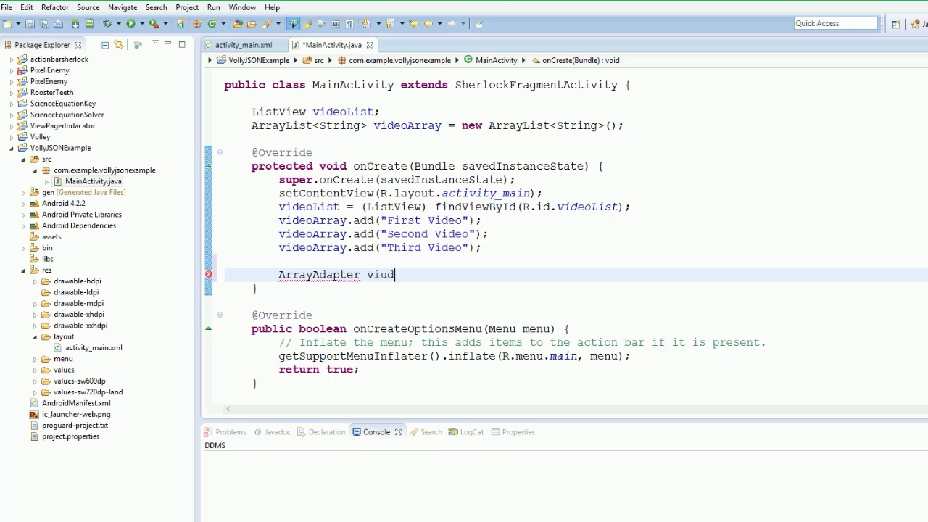
text(videoAd)
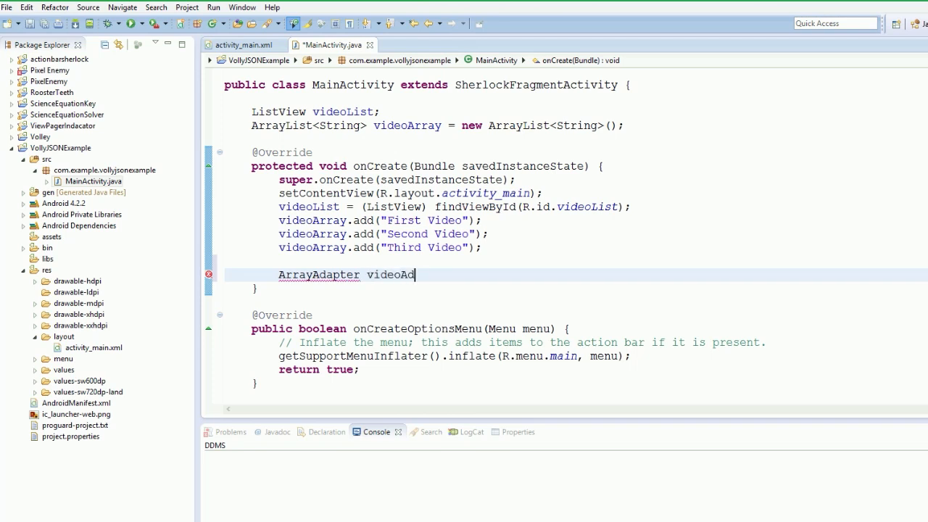
text(apter)
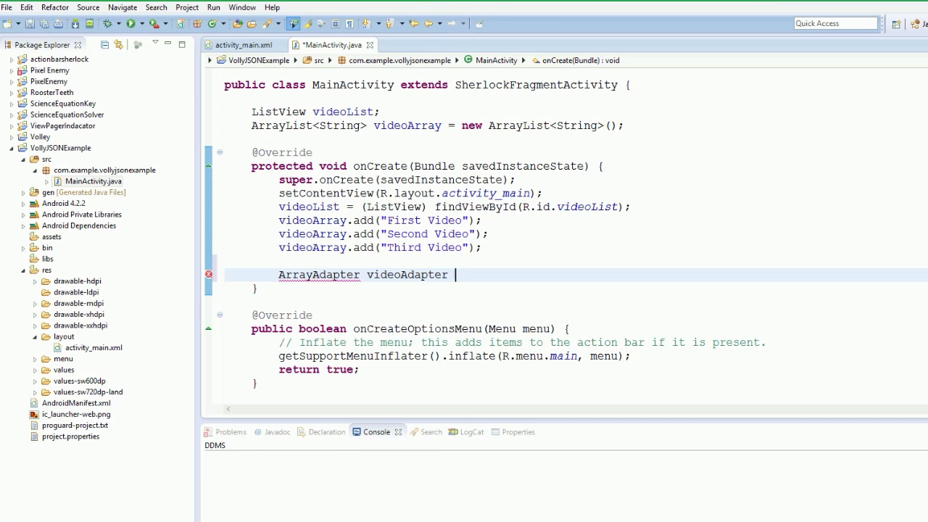
text(= new A)
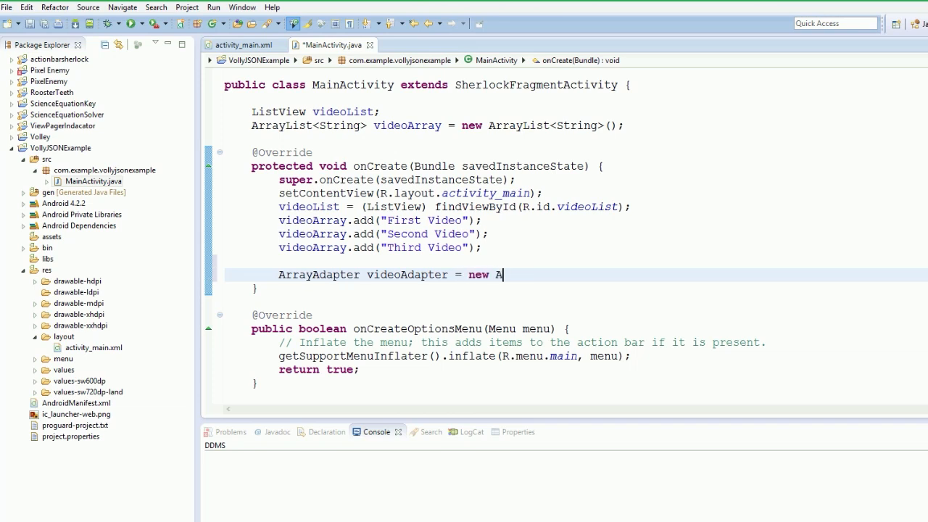
text(rrayAdapter();)
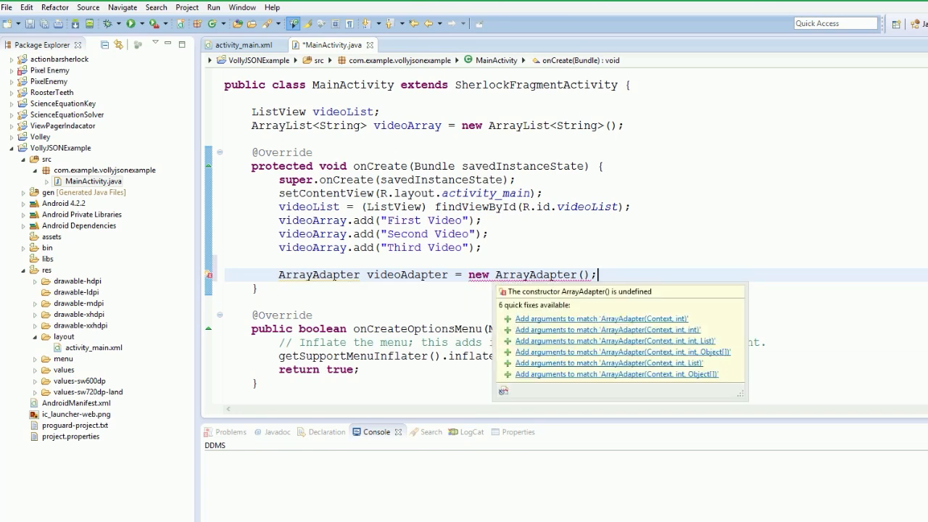
- Fill the ArrayAdapter constructor with placeholder arguments using the 'Add arguments to match' quick fix
click(606, 351)
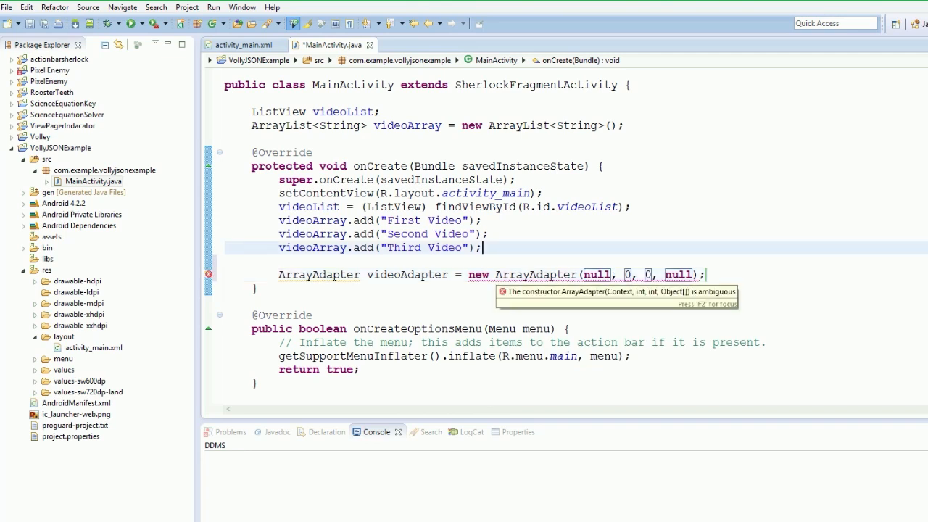
drag(581, 274, 693, 274)
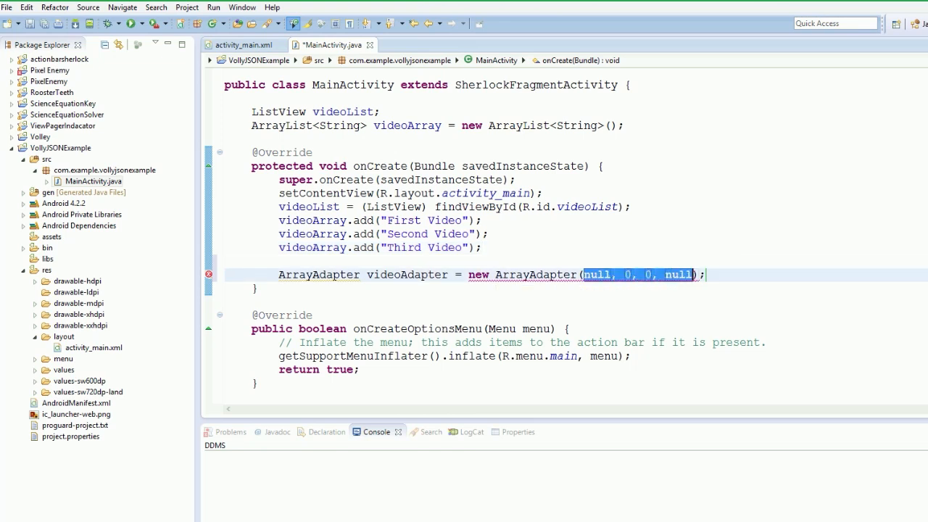
key(Delete)
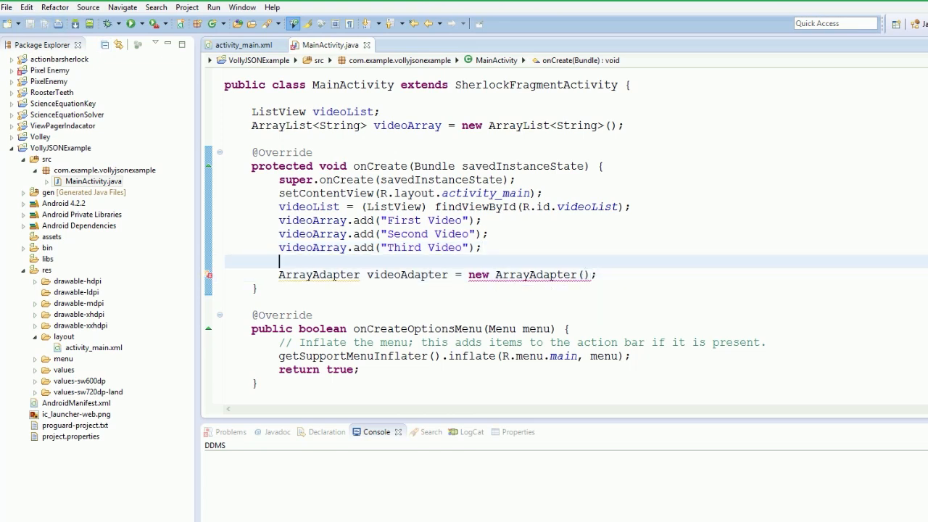
click(558, 274)
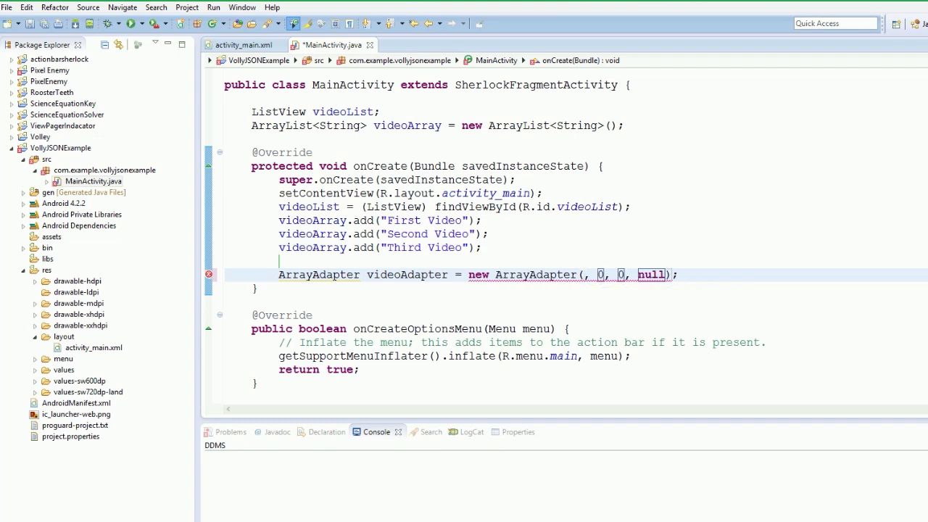
- Replace the first two placeholder arguments with this and R.id.videoList
text(this)
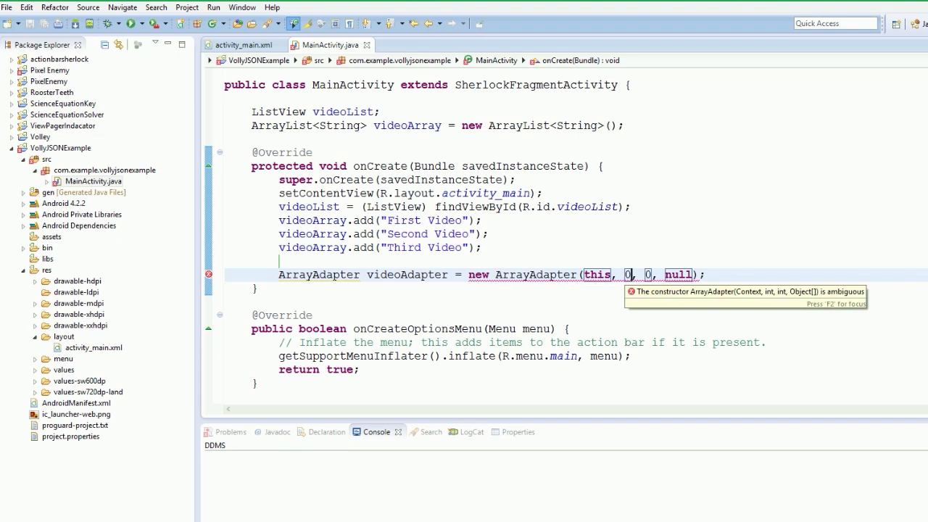
key(BackSpace)
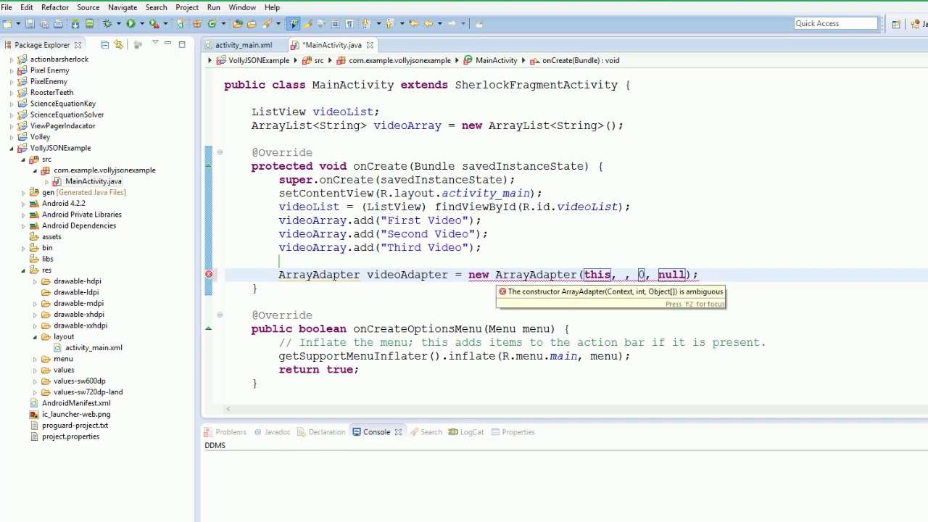
double_click(570, 207)
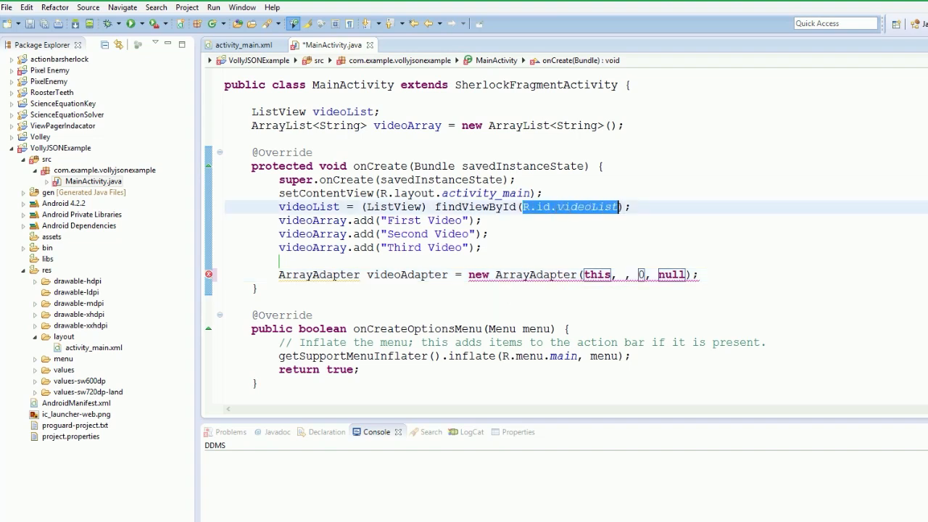
text(R.id.videoList)
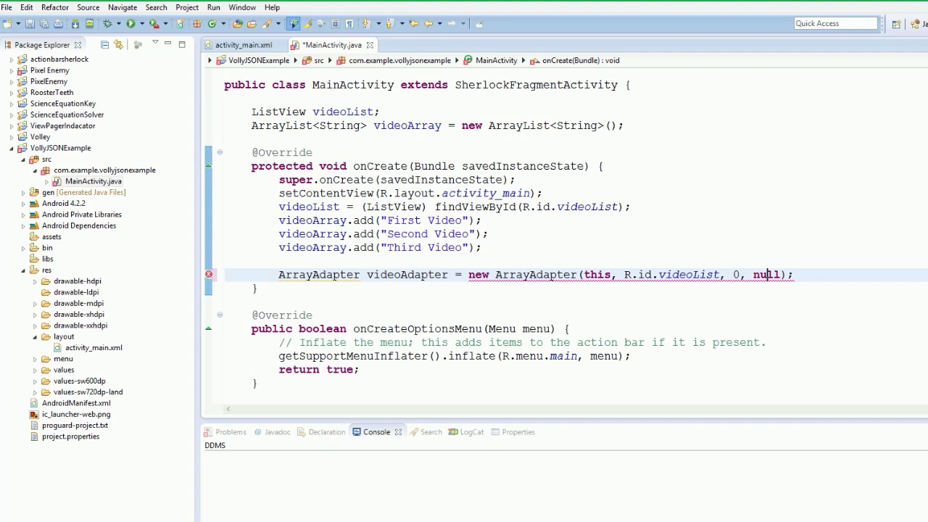
- Replace R.id.videoList with android.R.layout.simple_list_item_1 as the row layout argument
double_click(670, 274)
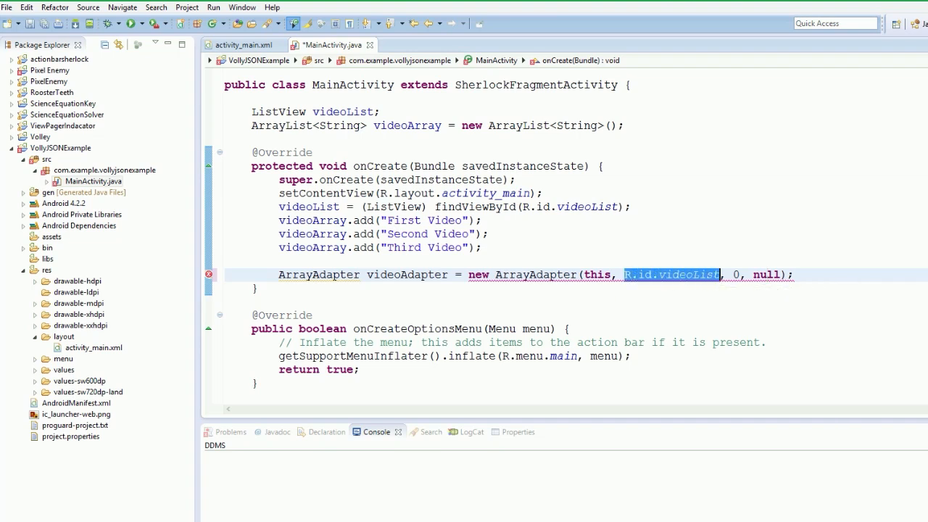
text(and)
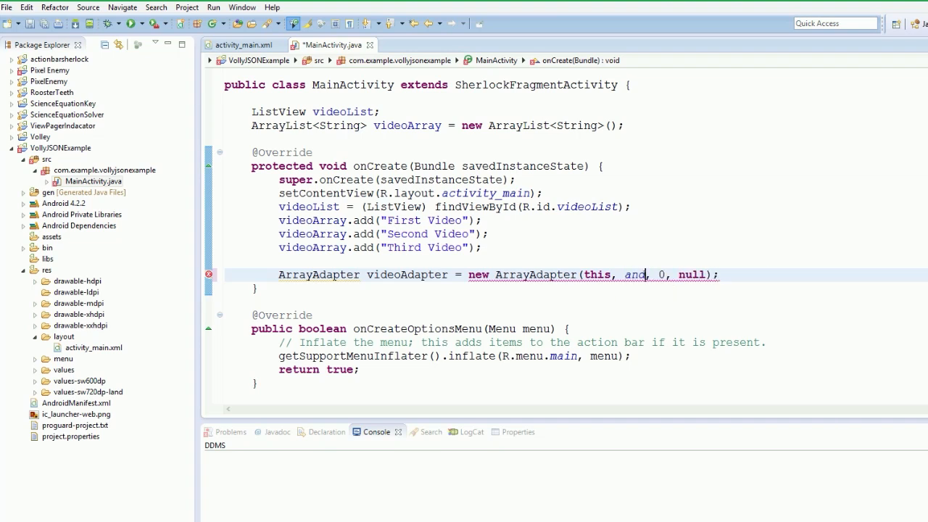
text(android.)
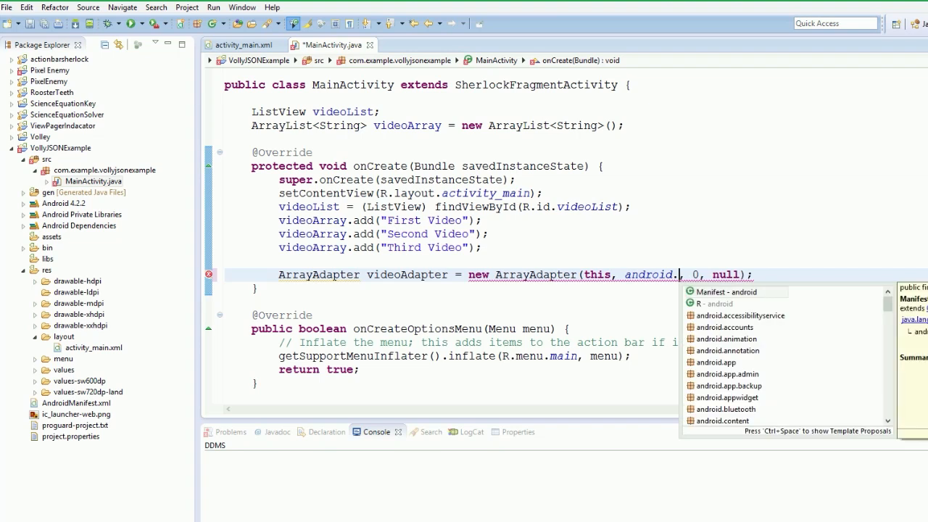
text(R.)
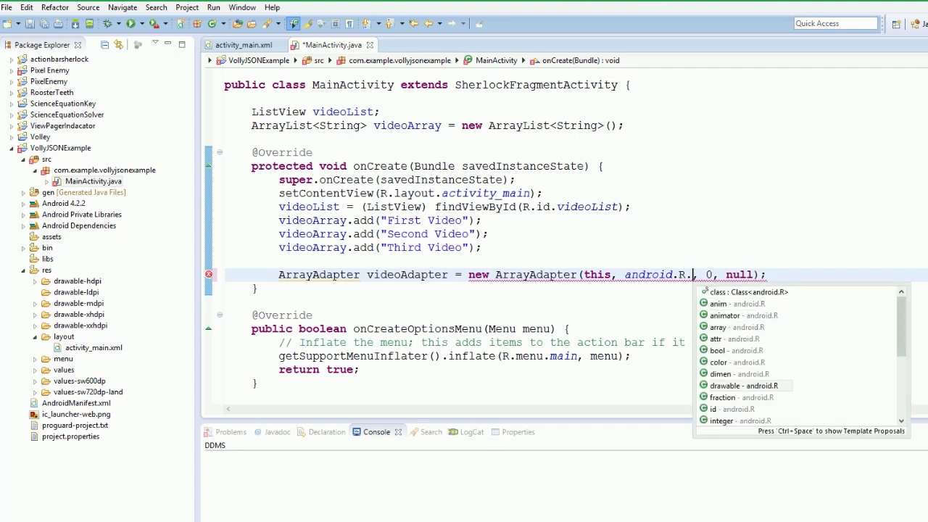
text(layout)
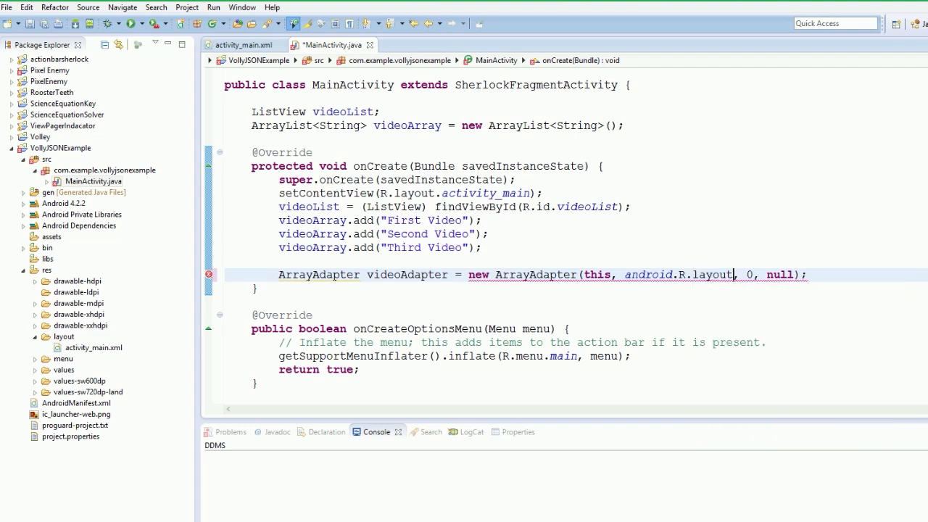
text(.)
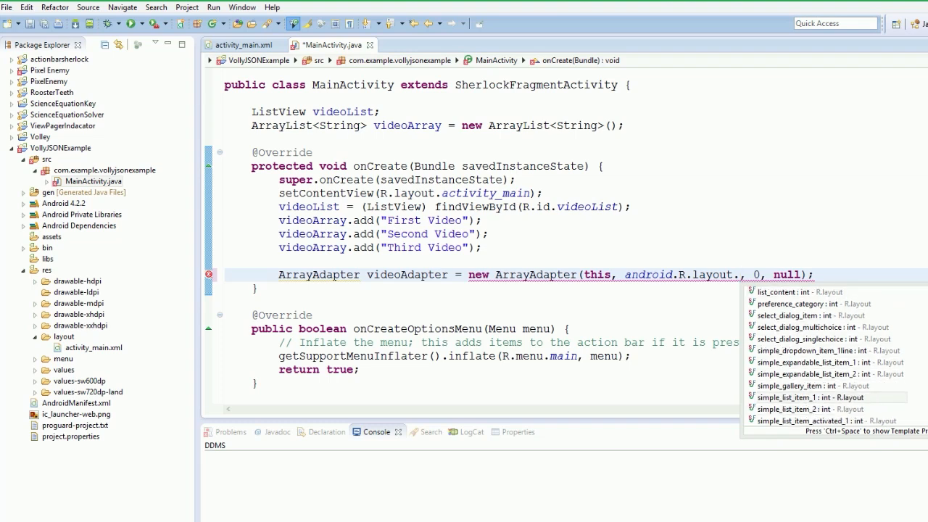
click(811, 396)
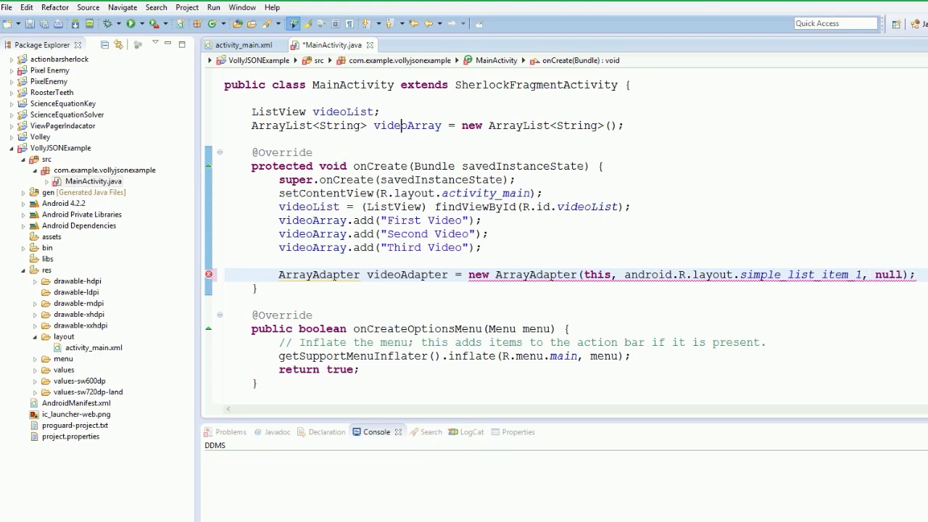
- Pass videoArray instead of null and type the adapter as ArrayAdapter<String>
double_click(882, 274)
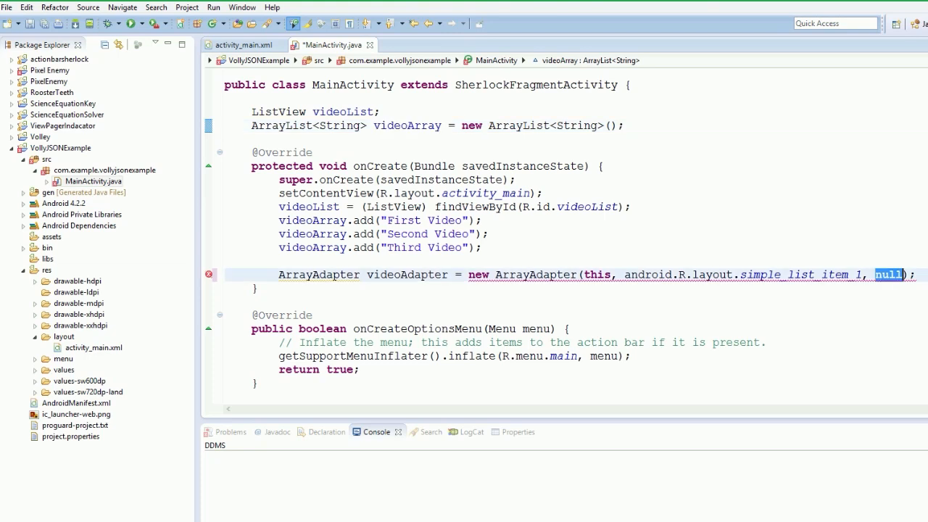
text(videoArray)
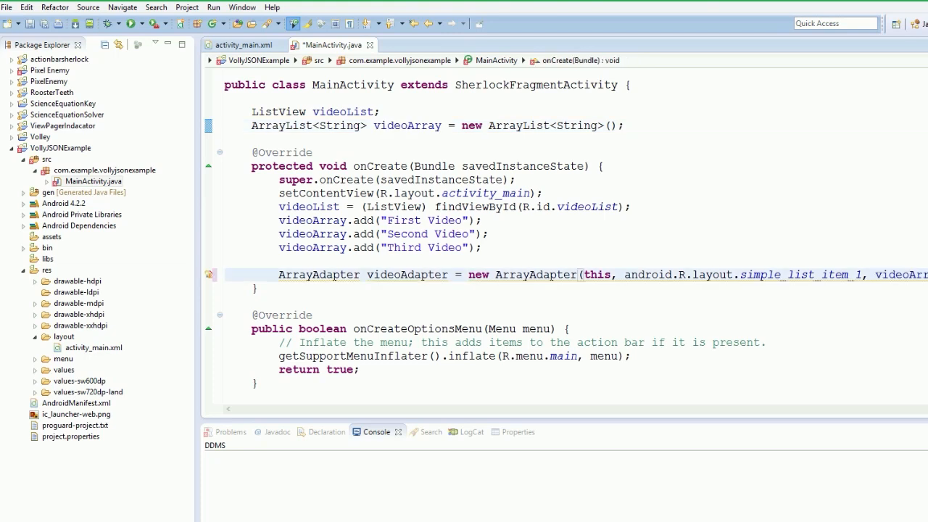
click(210, 275)
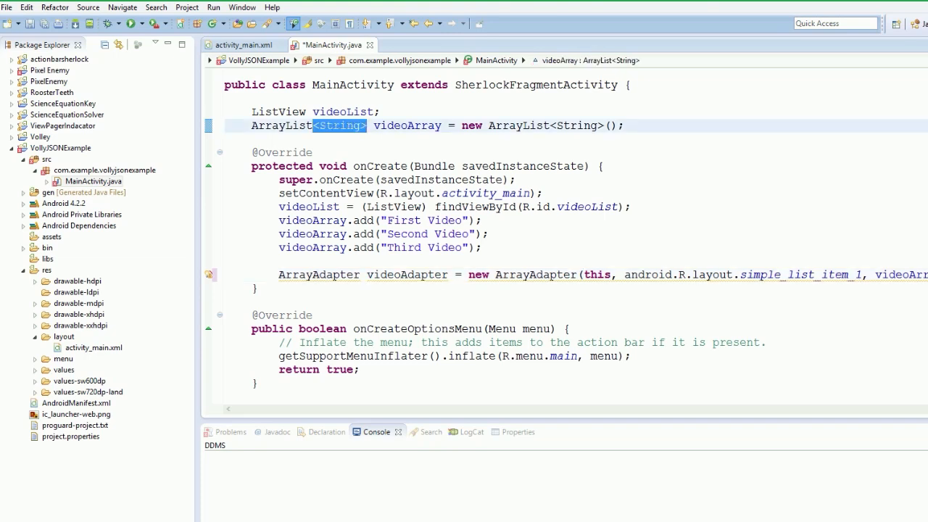
text(<String>)
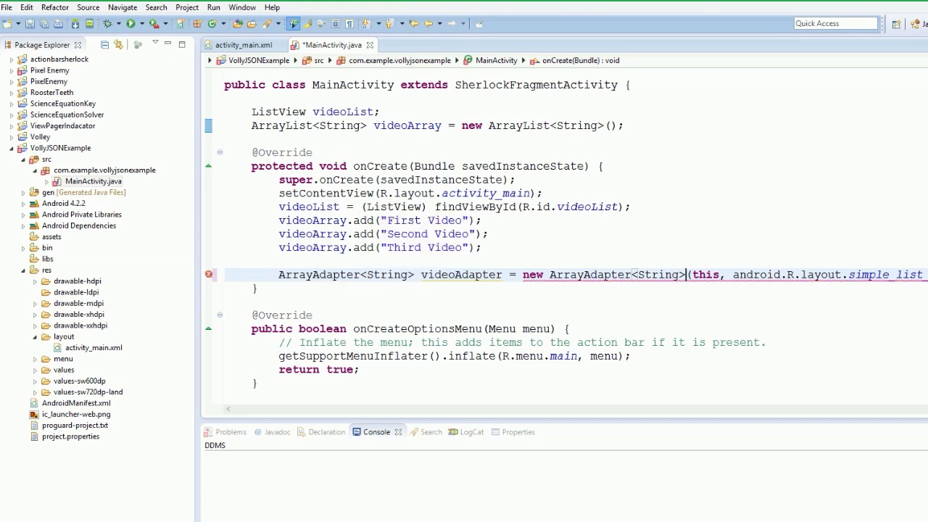
mouse_move(689, 274)
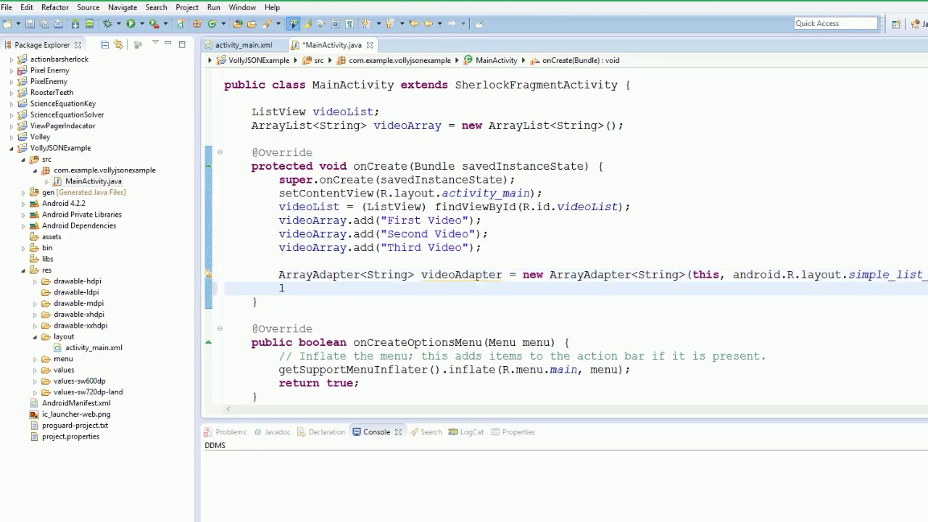
- Call videoList.setAdapter(videoAdapter); in onCreate and save MainActivity.java
text(istv)
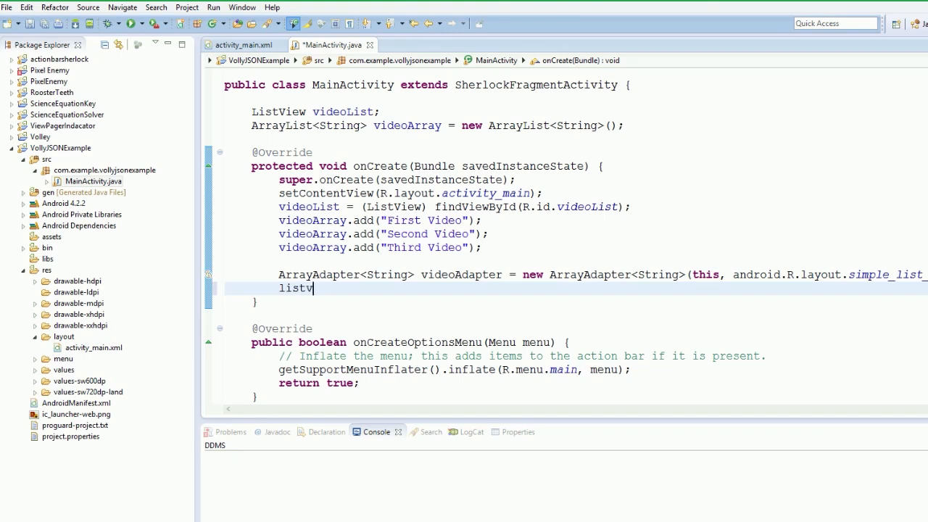
text(iew.set)
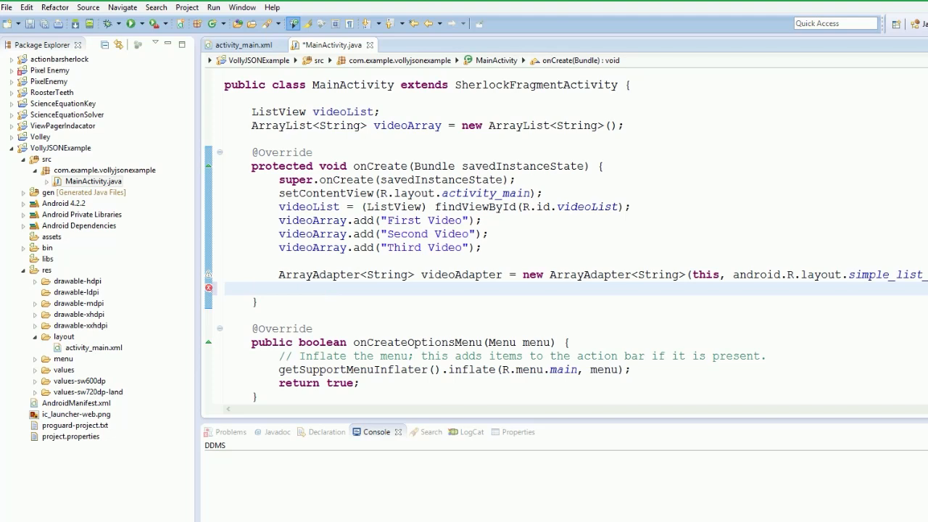
text(videoLi)
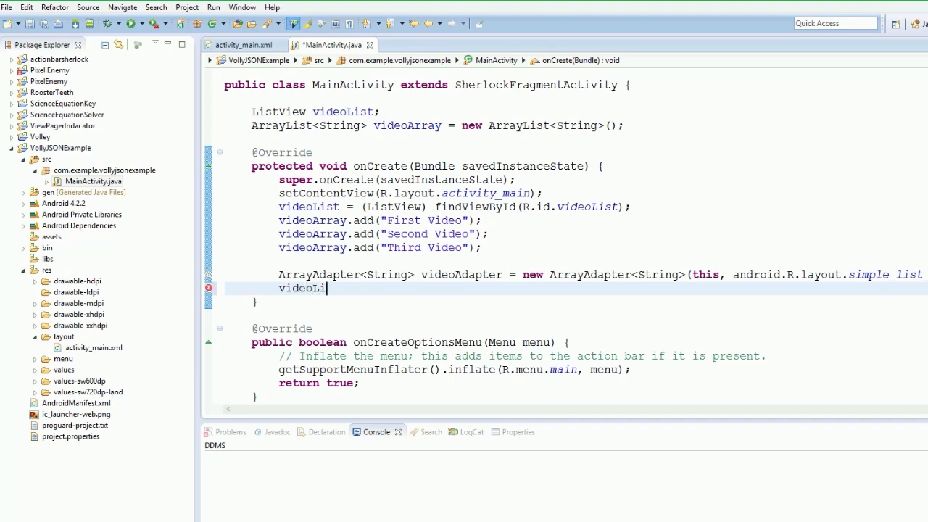
text(st.setAdapter(videoAdapter);)
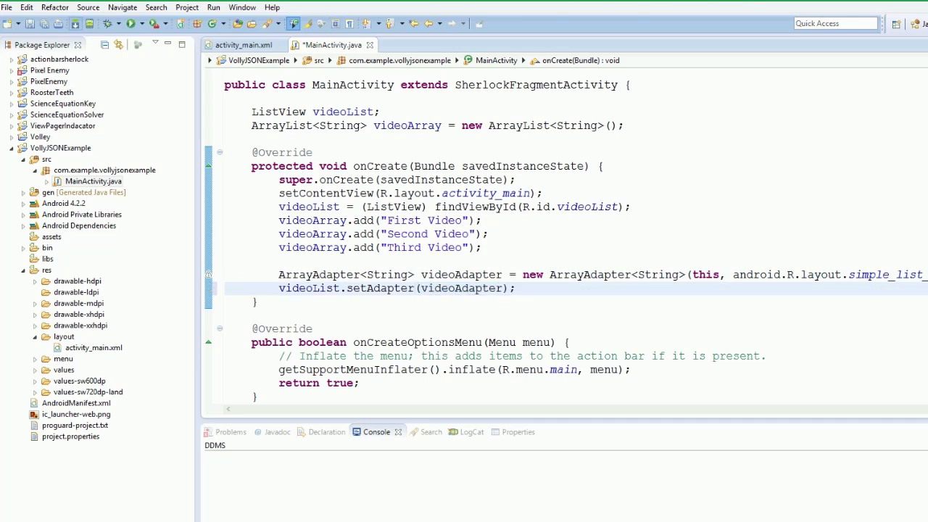
key(ctrl+s)
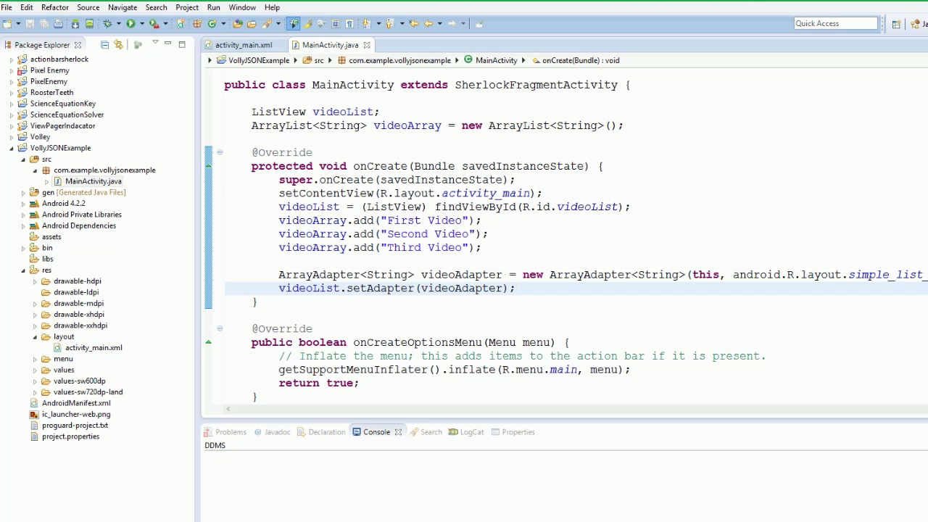
click(514, 288)
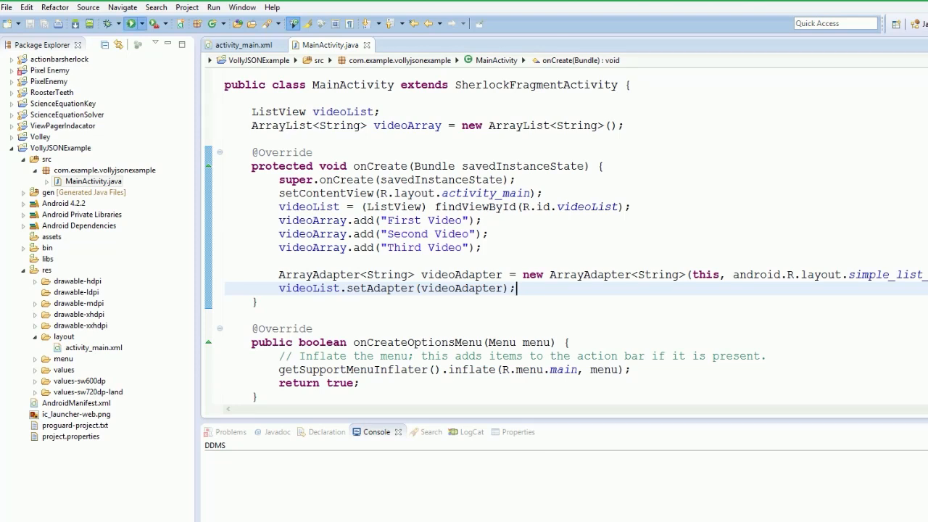
- Run VollyJSONExample as an Android Application, bringing up the Gingerbread emulator home screen
click(126, 23)
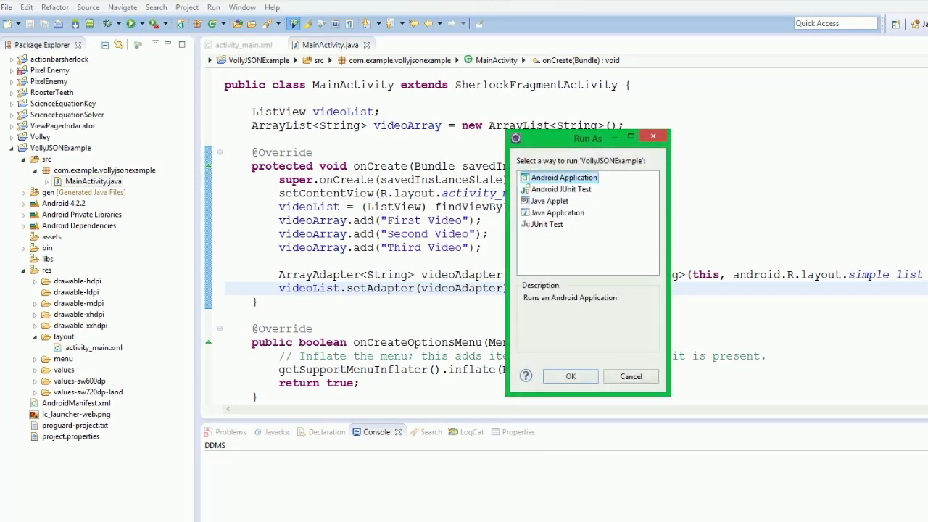
click(569, 377)
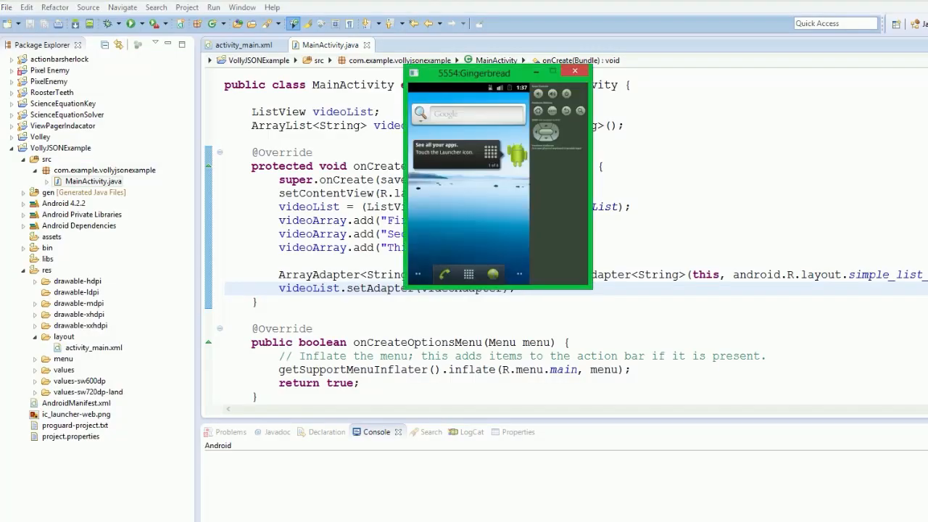
drag(475, 73, 520, 37)
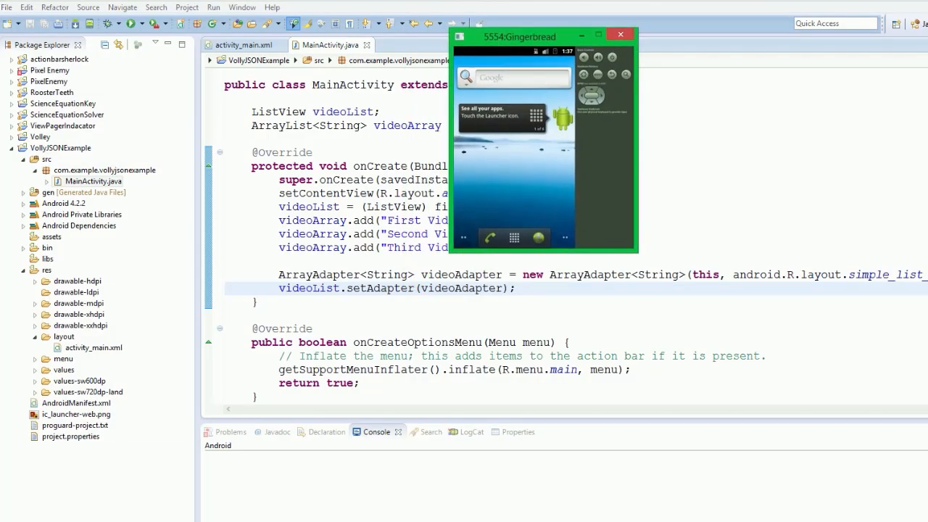